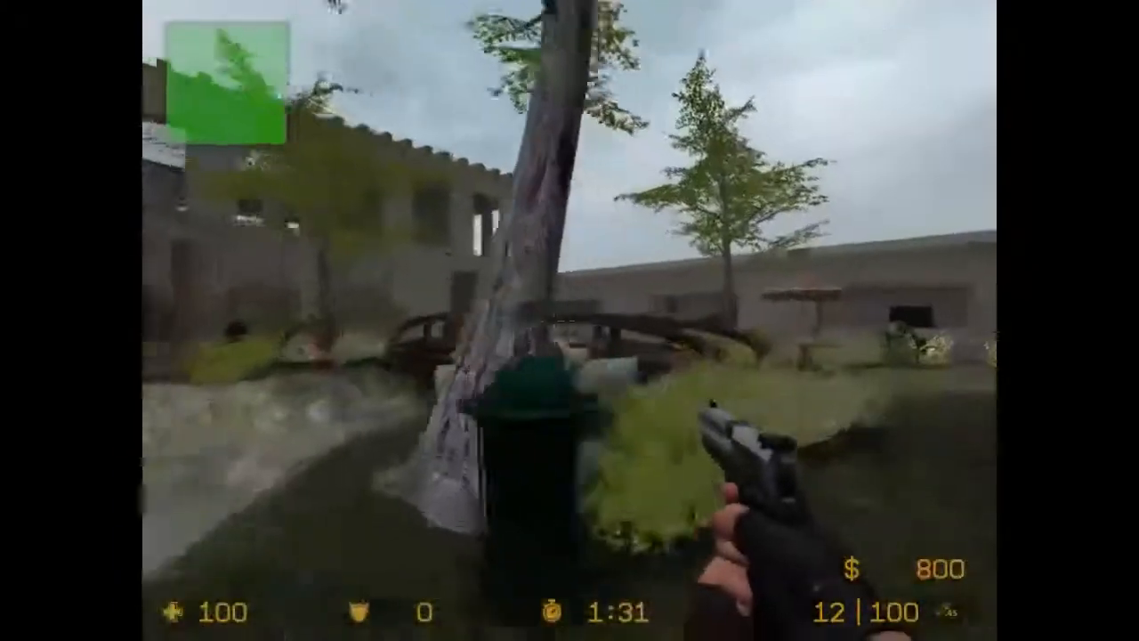
pyautogui.moveTo(570, 321)
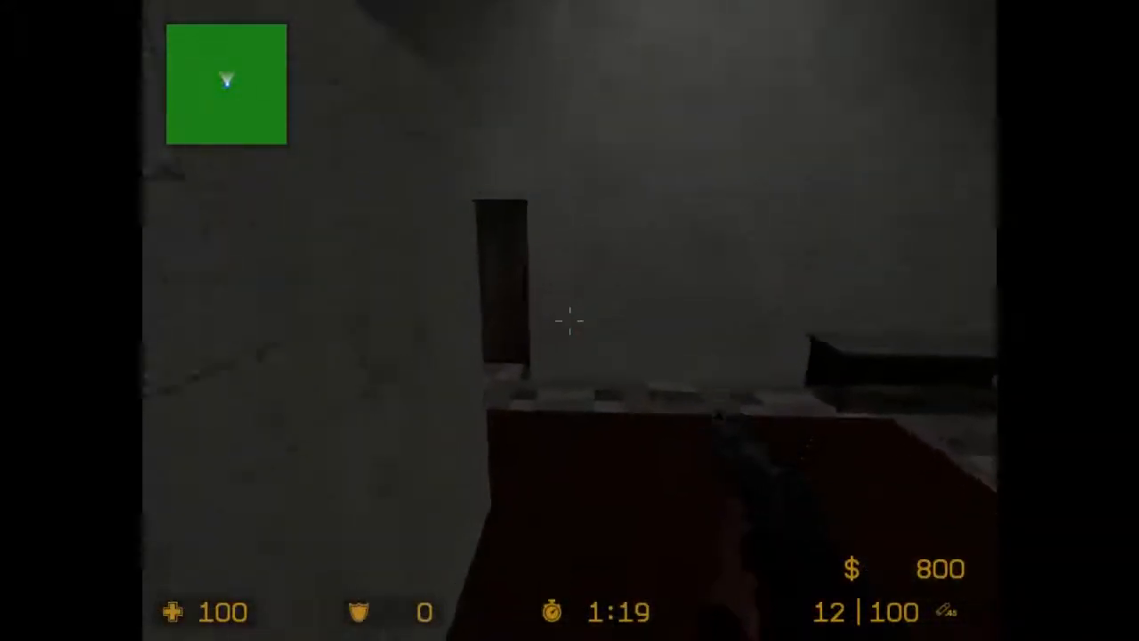
pyautogui.moveTo(570, 320)
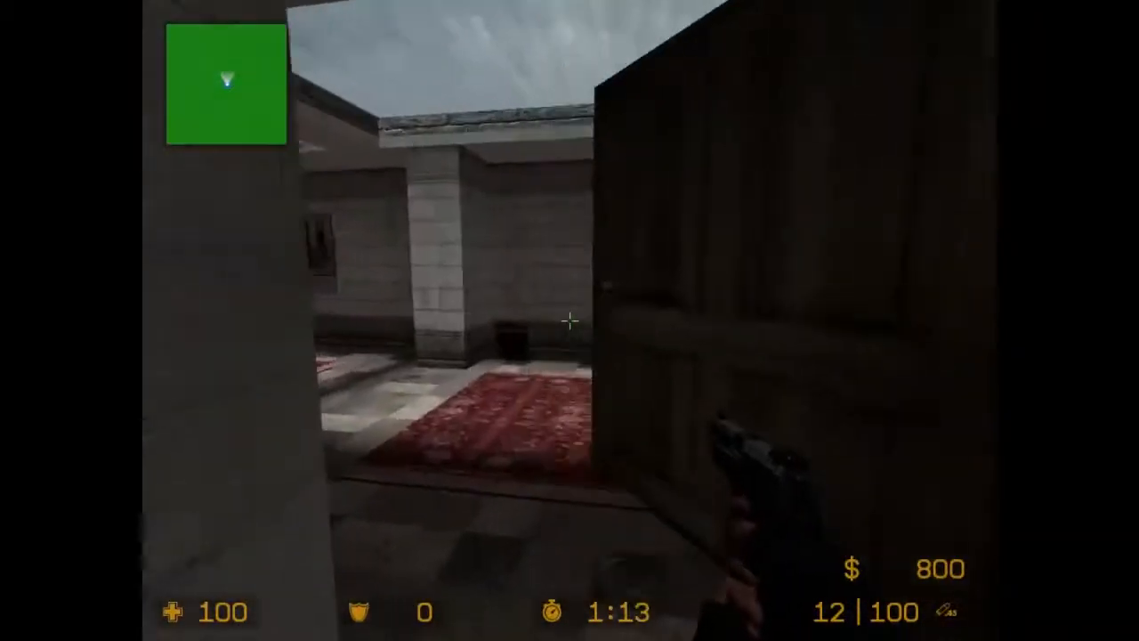
pyautogui.moveTo(587, 321)
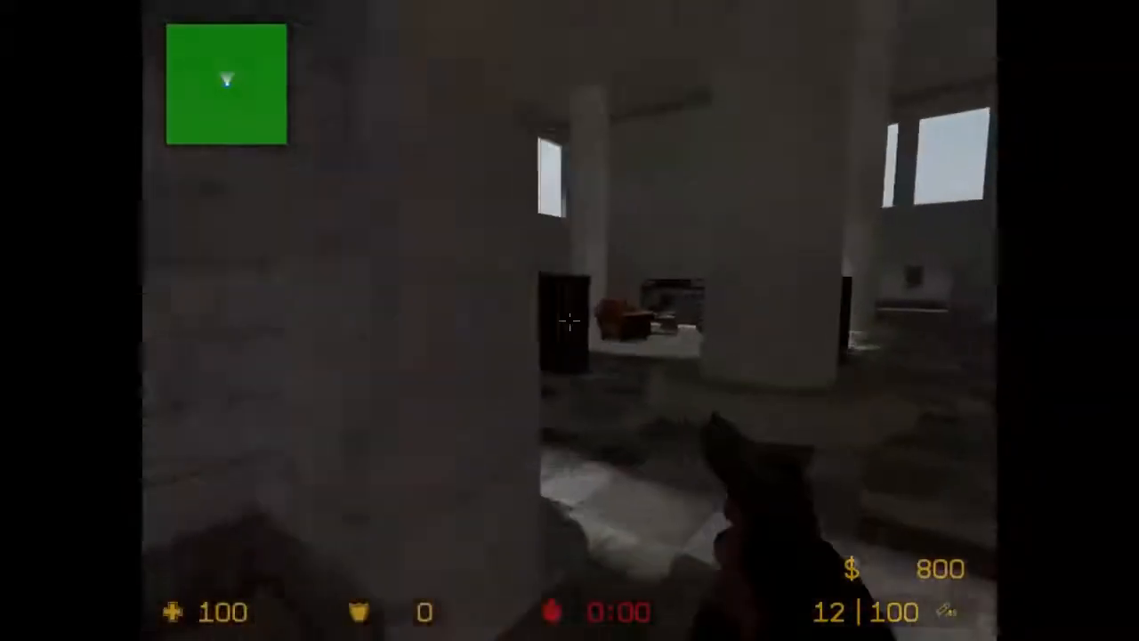
pyautogui.moveTo(569, 320)
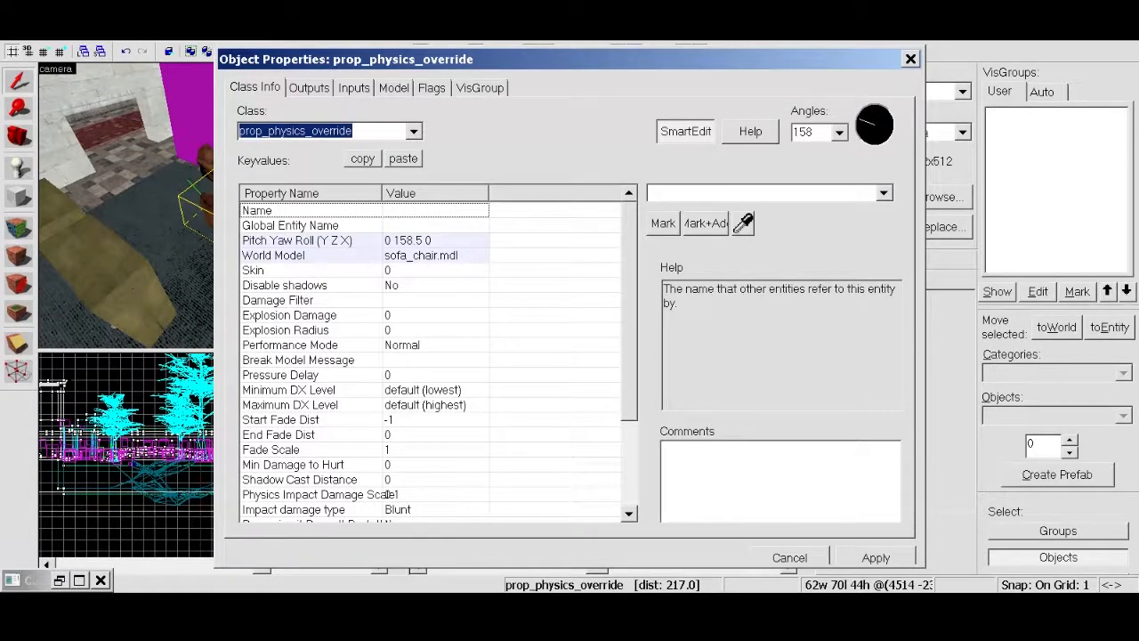
# Step: Give the sofa chair prop Explosion Damage 300 and Explosion Radius 500, applied
pyautogui.click(288, 315)
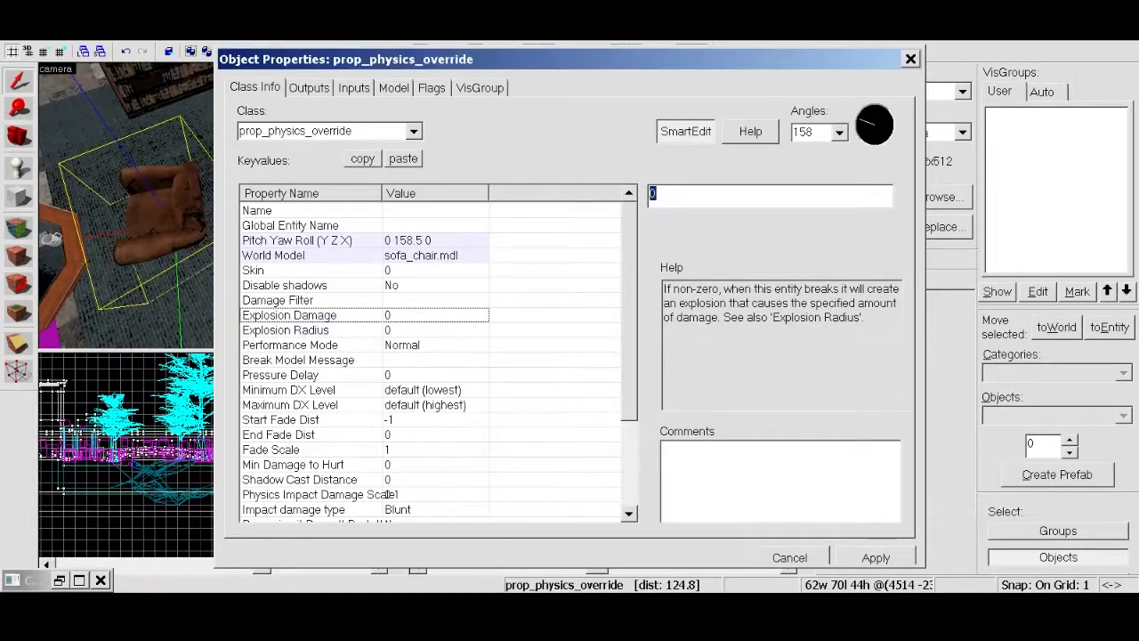
pyautogui.write('300')
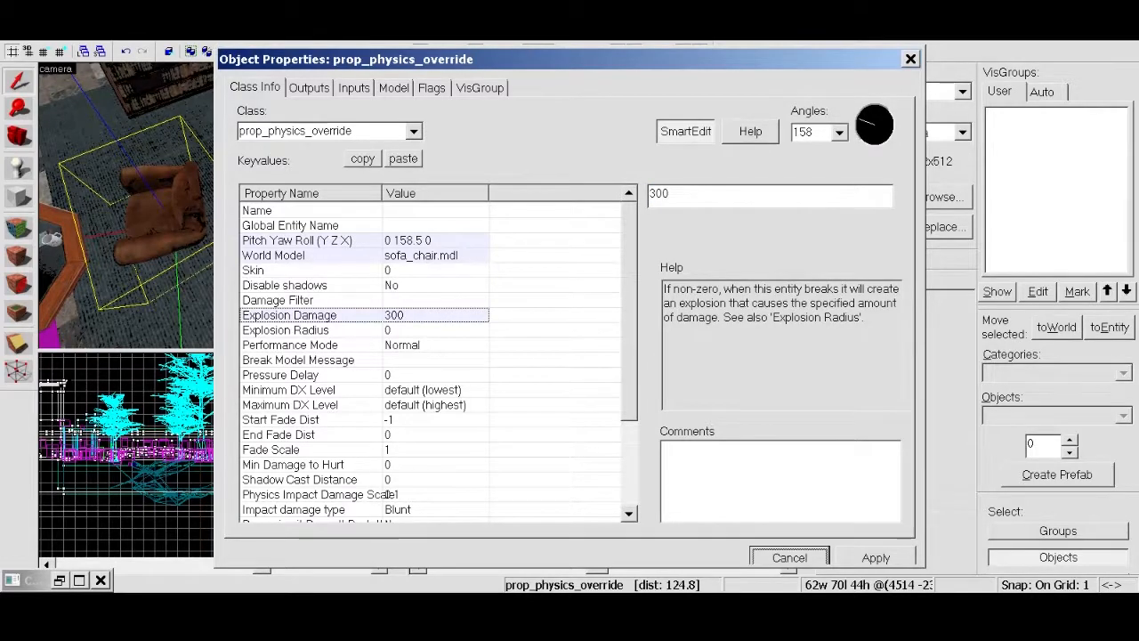
pyautogui.click(284, 329)
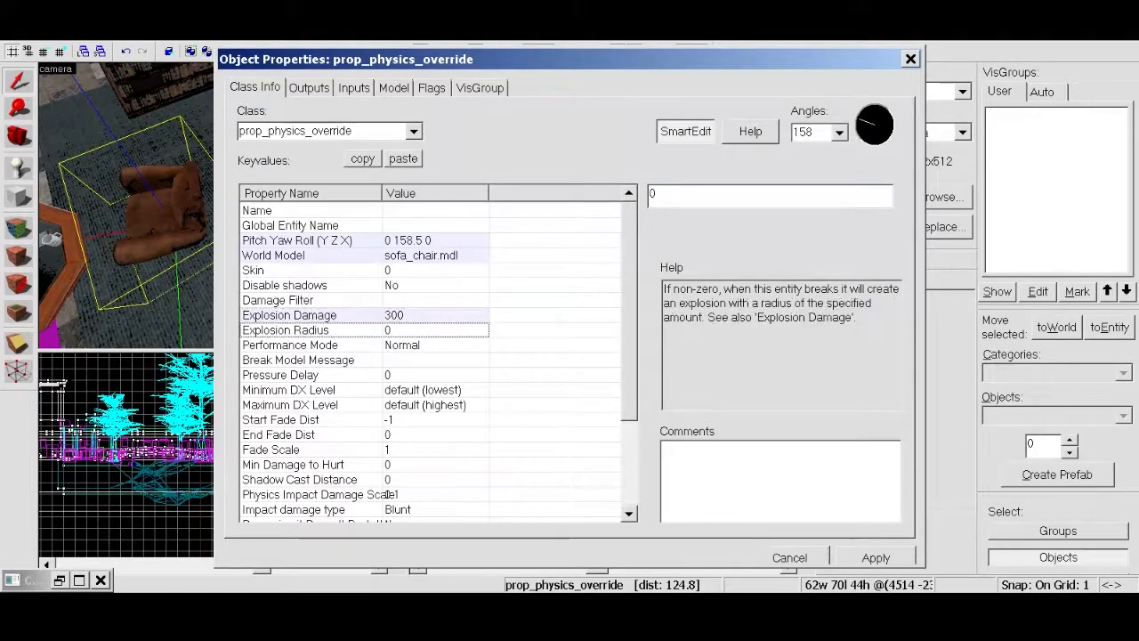
pyautogui.write('500')
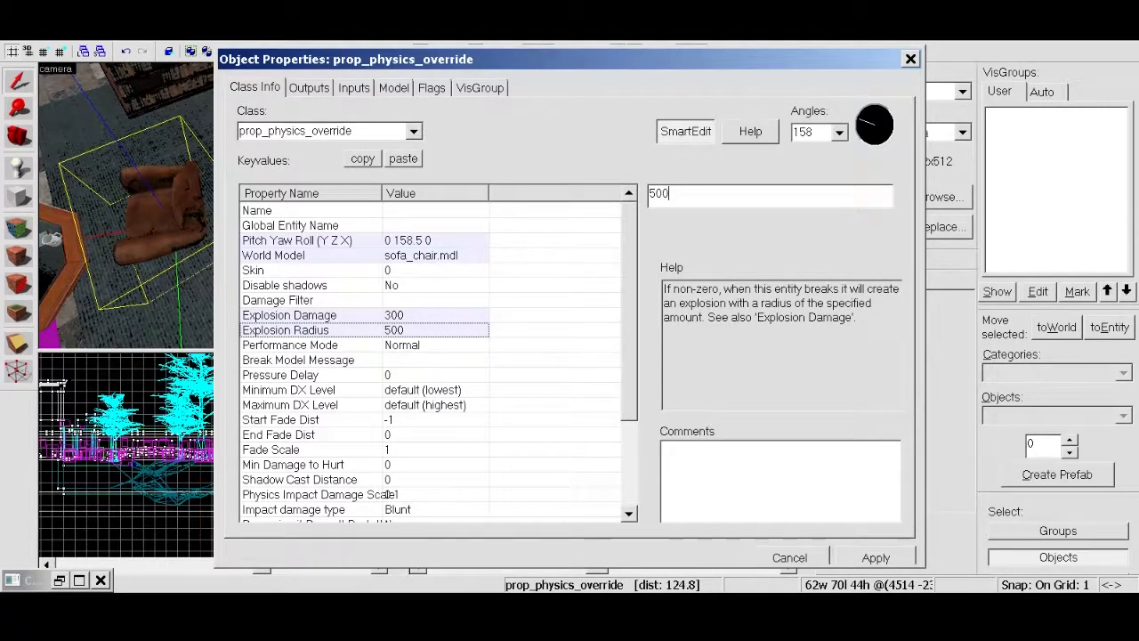
pyautogui.click(876, 559)
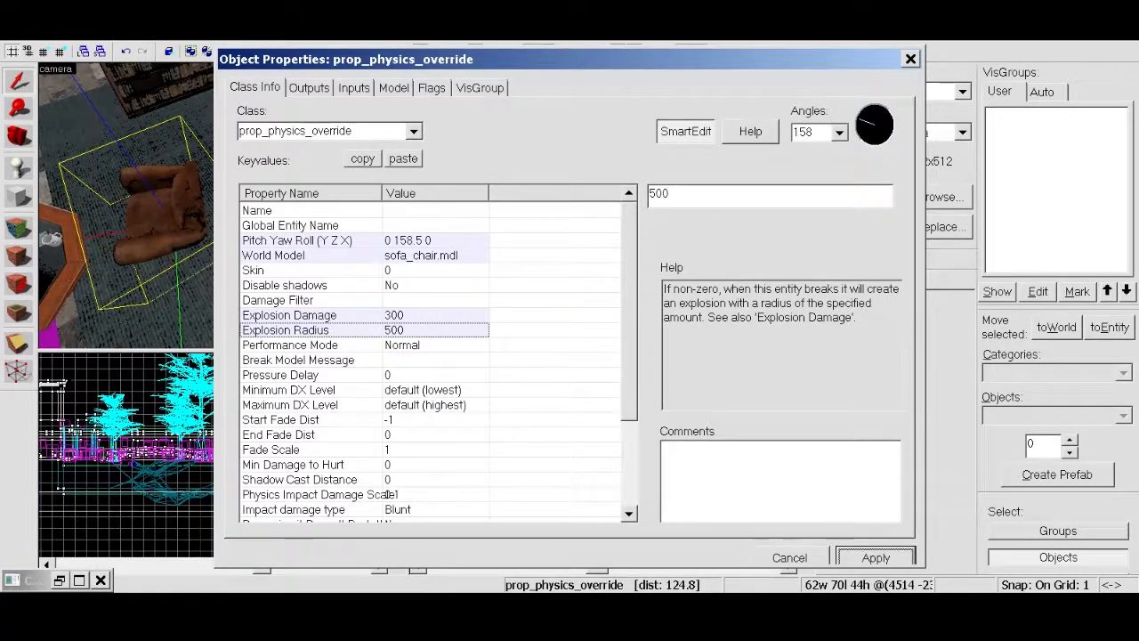
# Step: Name the chair prop Ttrap1 and save its properties
pyautogui.click(257, 210)
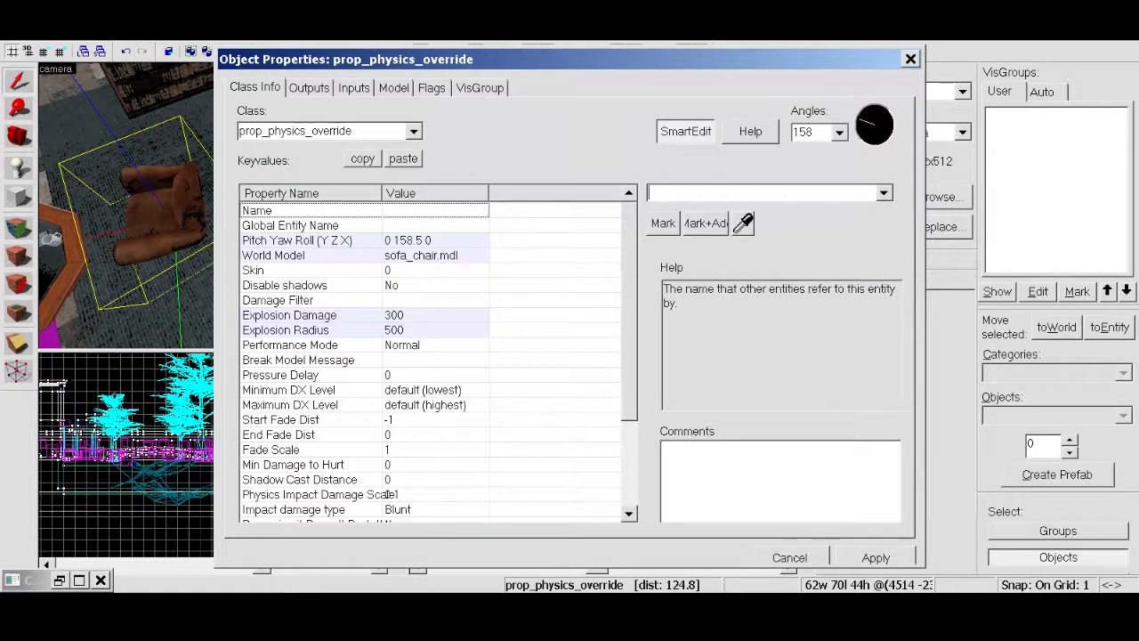
pyautogui.write('Ttrap1')
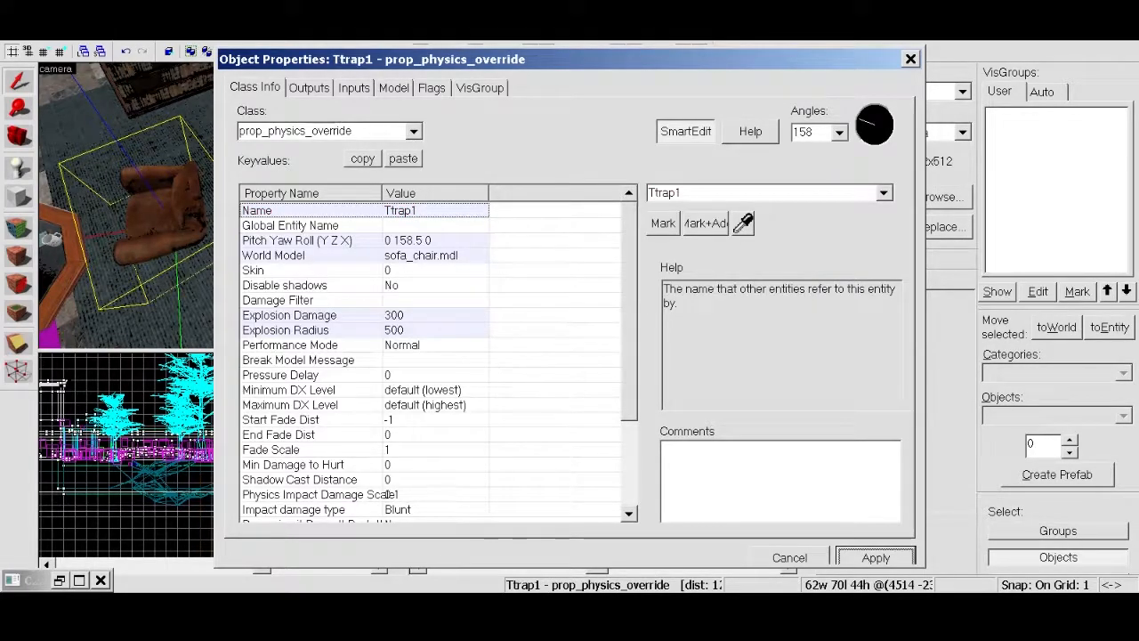
pyautogui.click(909, 59)
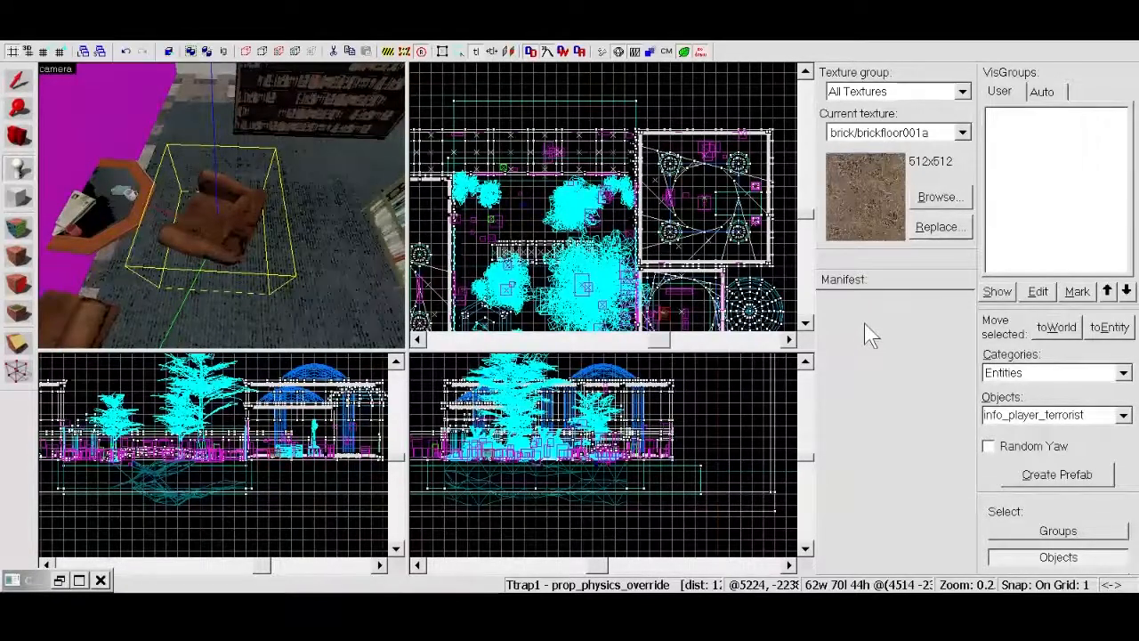
# Step: Select ttt_traitor_button as the entity type to place near the chair
pyautogui.click(1046, 415)
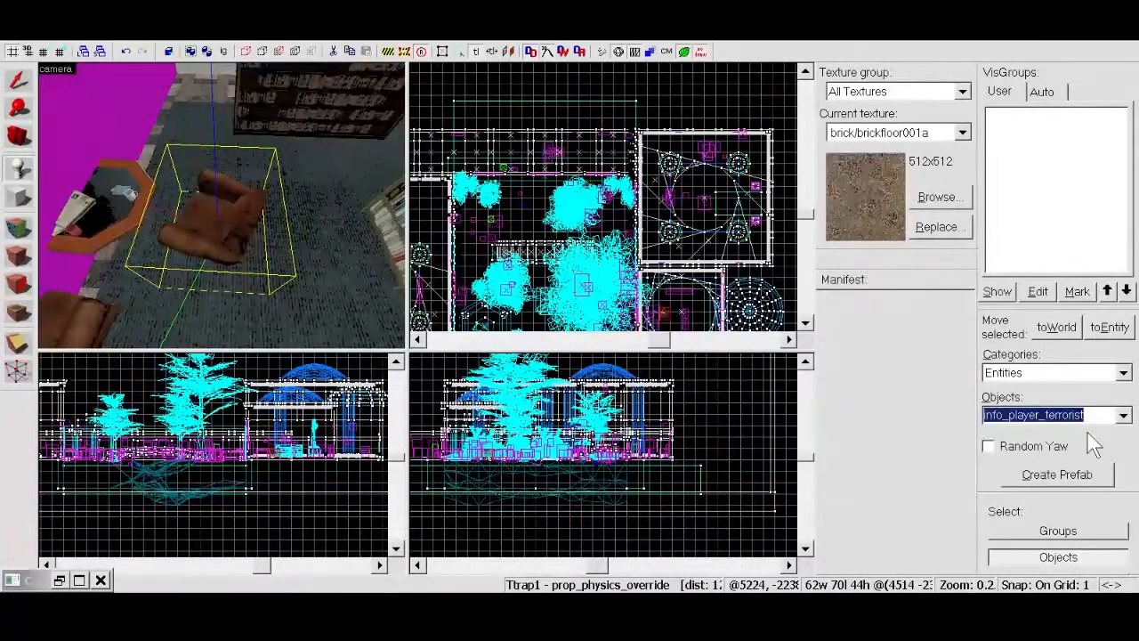
pyautogui.write('ty')
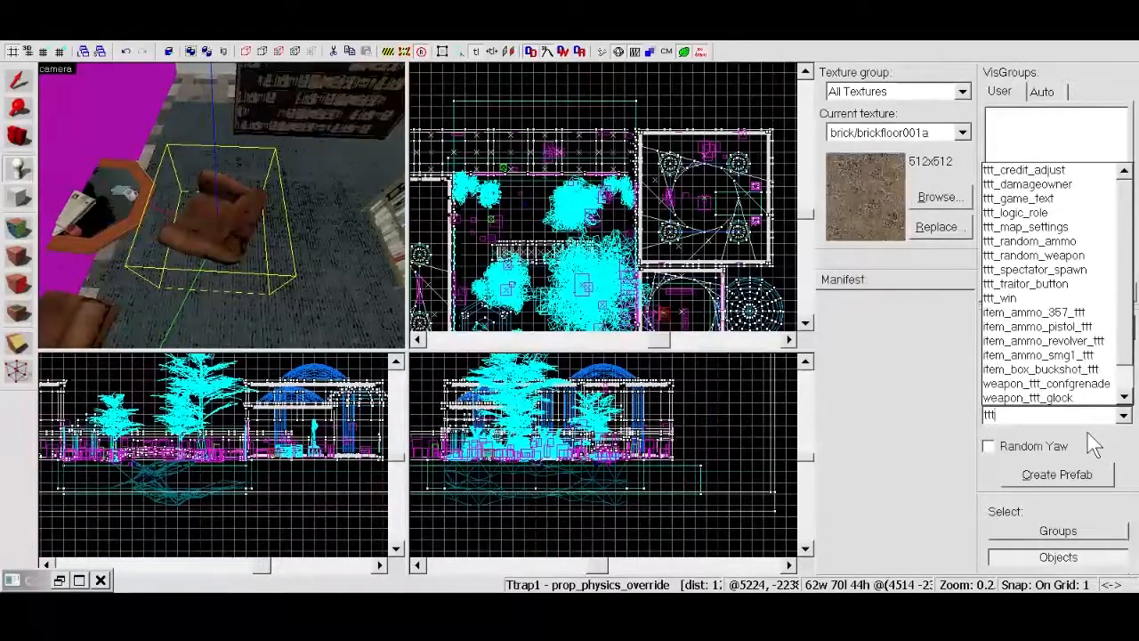
pyautogui.click(1032, 256)
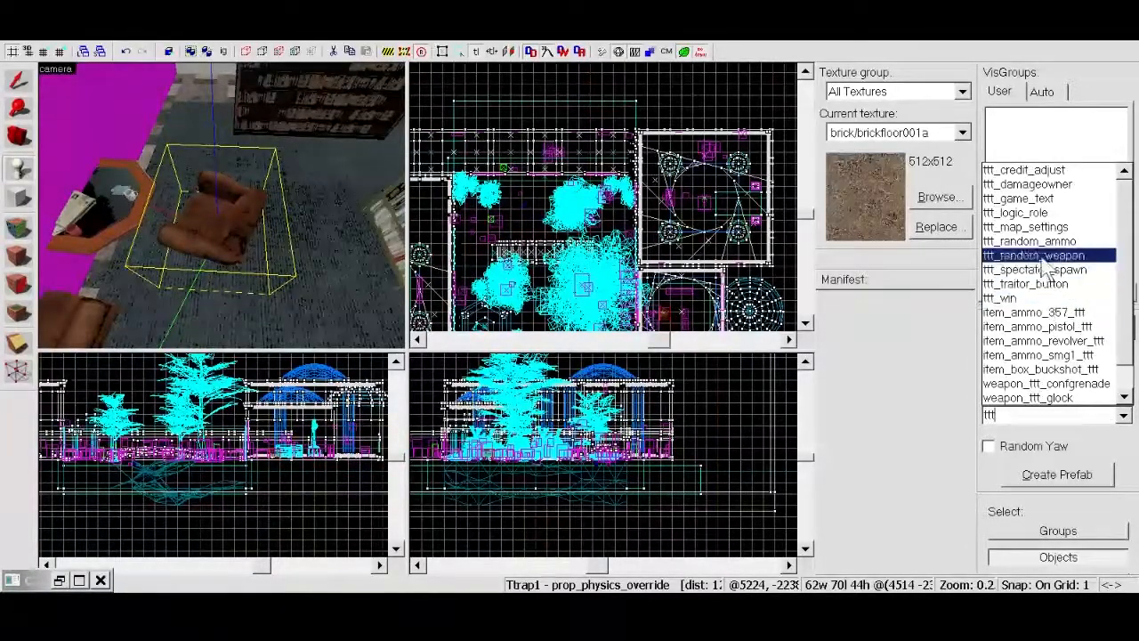
pyautogui.click(1025, 282)
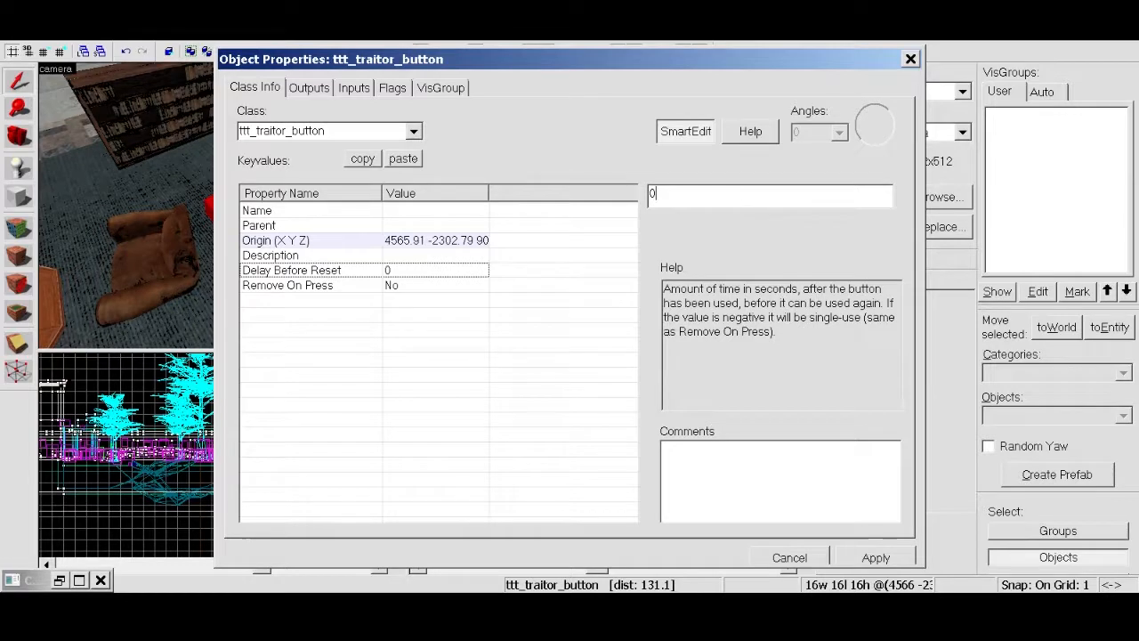
# Step: Set the button's Remove On Press to Yes and Description to 'Blows up Chair in Library'
pyautogui.write('-1')
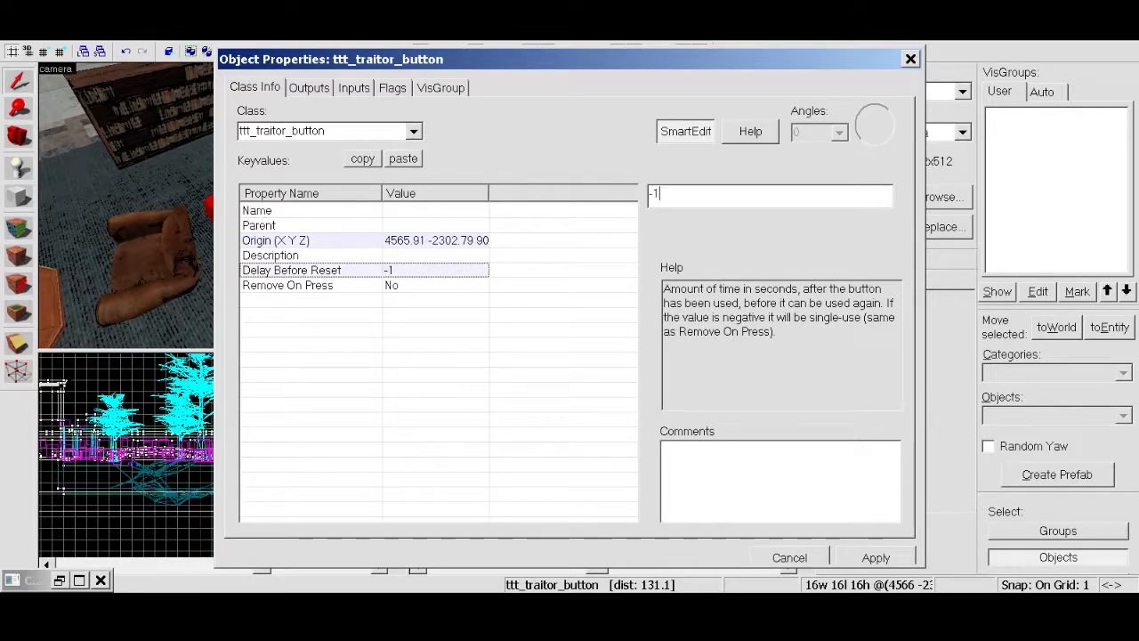
pyautogui.click(288, 284)
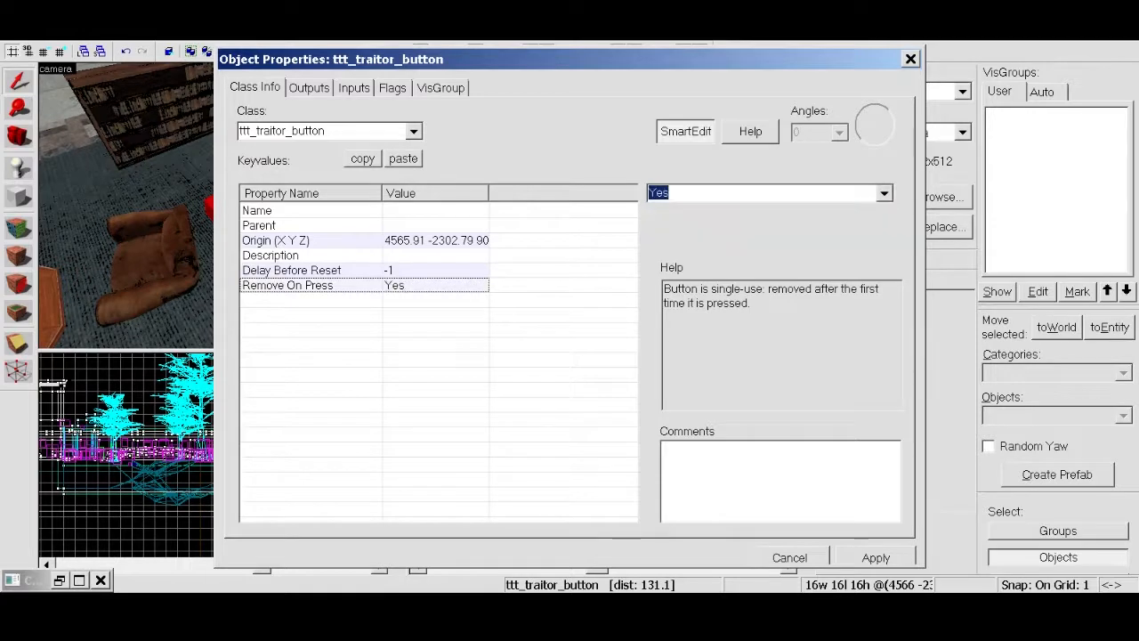
pyautogui.click(292, 270)
pyautogui.write('0')
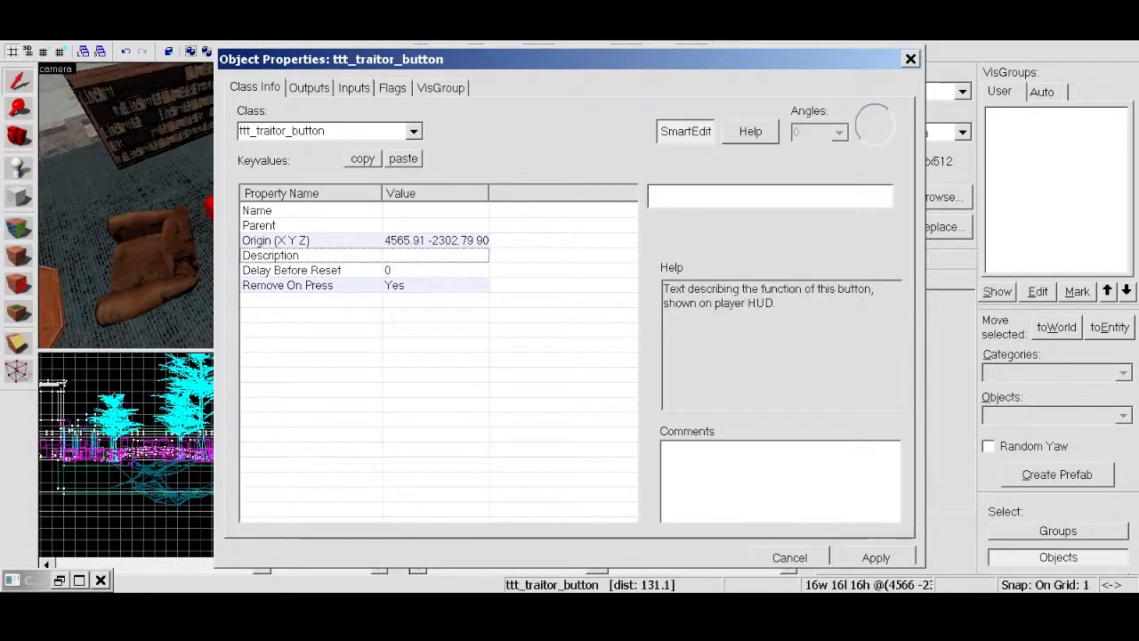
pyautogui.write('Blows up Chair in Libra')
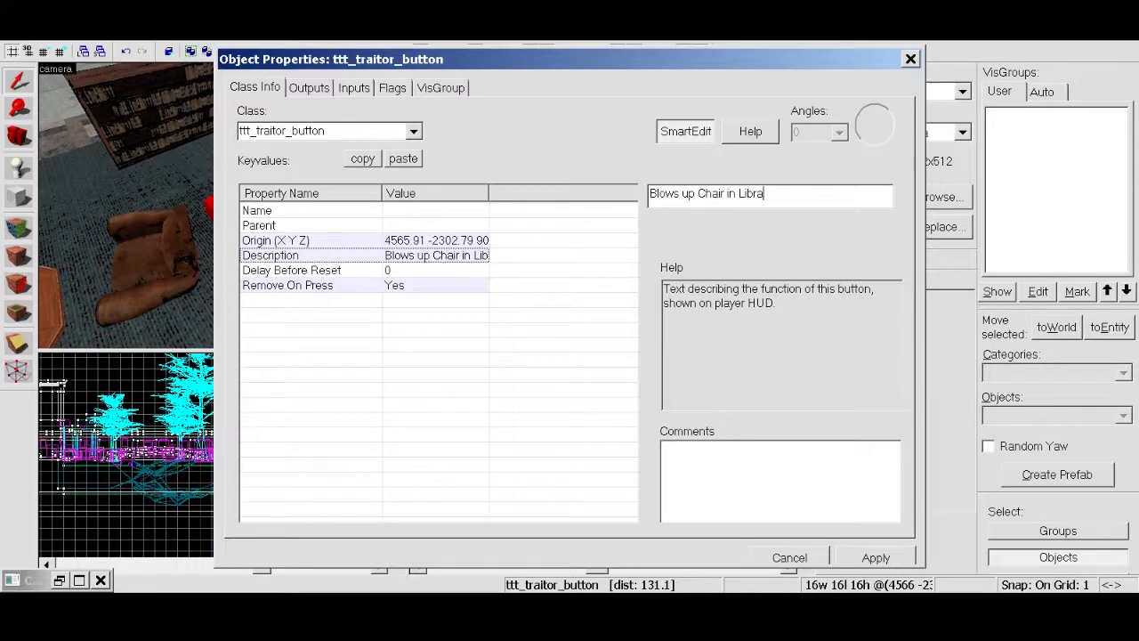
pyautogui.write('ry')
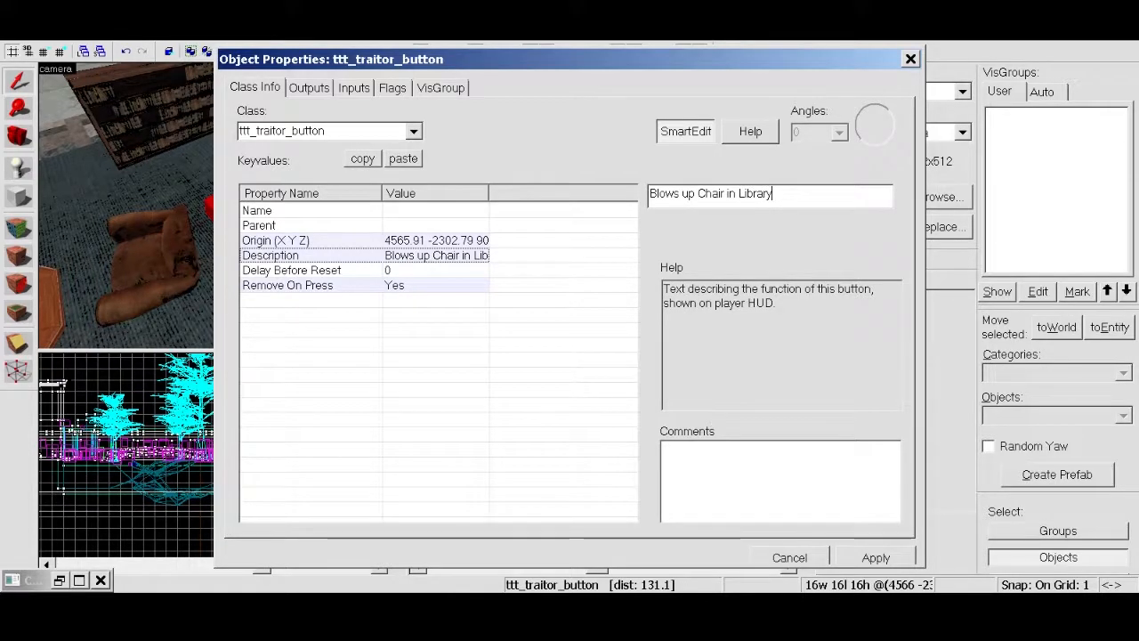
pyautogui.click(308, 87)
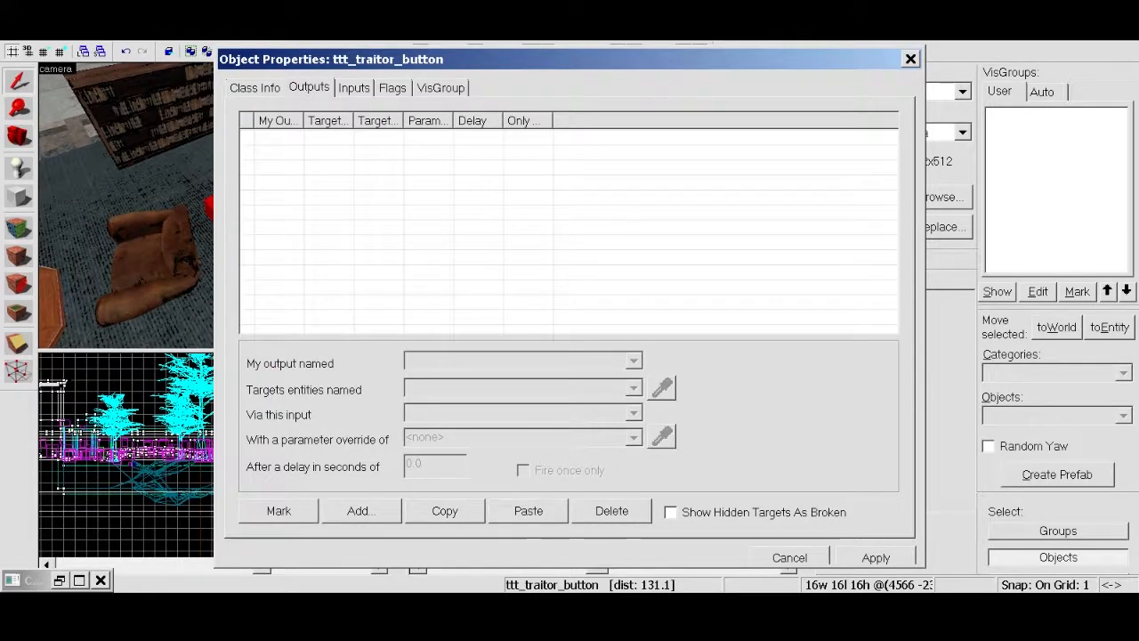
# Step: Add an OnPressed output on the button that makes Ttrap1 Break, and apply it
pyautogui.click(359, 509)
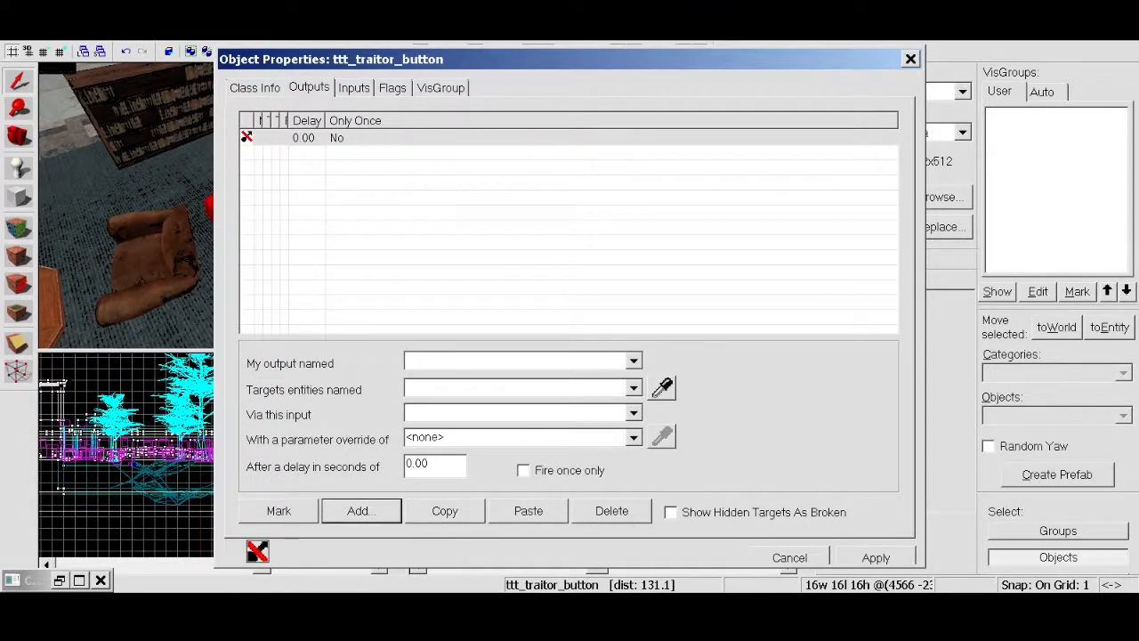
pyautogui.click(633, 359)
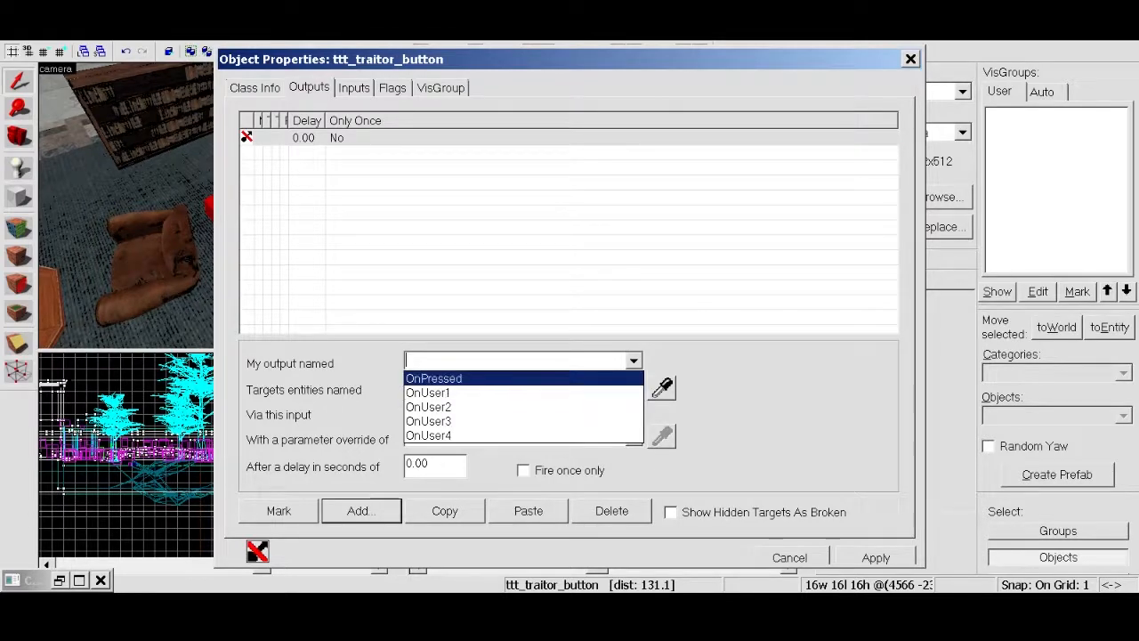
pyautogui.click(435, 377)
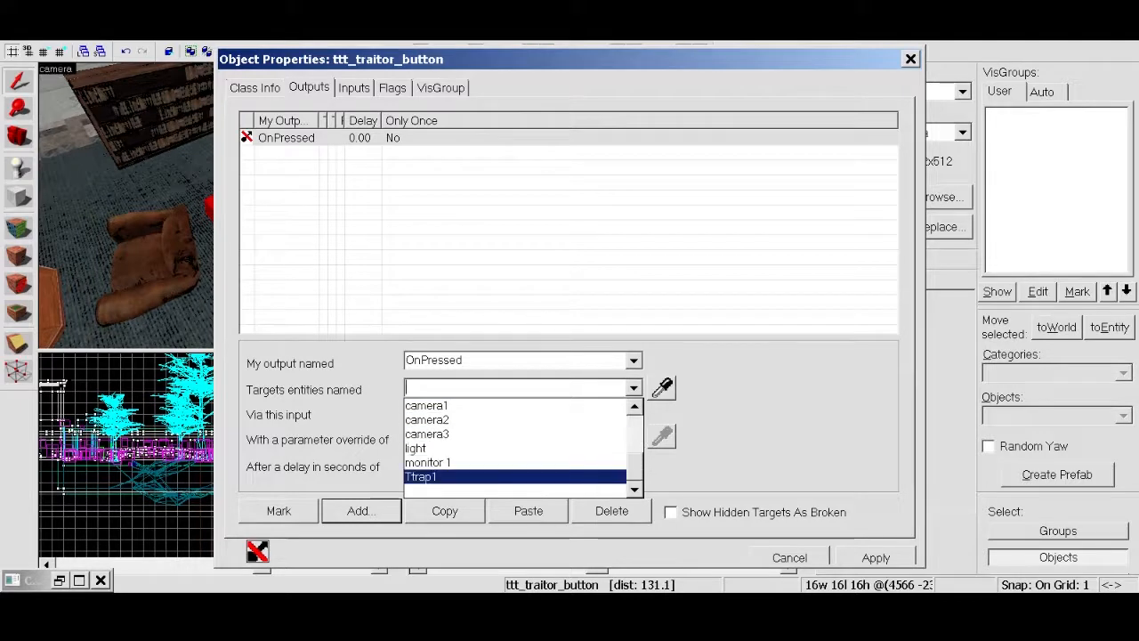
pyautogui.click(420, 477)
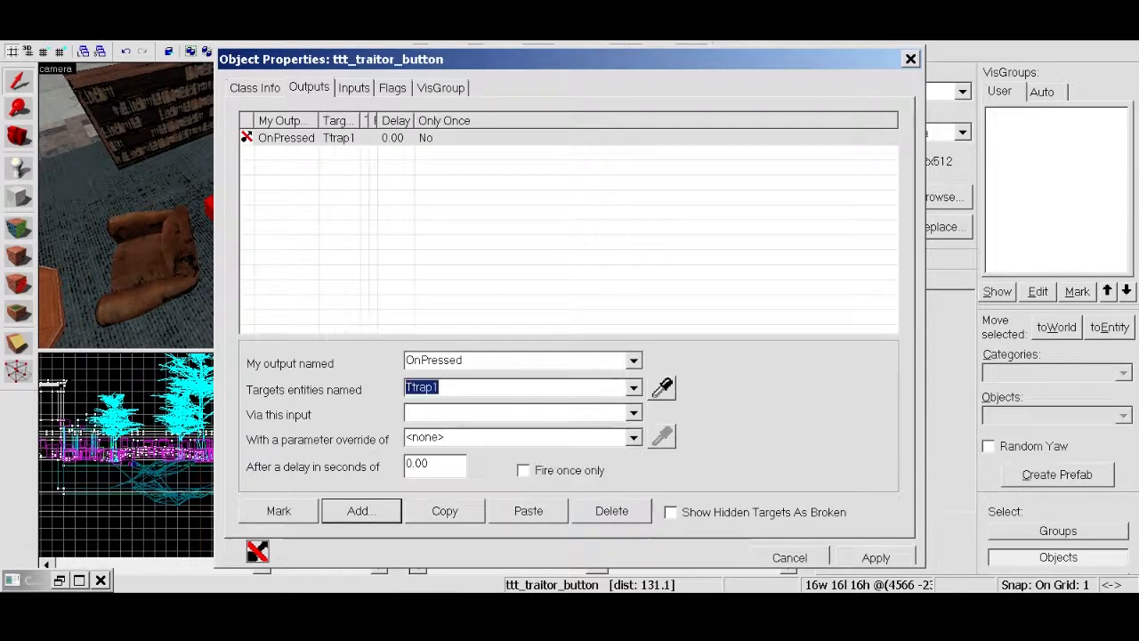
pyautogui.click(633, 413)
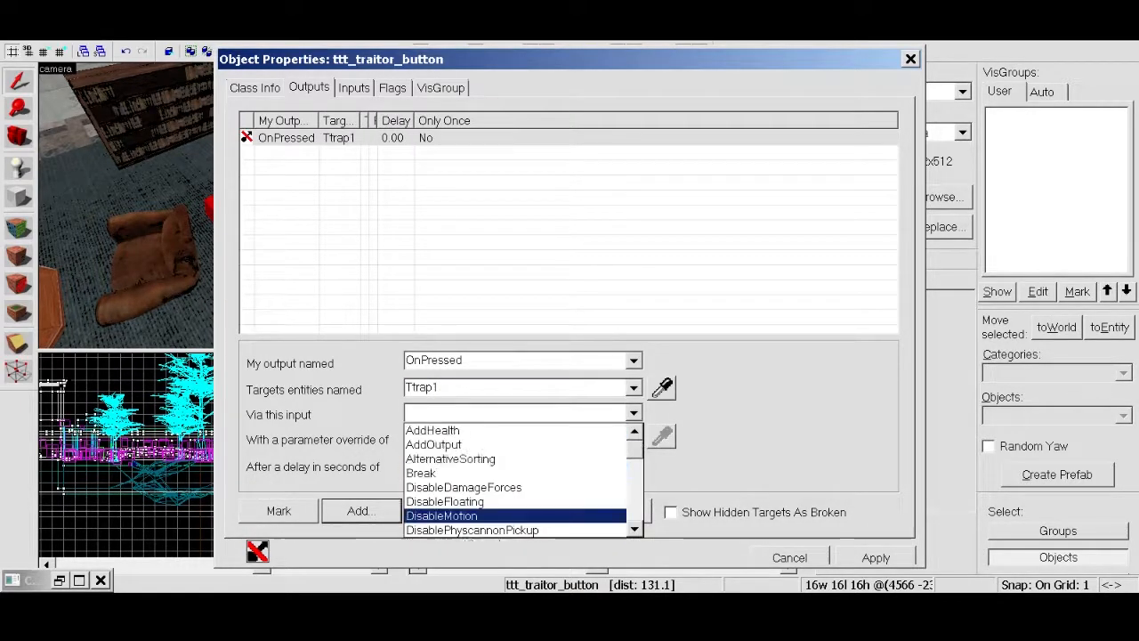
pyautogui.click(420, 474)
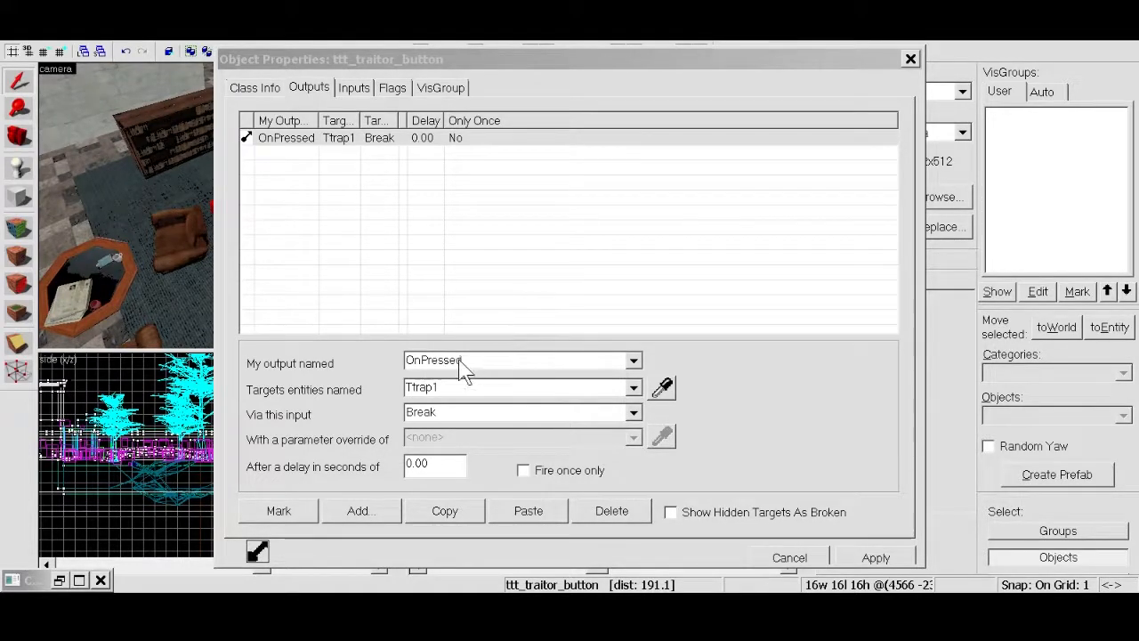
pyautogui.moveTo(186, 267)
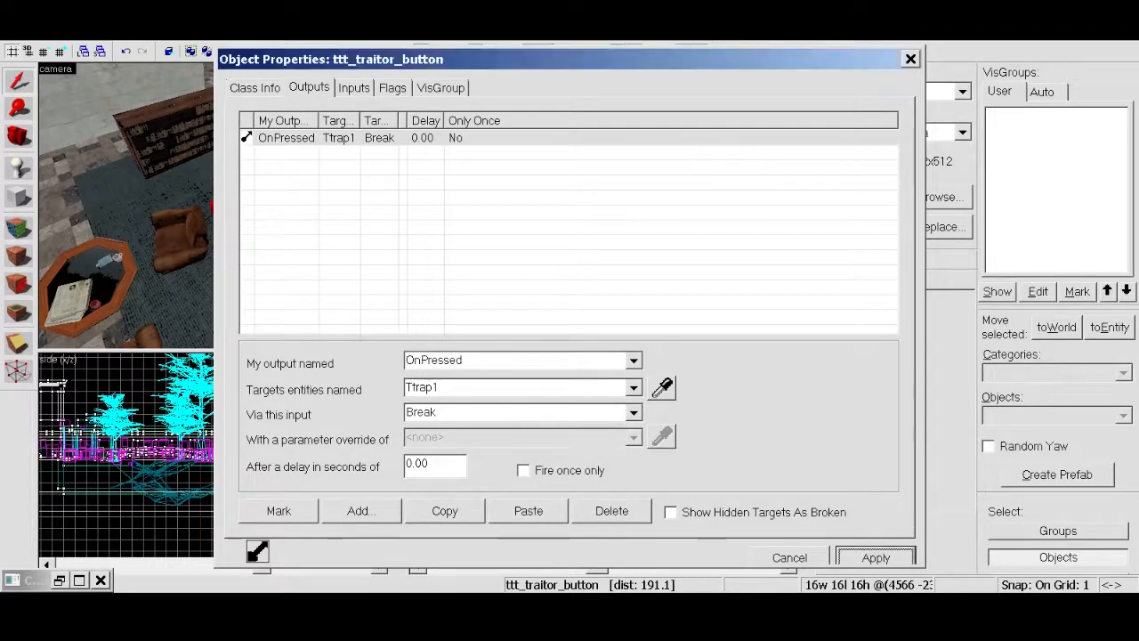
pyautogui.click(255, 88)
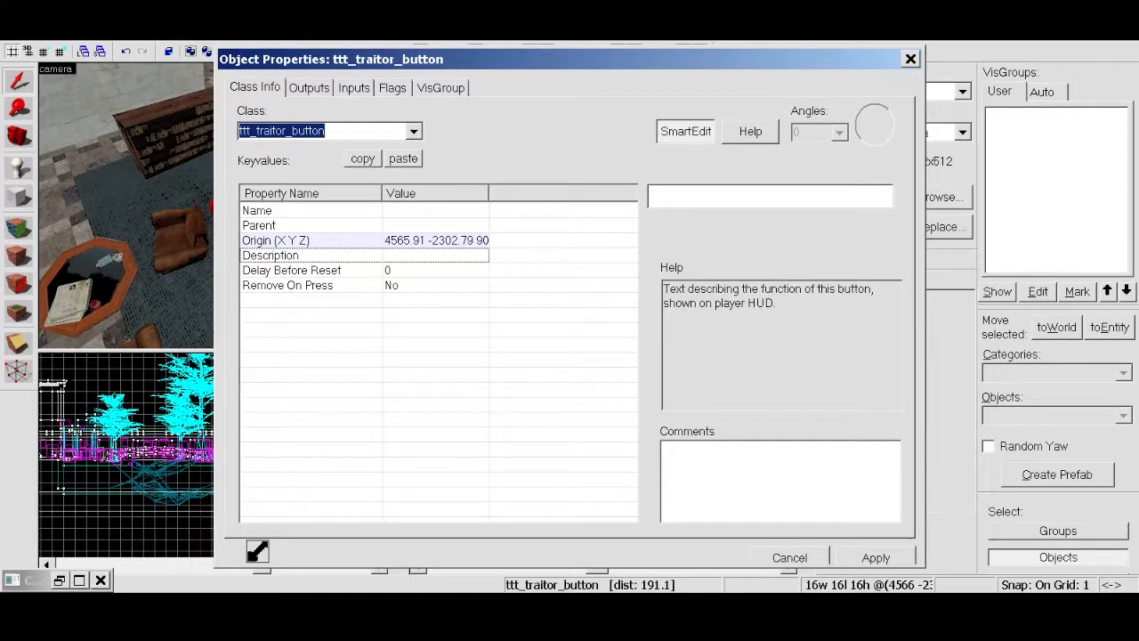
# Step: Back in Class Info, set Remove On Press to Yes and begin the 'Blows...' description
pyautogui.click(286, 285)
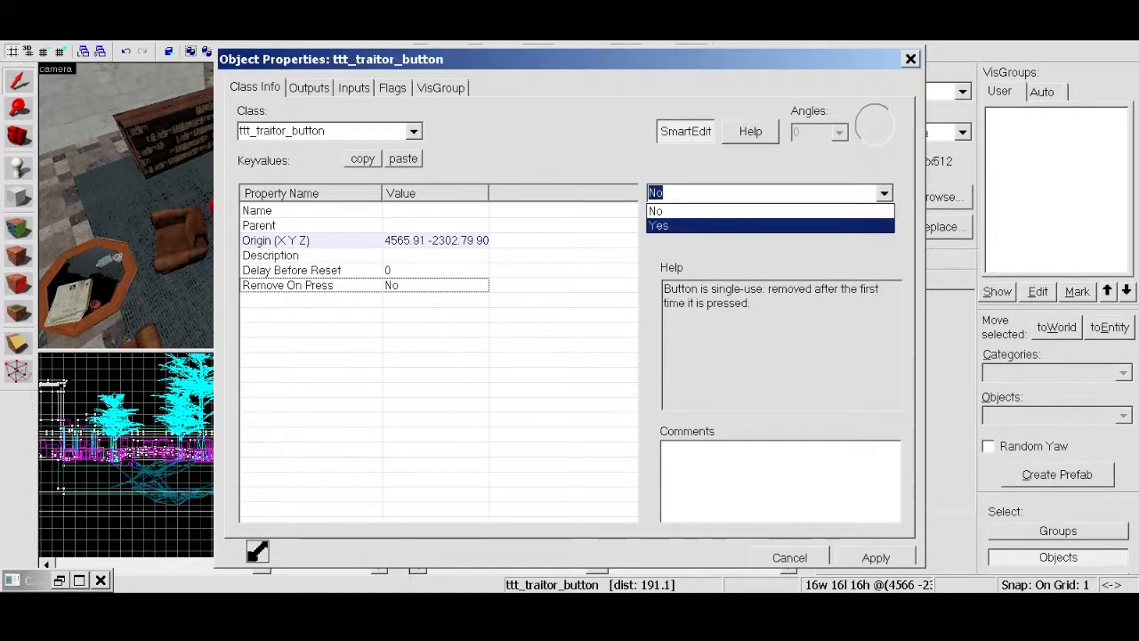
pyautogui.click(659, 225)
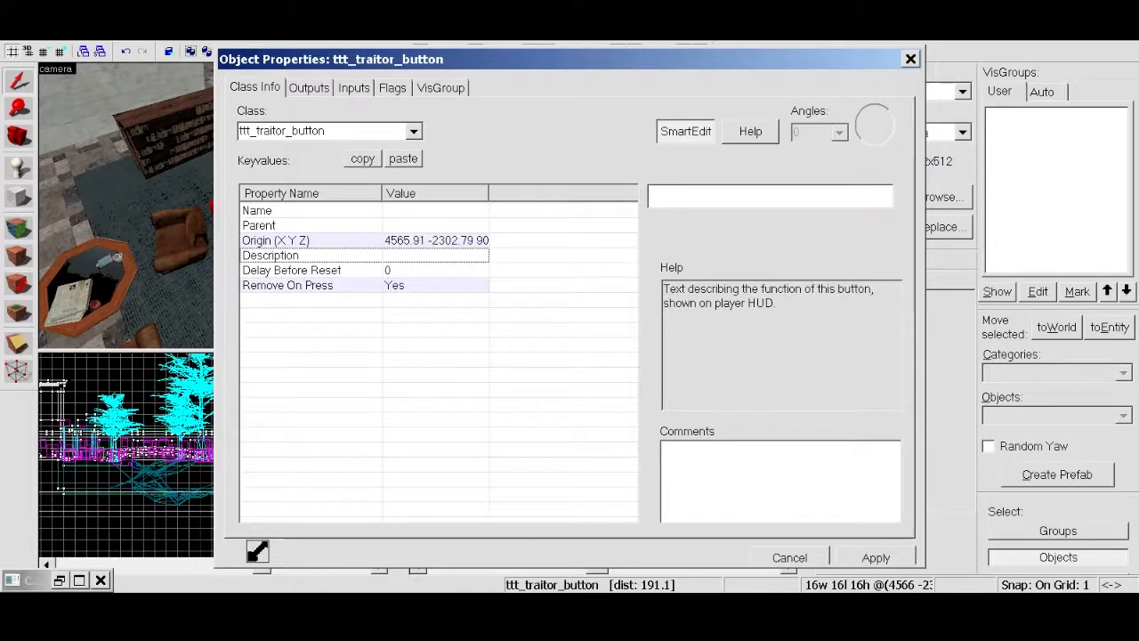
pyautogui.write('B')
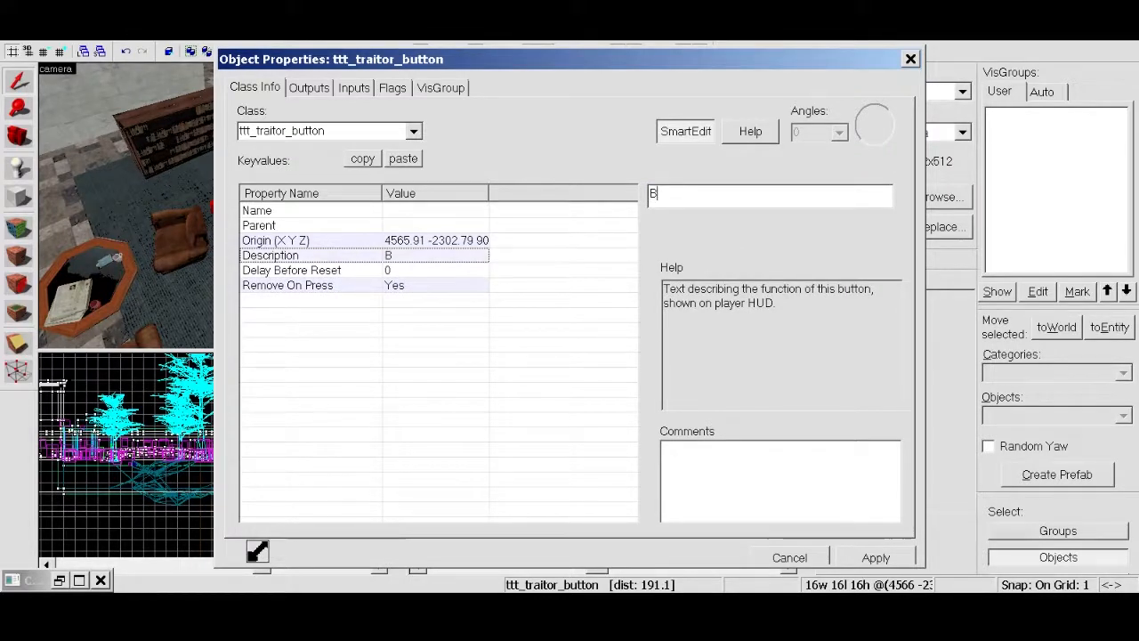
pyautogui.write('low')
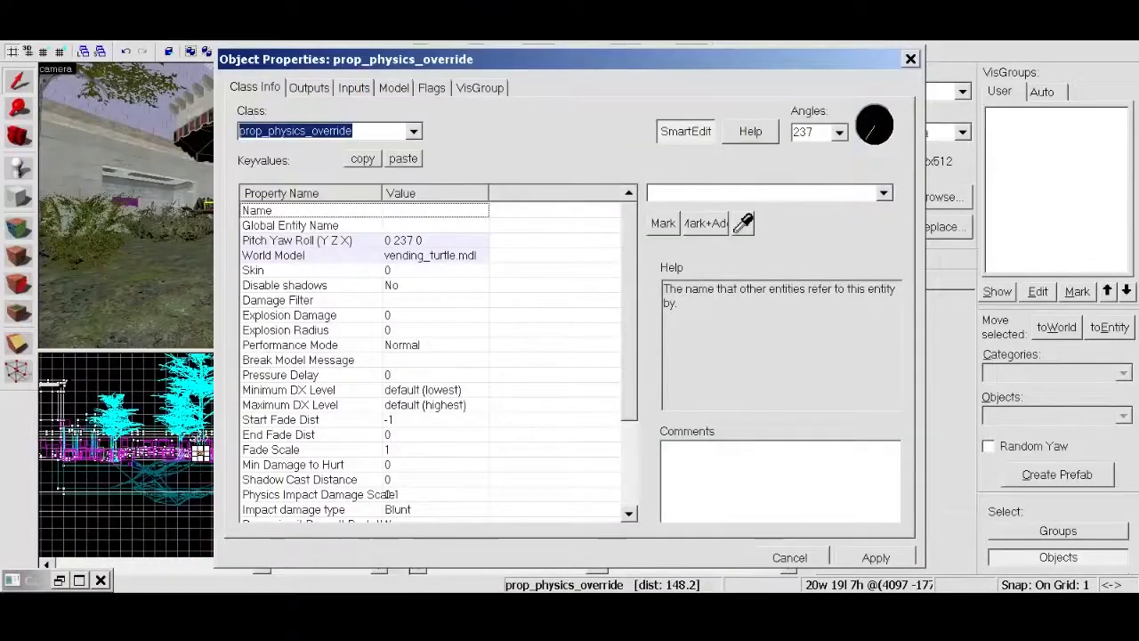
# Step: Name the turtle vending prop Ttrap2 with Explosion Damage 300 and Explosion Radius 500
pyautogui.write('T')
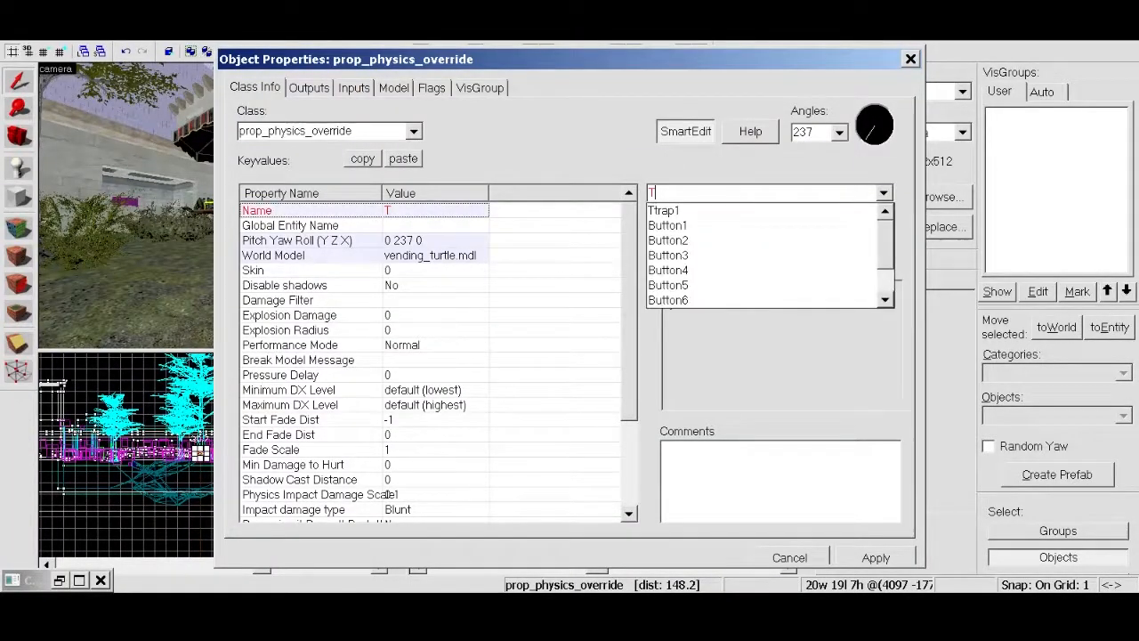
pyautogui.write('trap2')
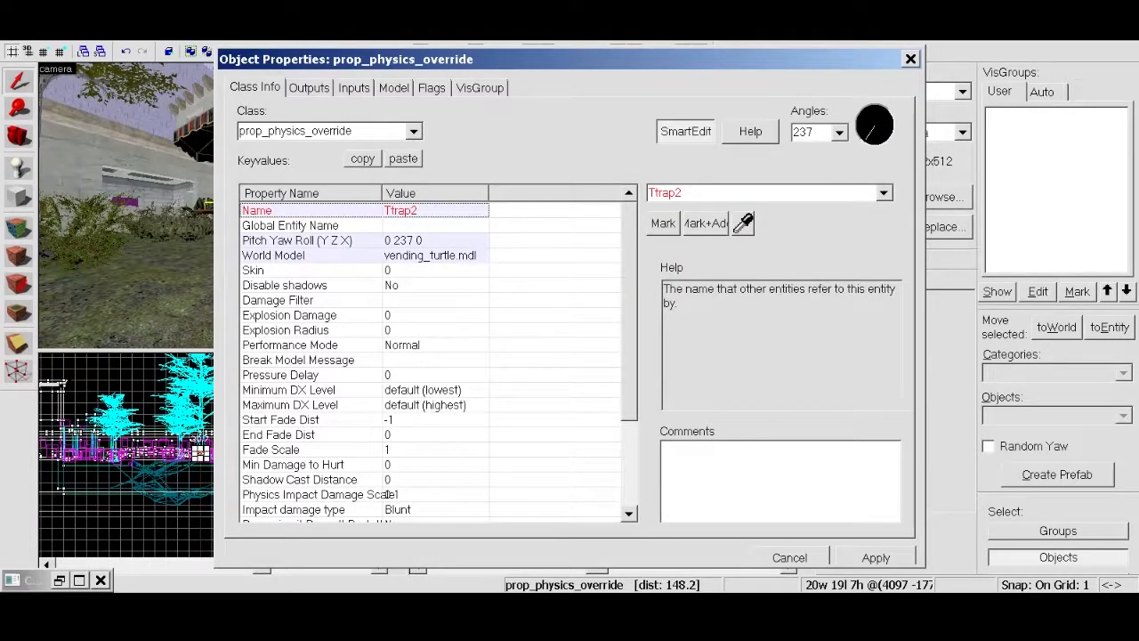
pyautogui.click(288, 315)
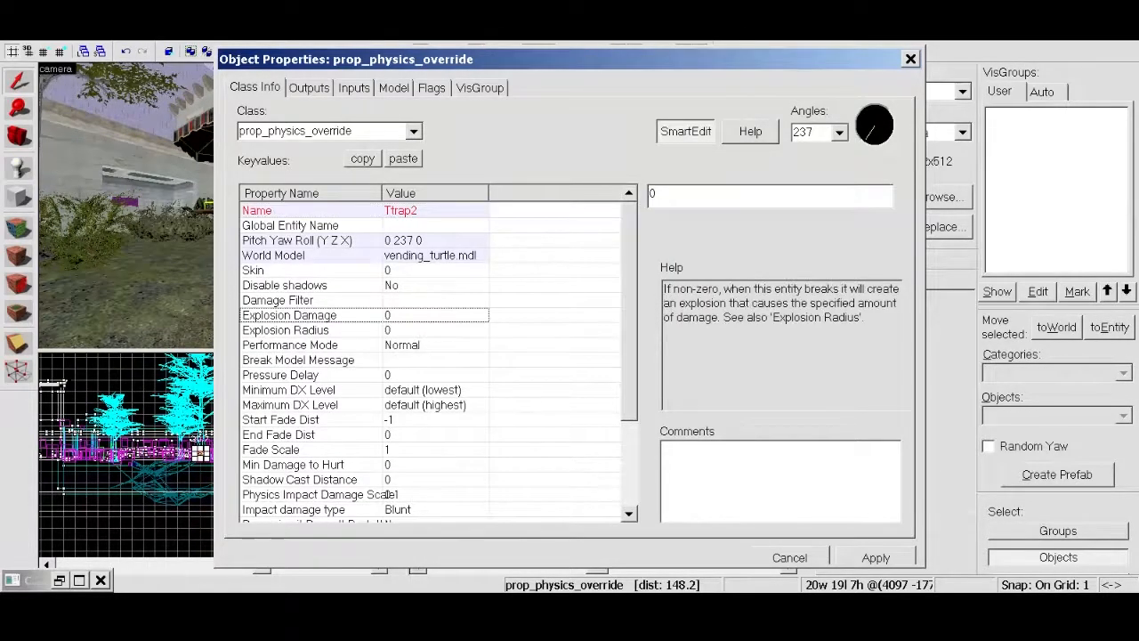
pyautogui.write('30')
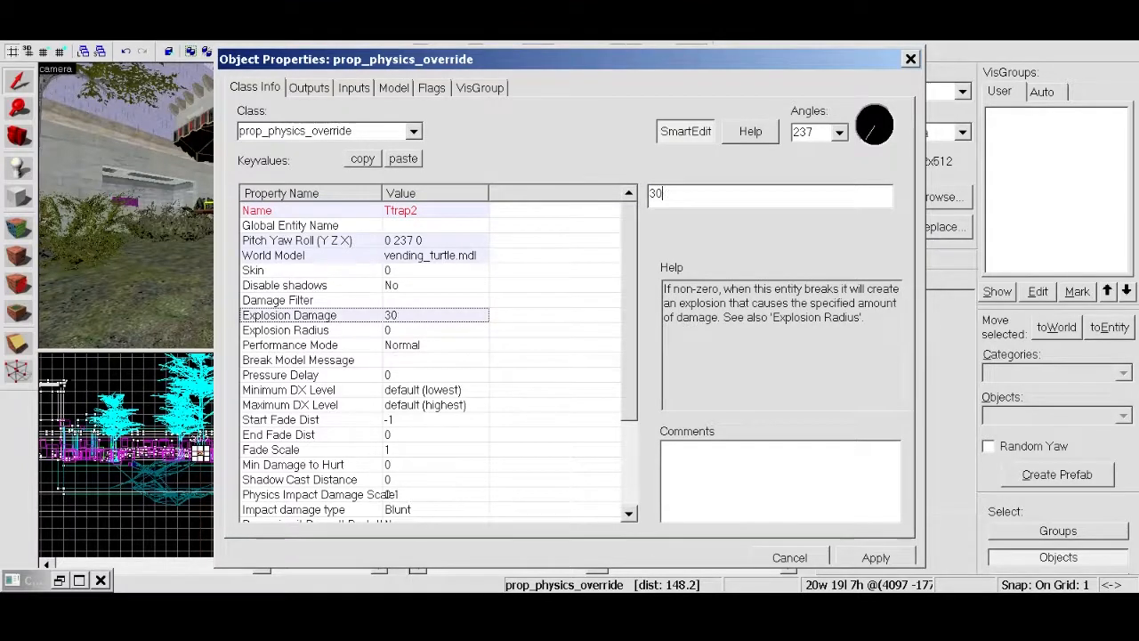
pyautogui.click(312, 329)
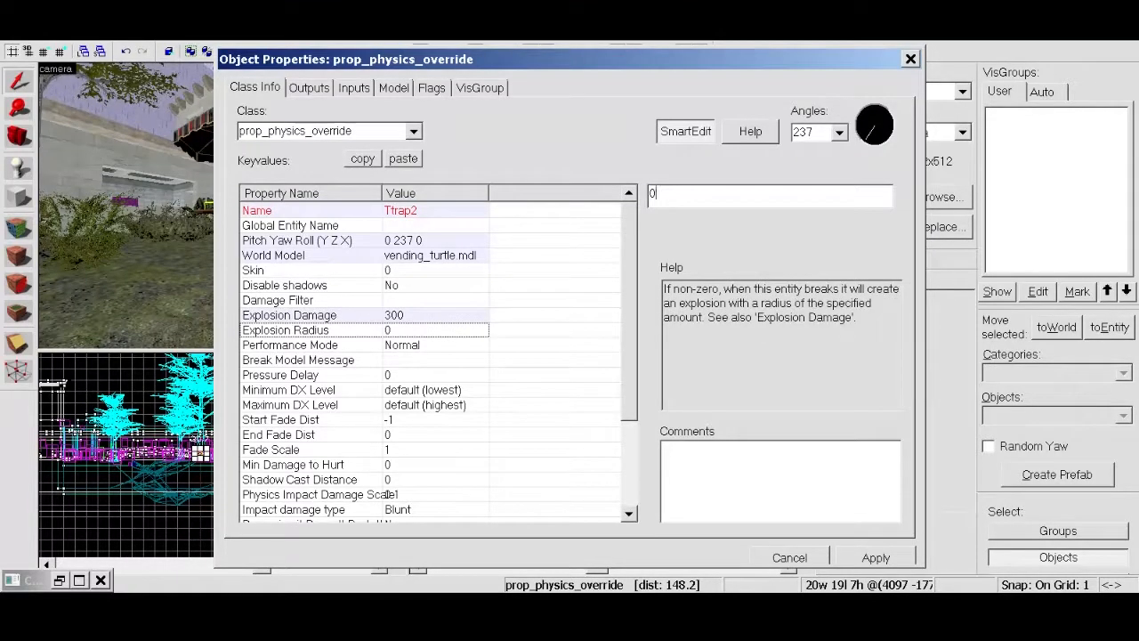
pyautogui.write('500')
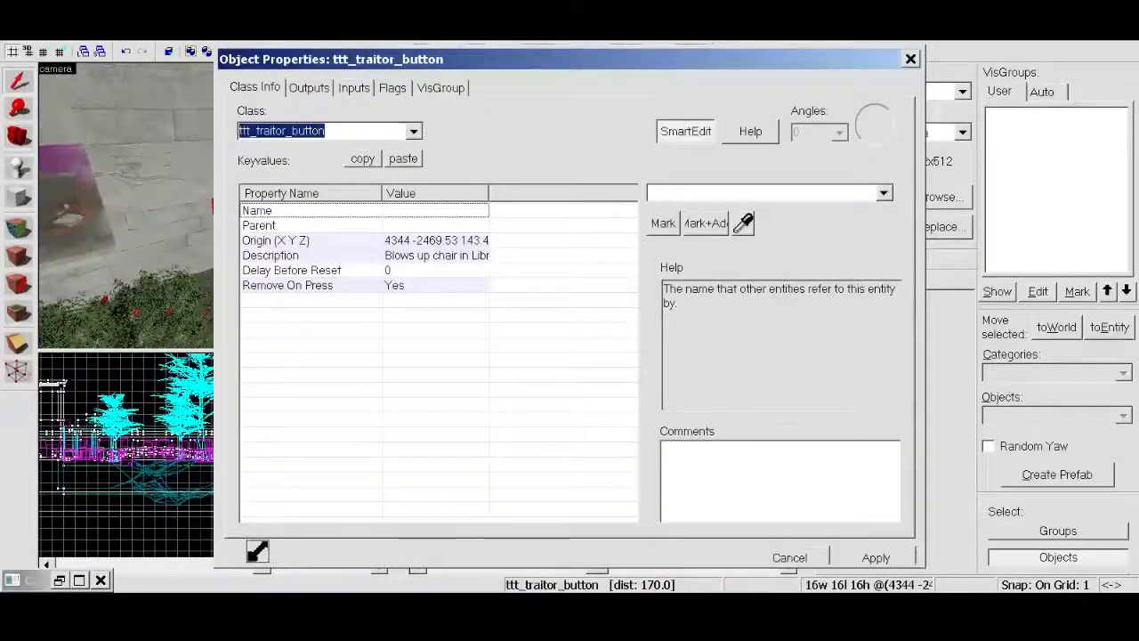
# Step: Retarget the button's OnPressed Break output to the Ttrap2 prop
pyautogui.click(308, 87)
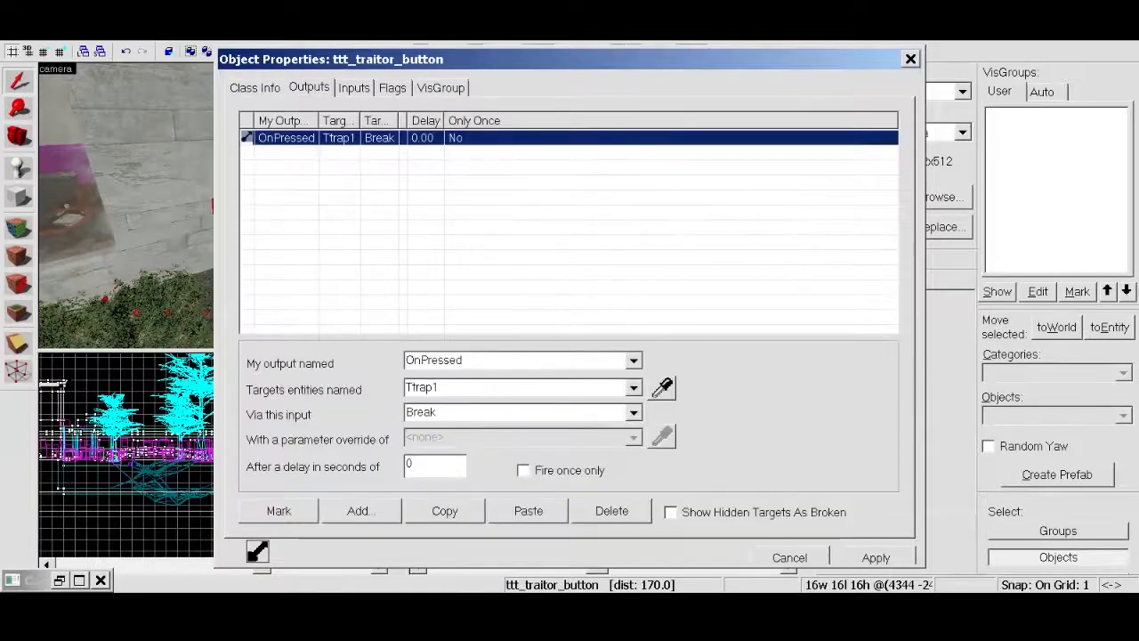
pyautogui.click(634, 388)
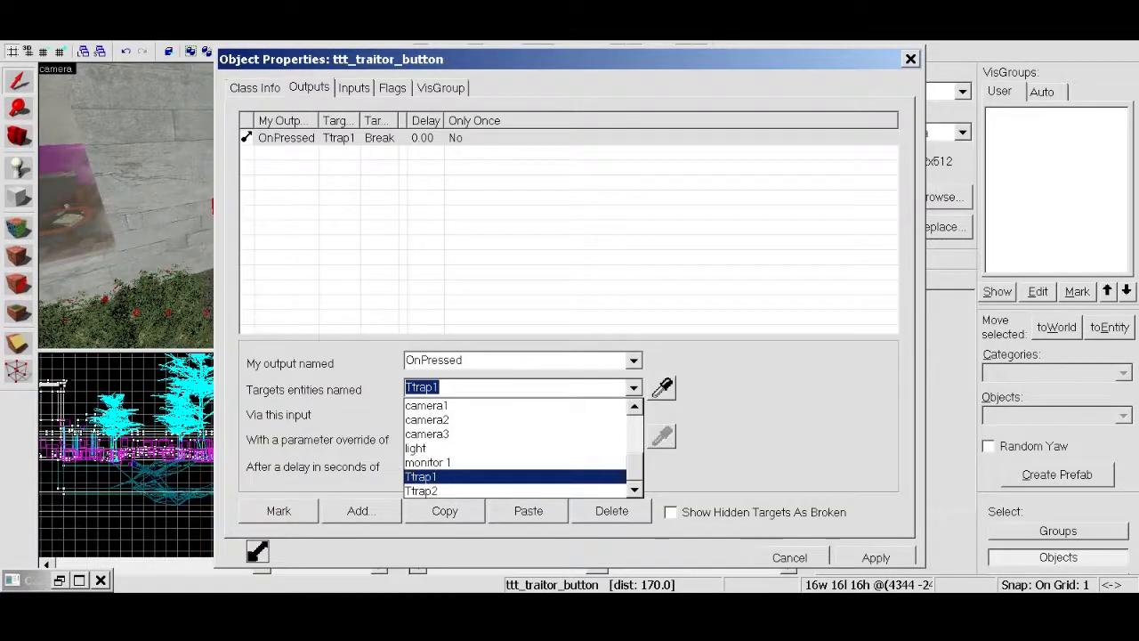
pyautogui.click(420, 491)
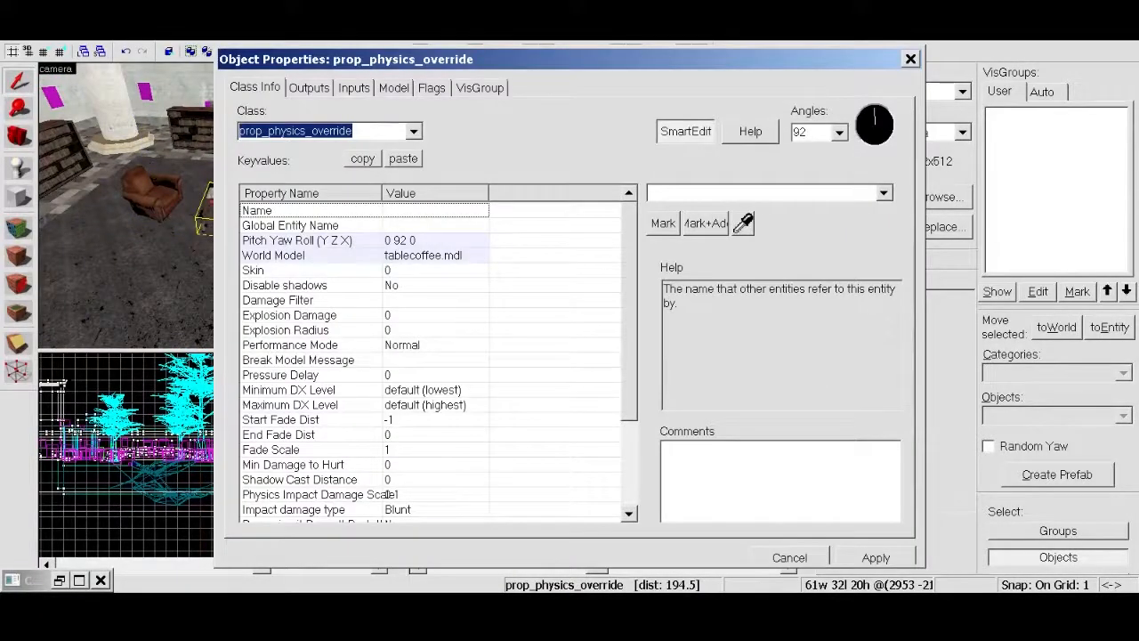
# Step: Name the coffee table prop Ttrap3 with Explosion Damage 300 and Explosion Radius 500, applied
pyautogui.write('T')
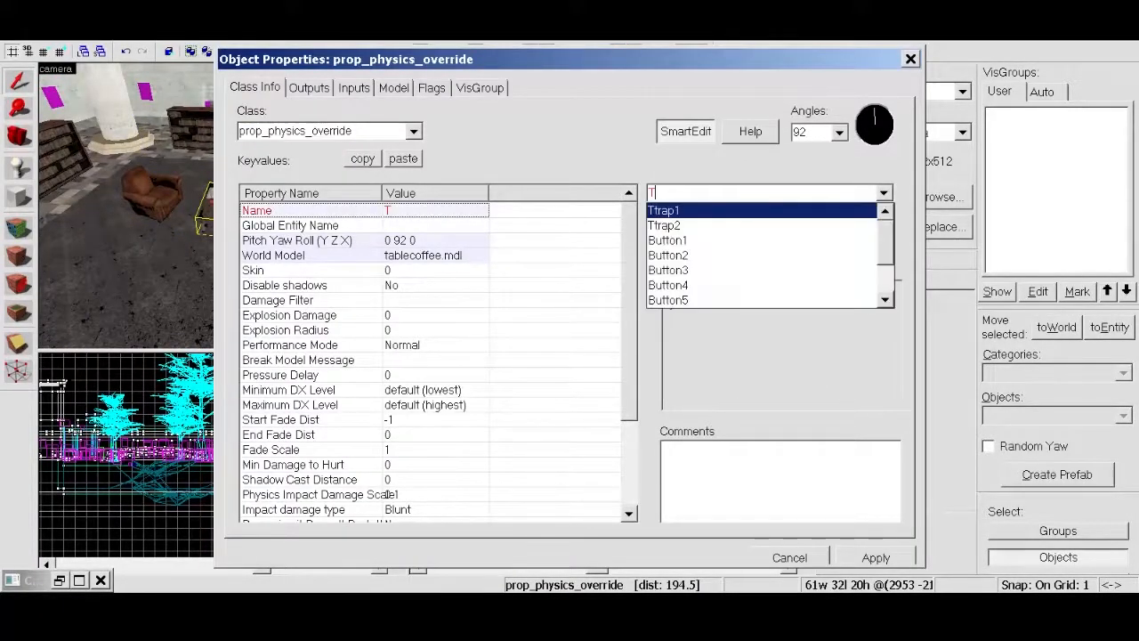
pyautogui.write('trap3')
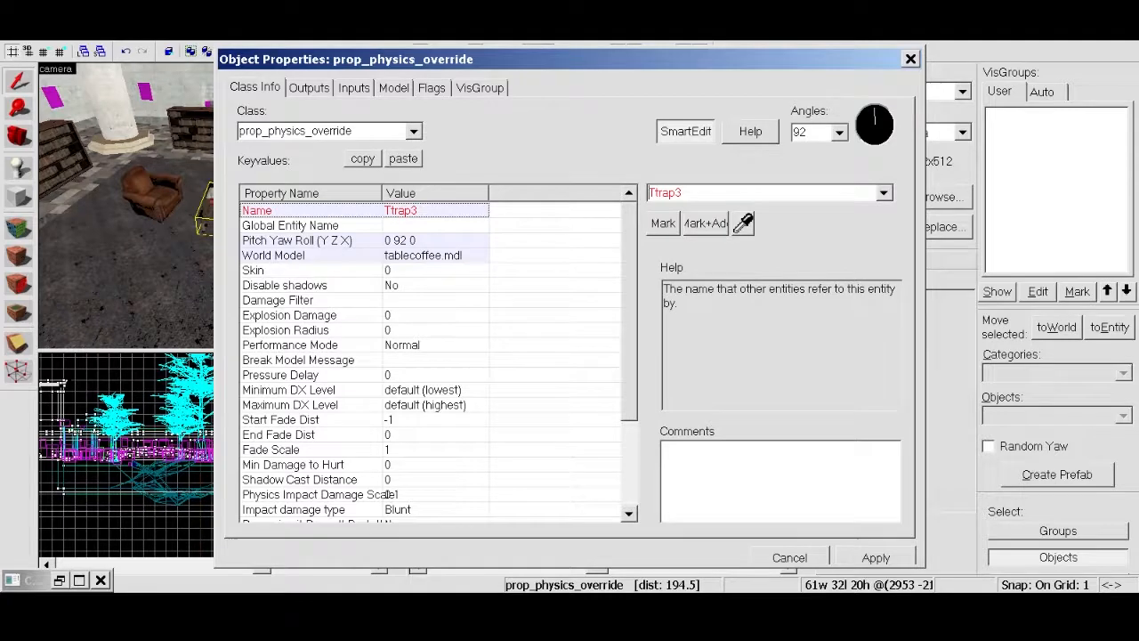
pyautogui.click(289, 313)
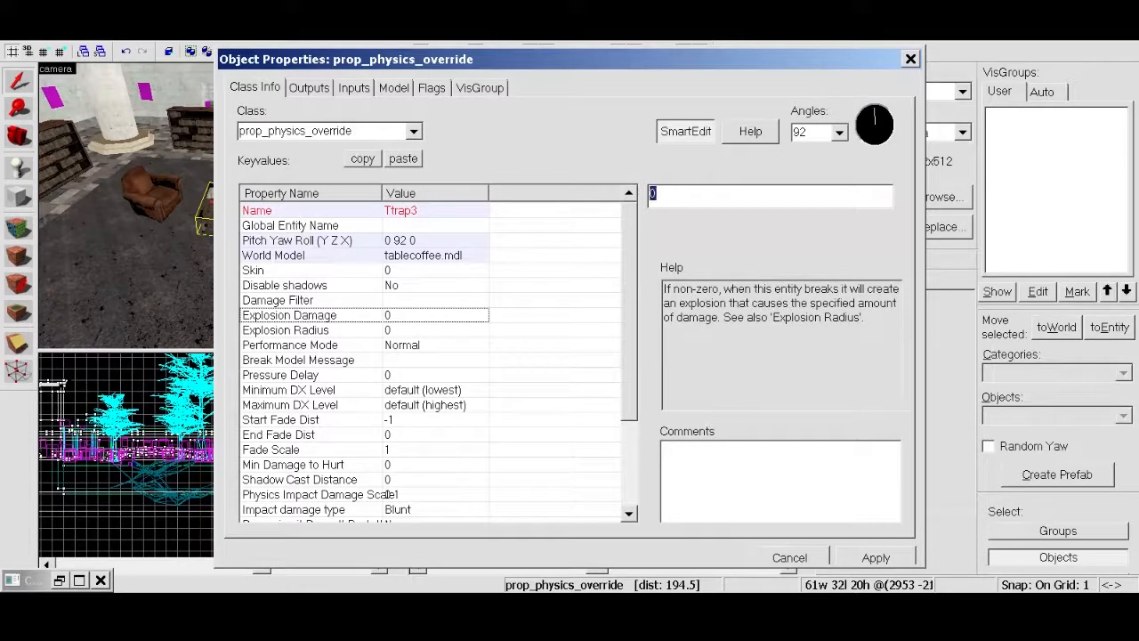
pyautogui.write('300')
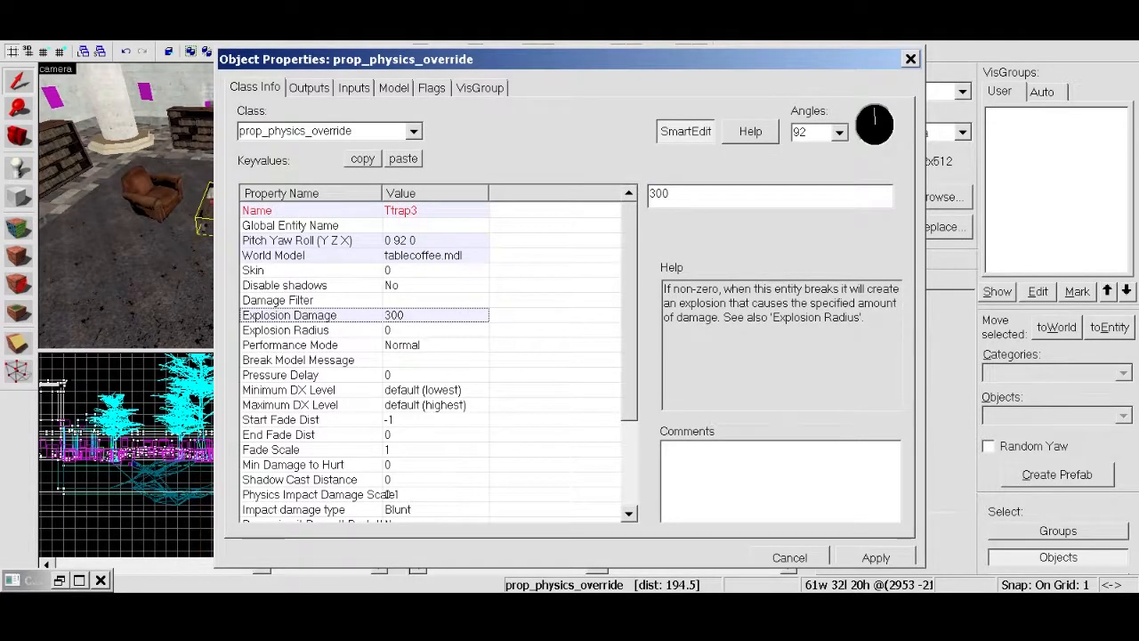
pyautogui.click(285, 329)
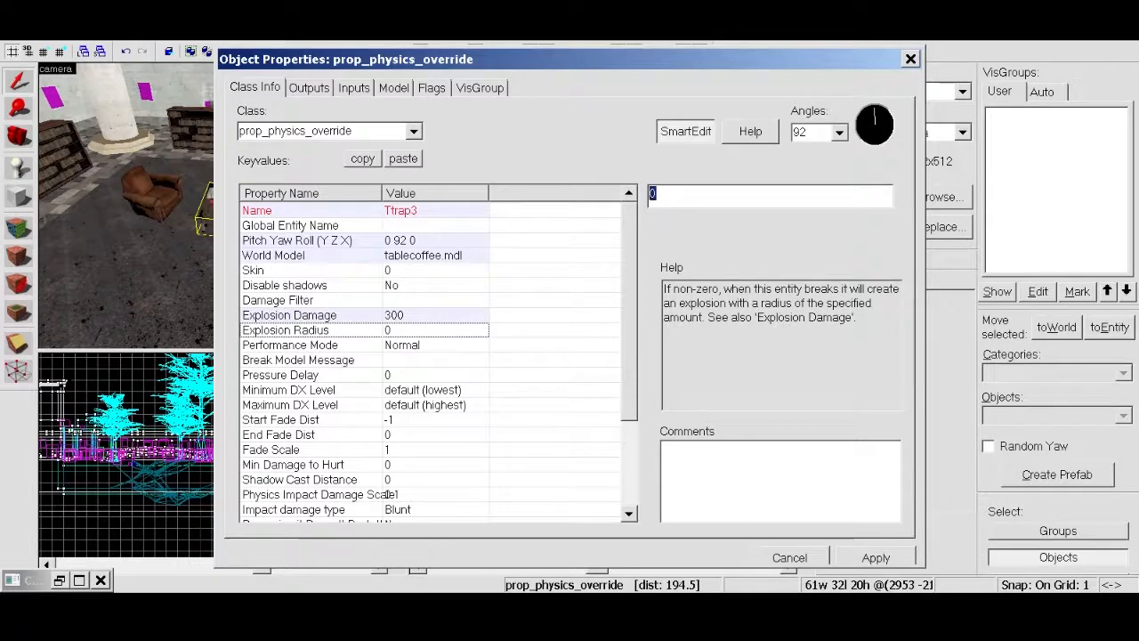
pyautogui.write('500')
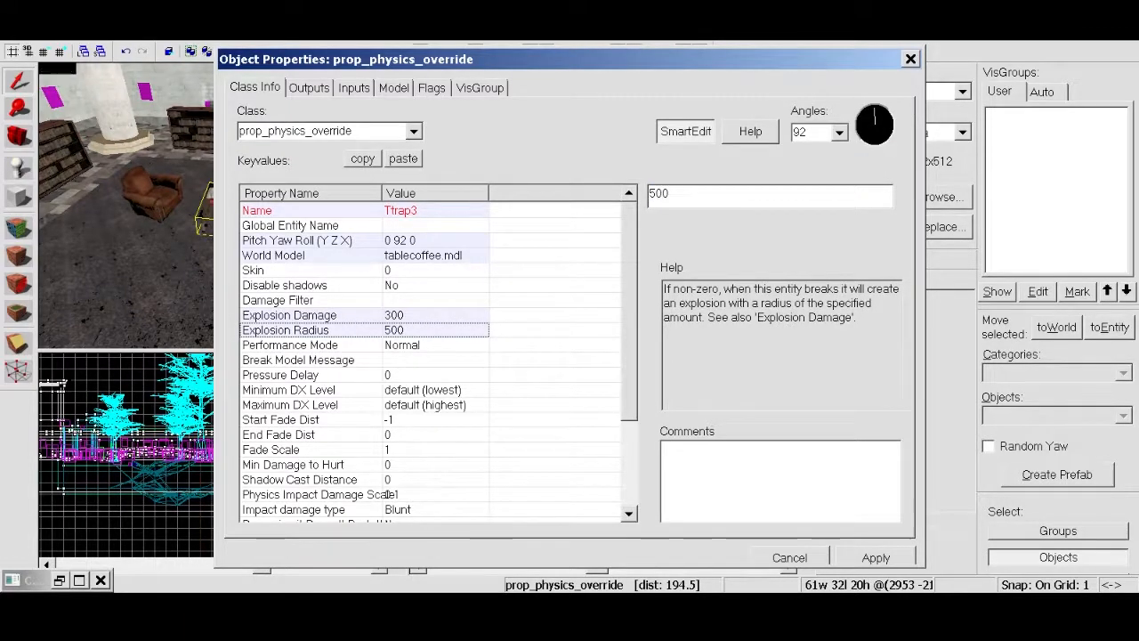
pyautogui.click(308, 87)
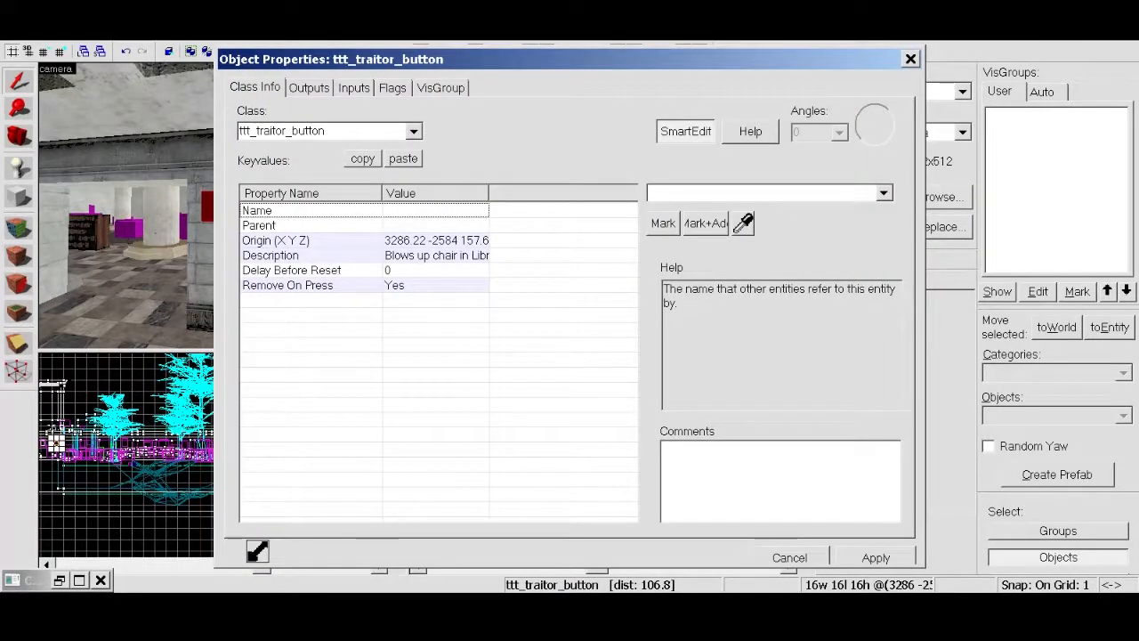
# Step: Point the button's OnPressed Break output at Ttrap3
pyautogui.click(308, 87)
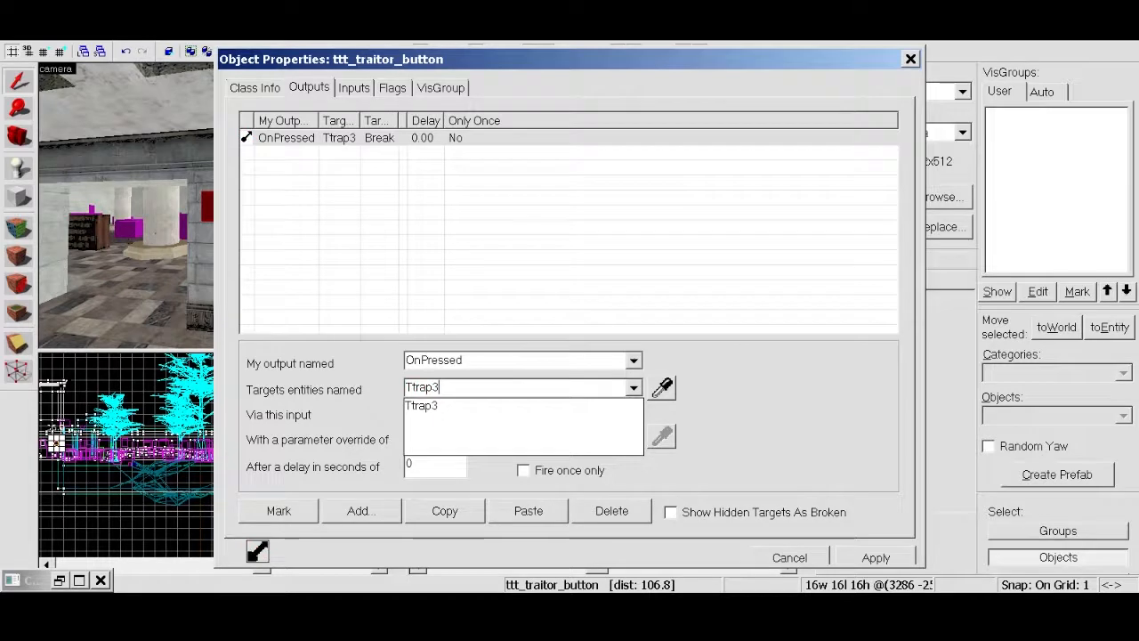
pyautogui.click(255, 87)
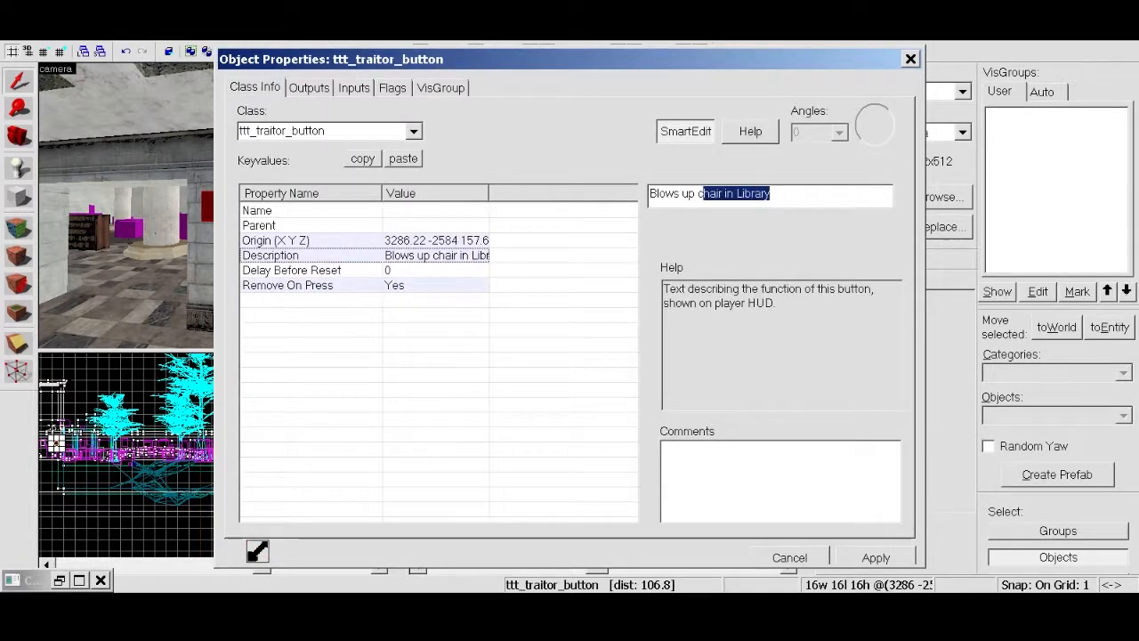
# Step: Set the button's Description to 'Blows up table in pillar room' and apply
pyautogui.write('Blows up table')
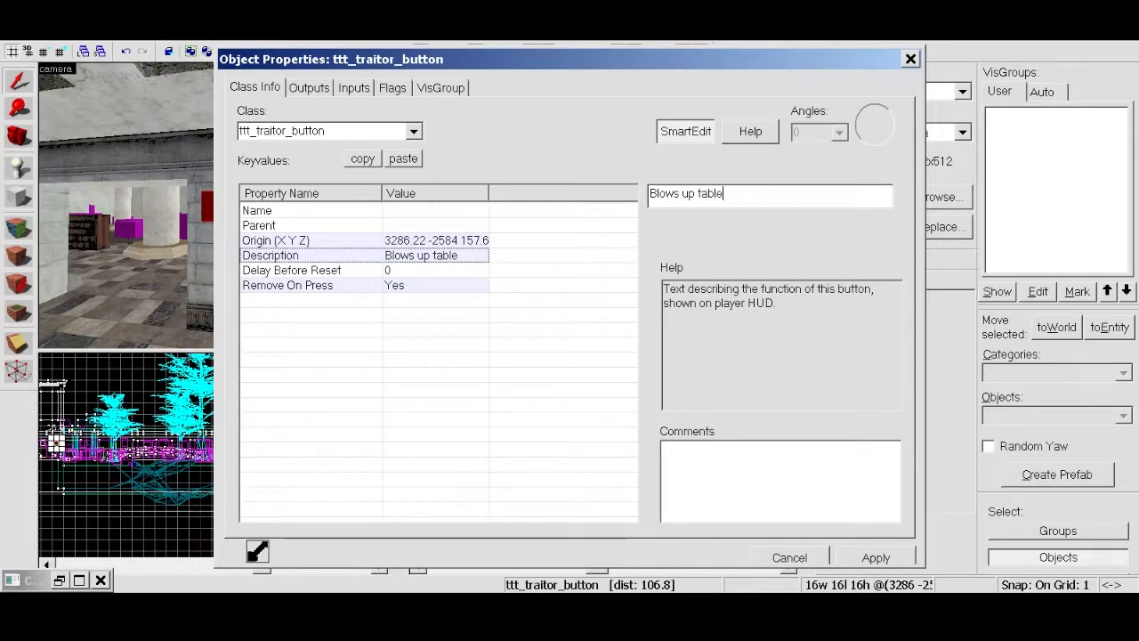
pyautogui.write('in')
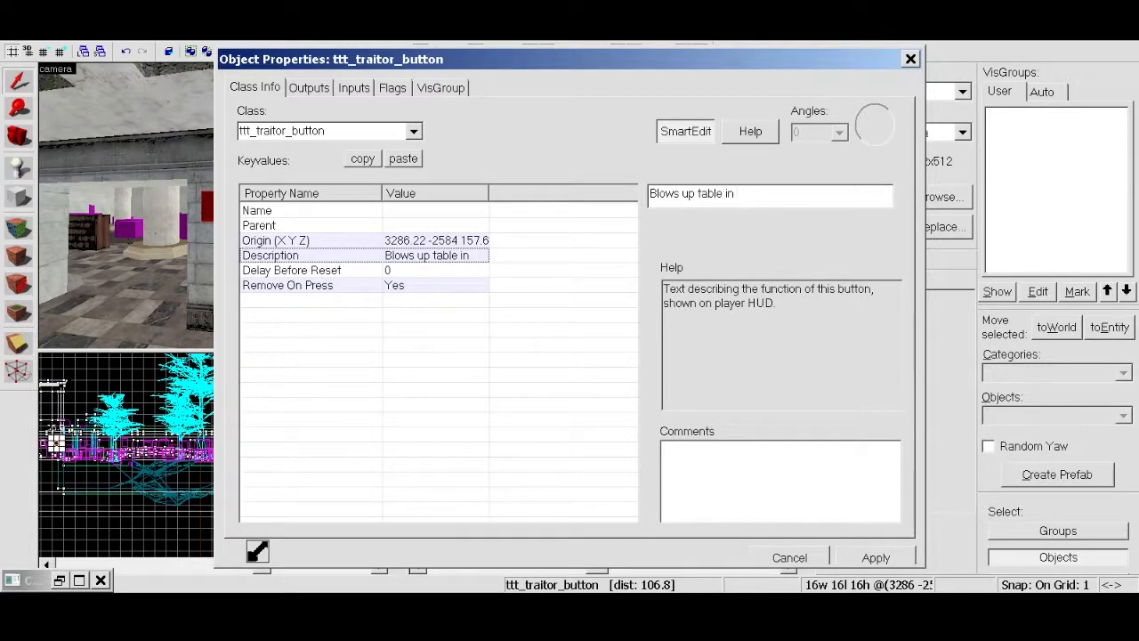
pyautogui.write('pill')
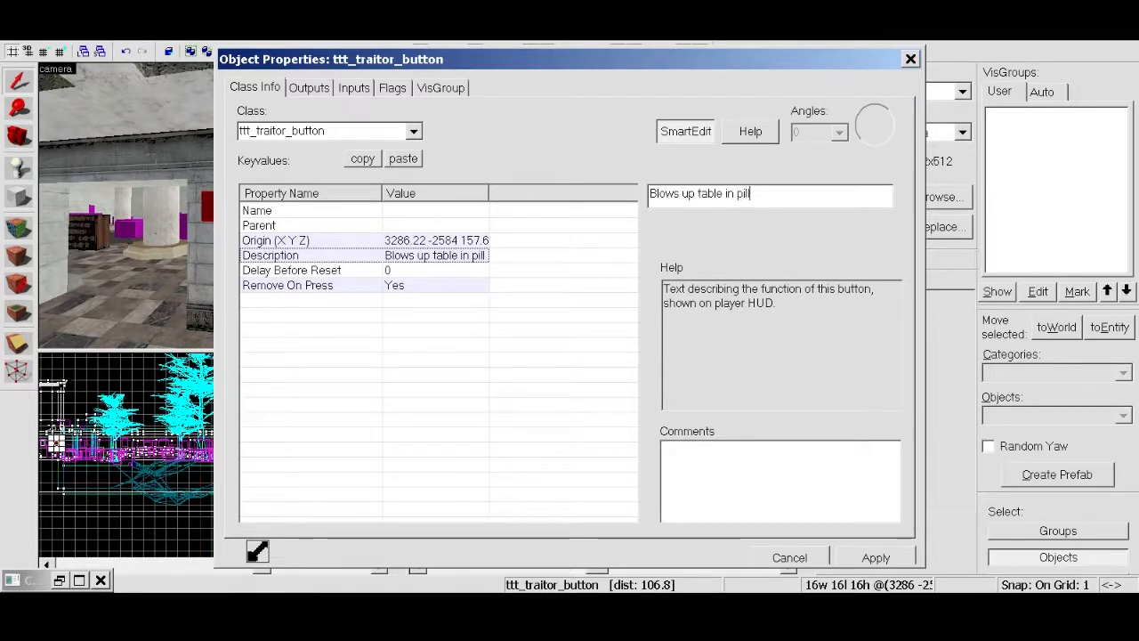
pyautogui.write('lar room')
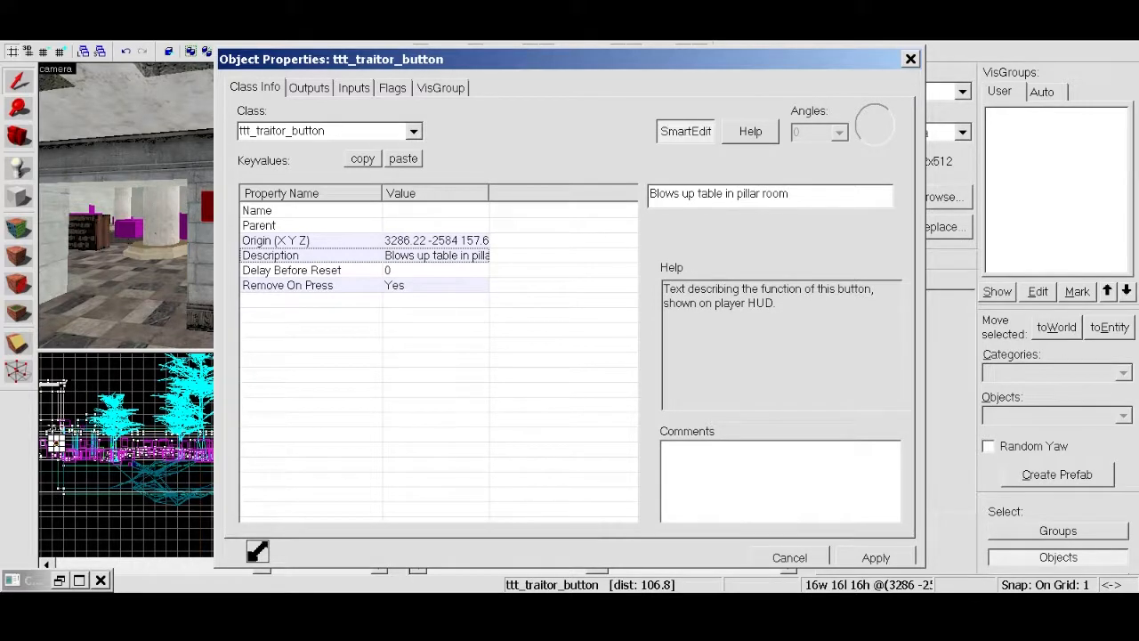
pyautogui.click(875, 557)
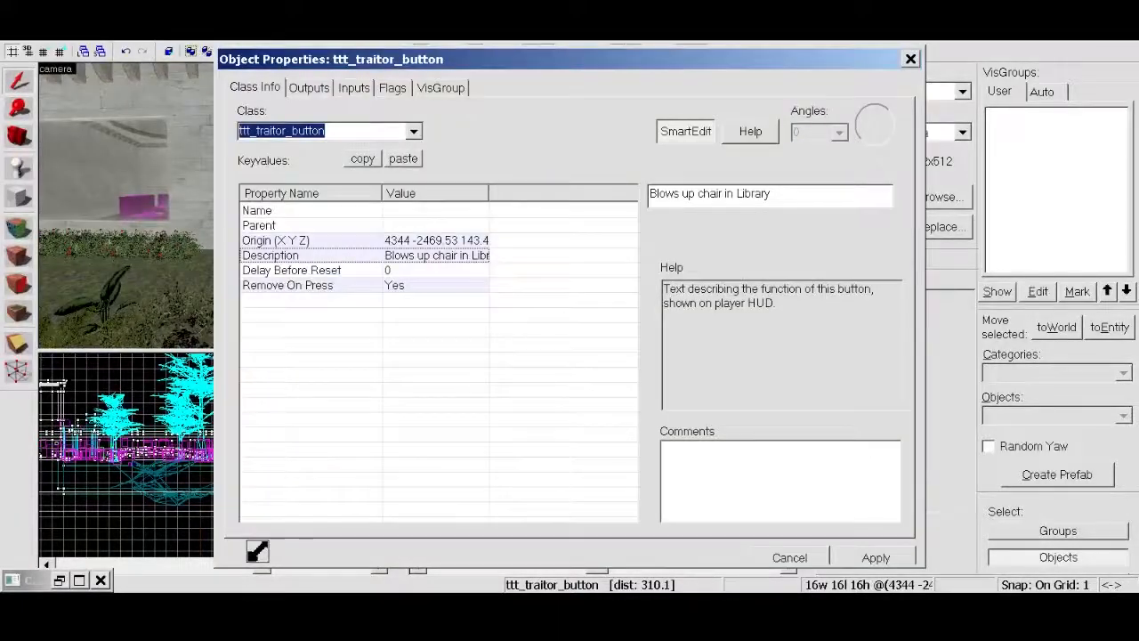
# Step: Set the turtle button's Description to 'Blows up turtle on umbrella table', apply and close
pyautogui.write('Blows up turtle on')
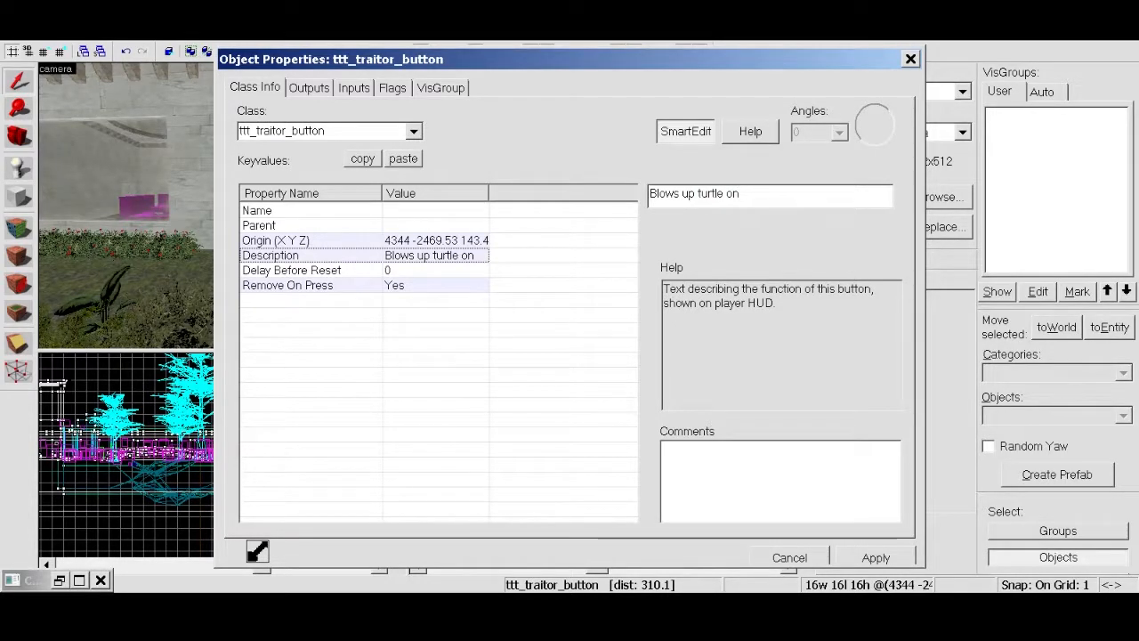
pyautogui.write('umbe')
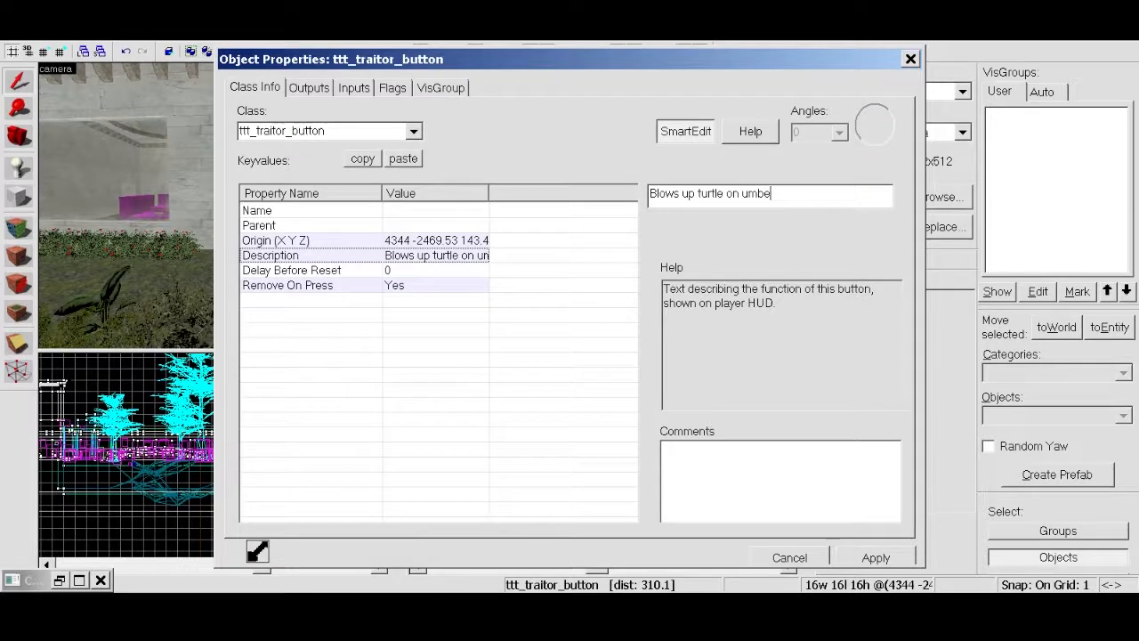
pyautogui.write('lla table')
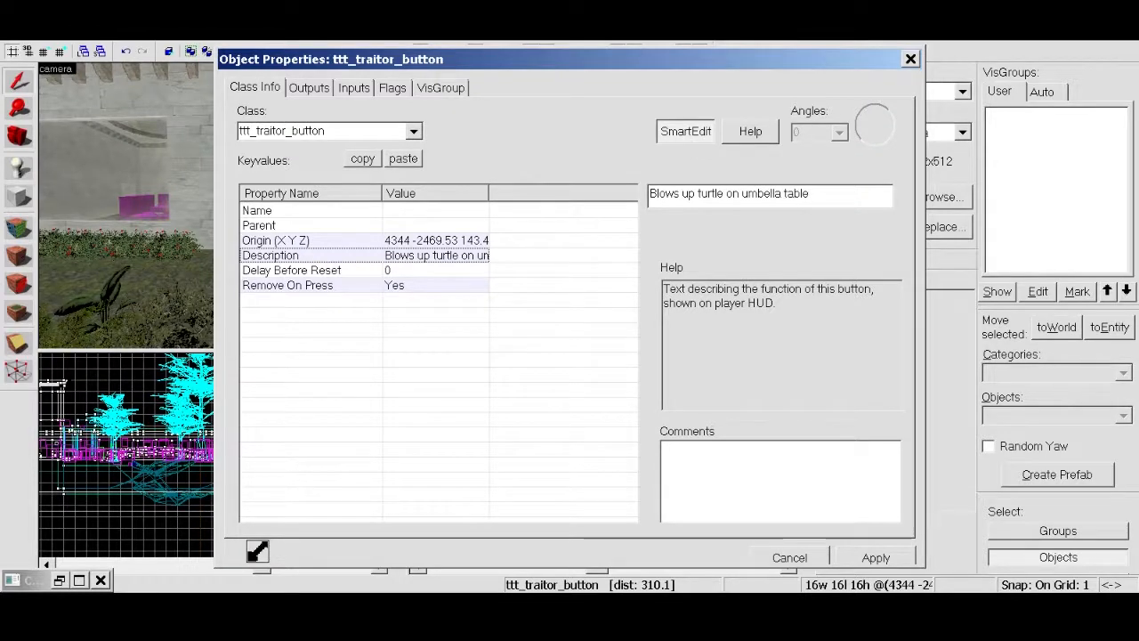
pyautogui.click(876, 557)
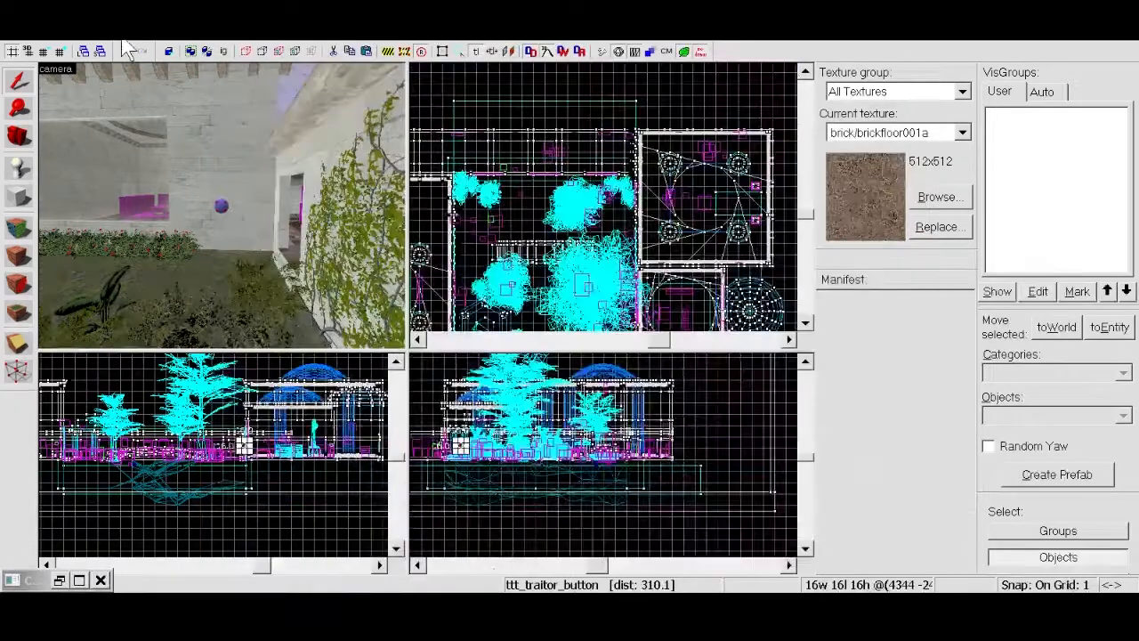
pyautogui.click(17, 50)
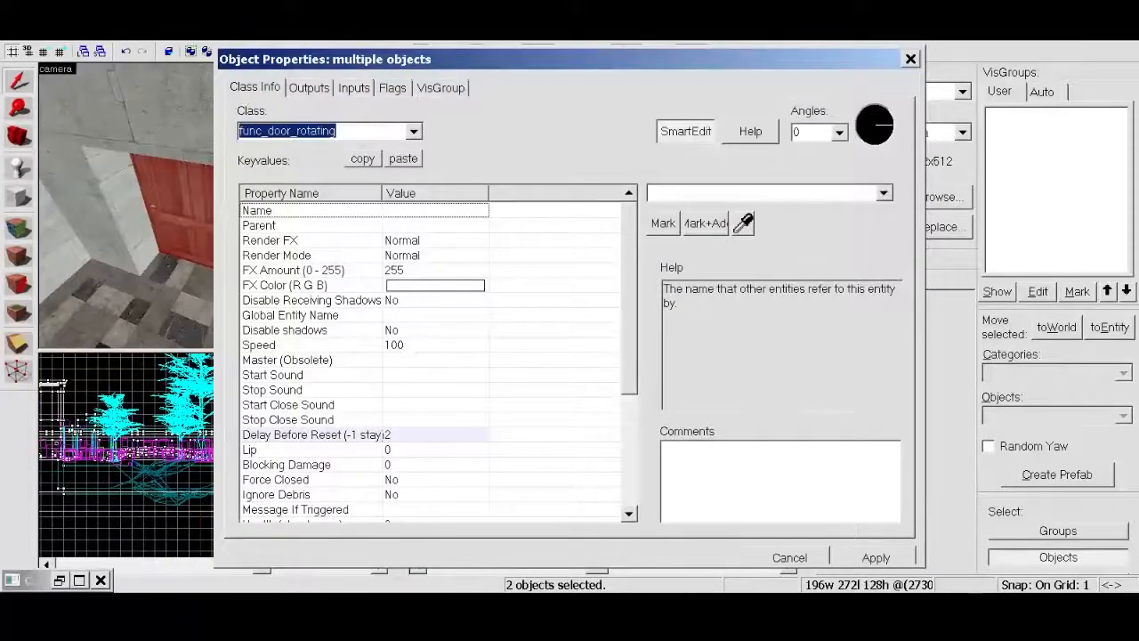
# Step: Tick the Use Opens flag on both func_door_rotating doors and apply
pyautogui.click(391, 88)
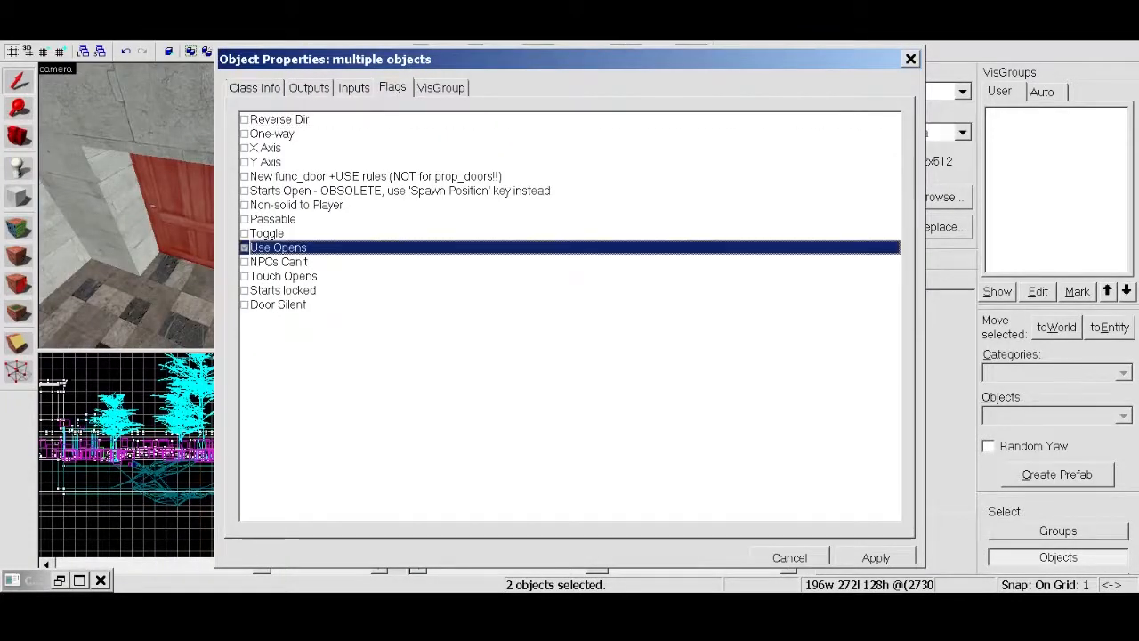
pyautogui.click(246, 248)
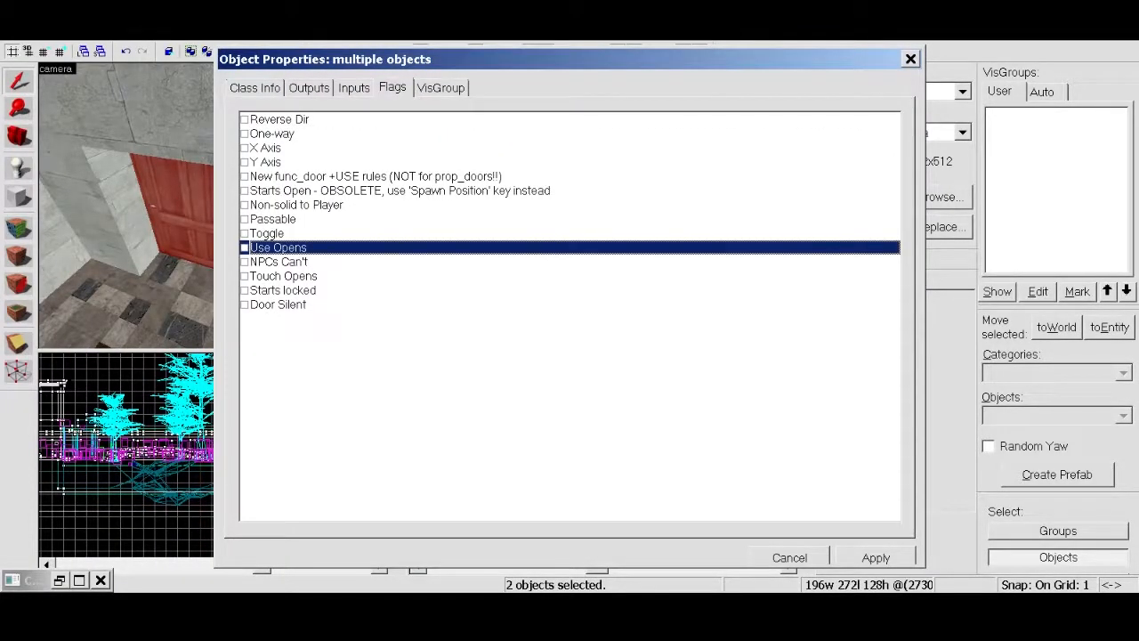
pyautogui.click(254, 88)
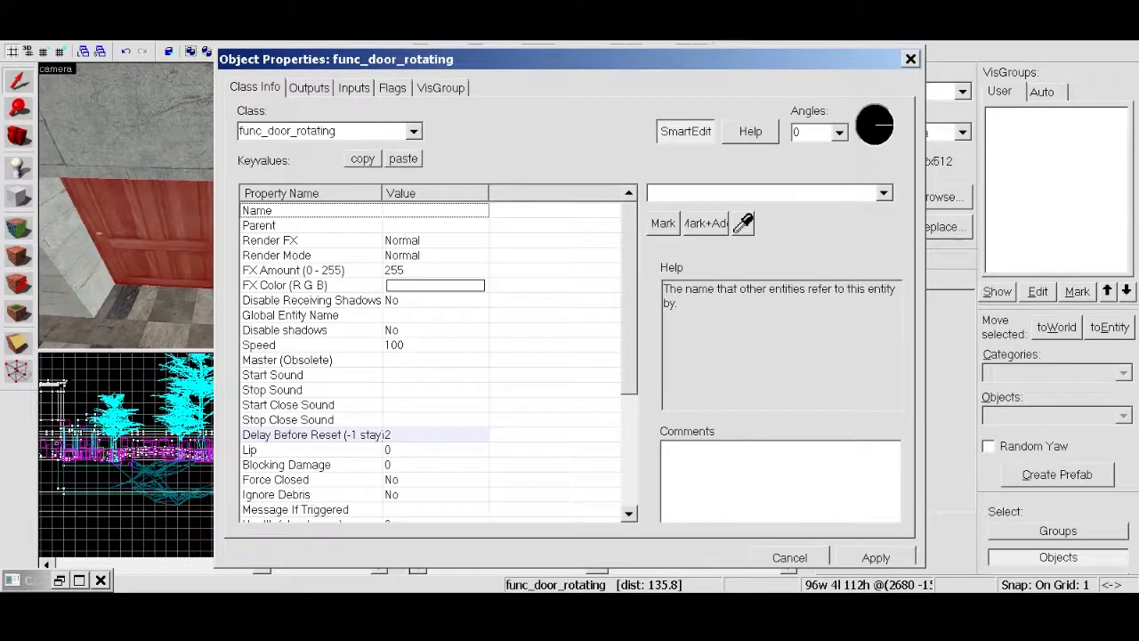
# Step: Give the doors their Tdoor1 and Tdoor names in the Name keyvalue
pyautogui.write('barrel1')
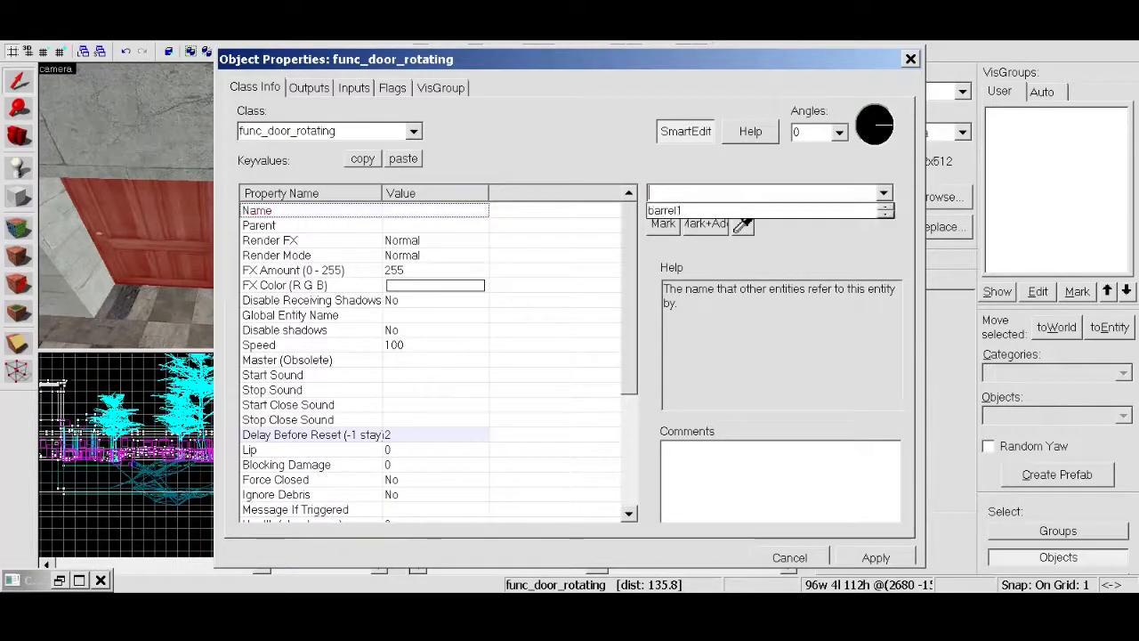
pyautogui.write('Tdoo')
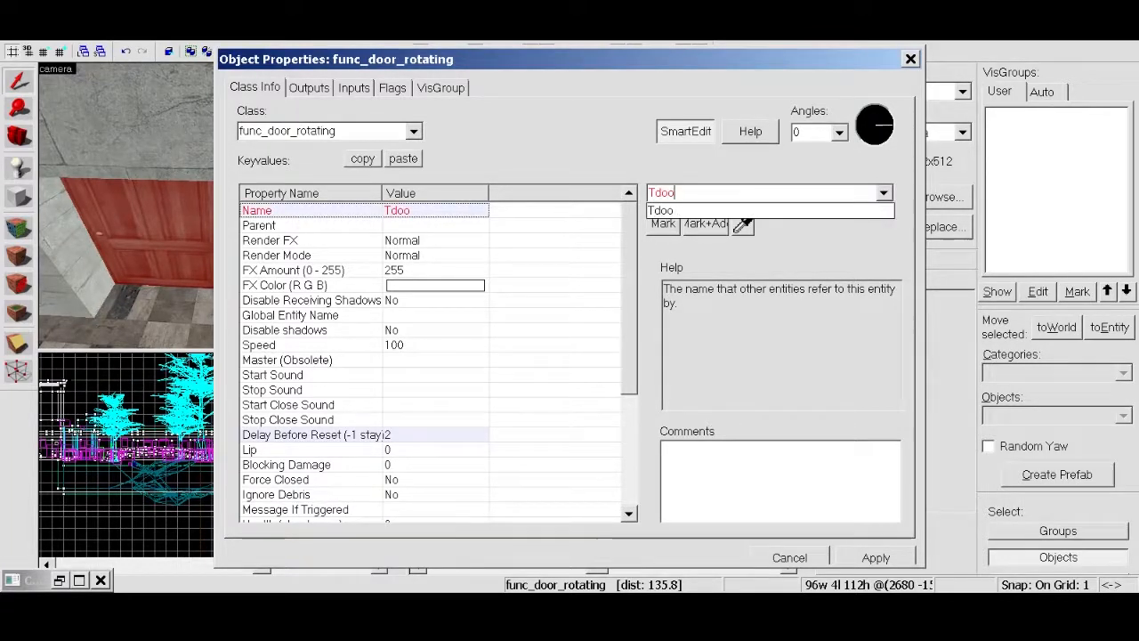
pyautogui.write('r1')
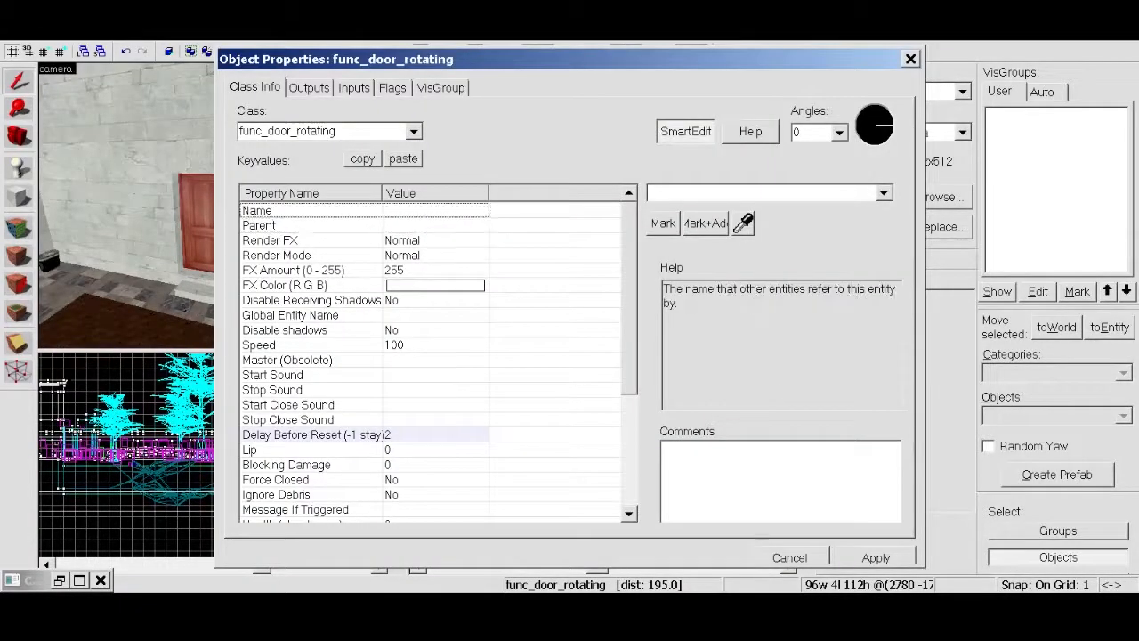
pyautogui.write('Tdo')
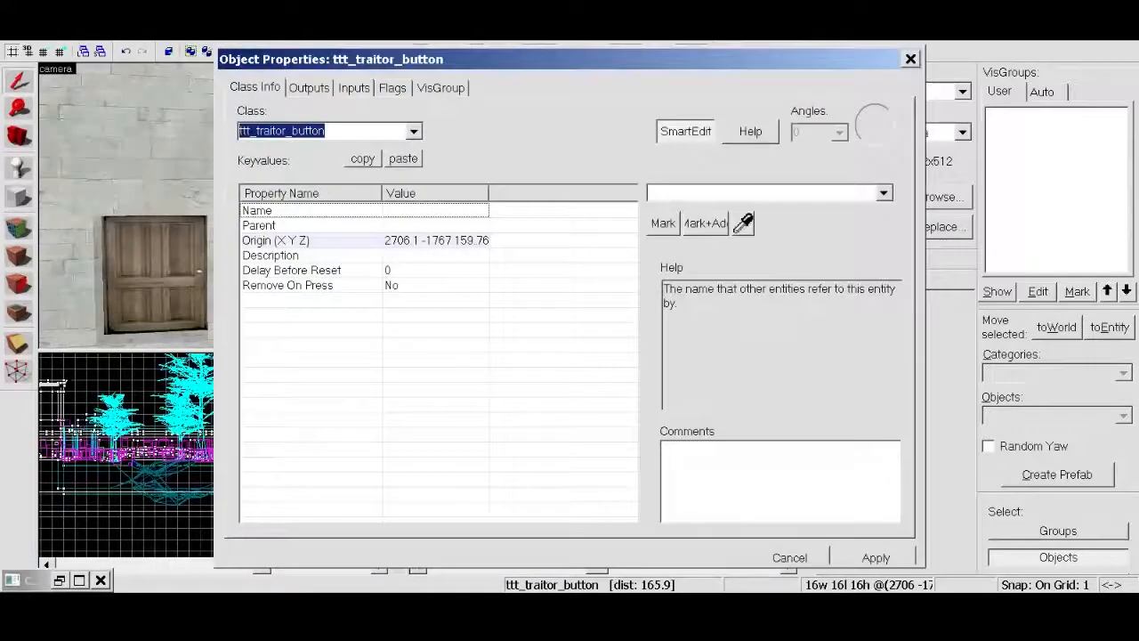
# Step: Set the traitor button's Description keyvalue to 'Opens Traitor Room'
pyautogui.click(271, 256)
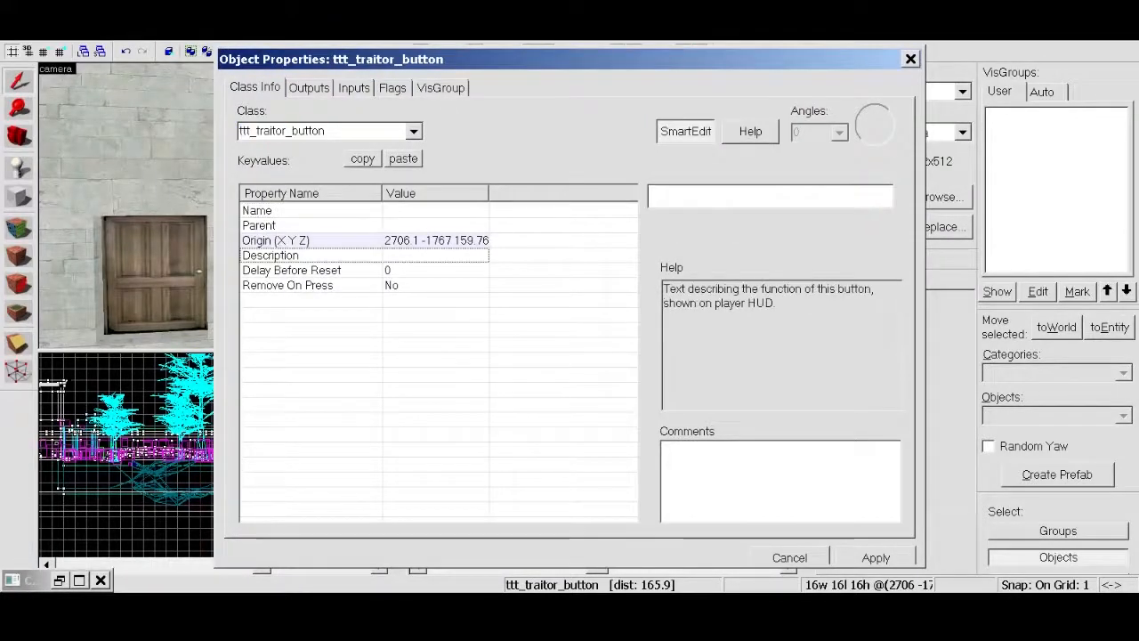
pyautogui.write('Opens T')
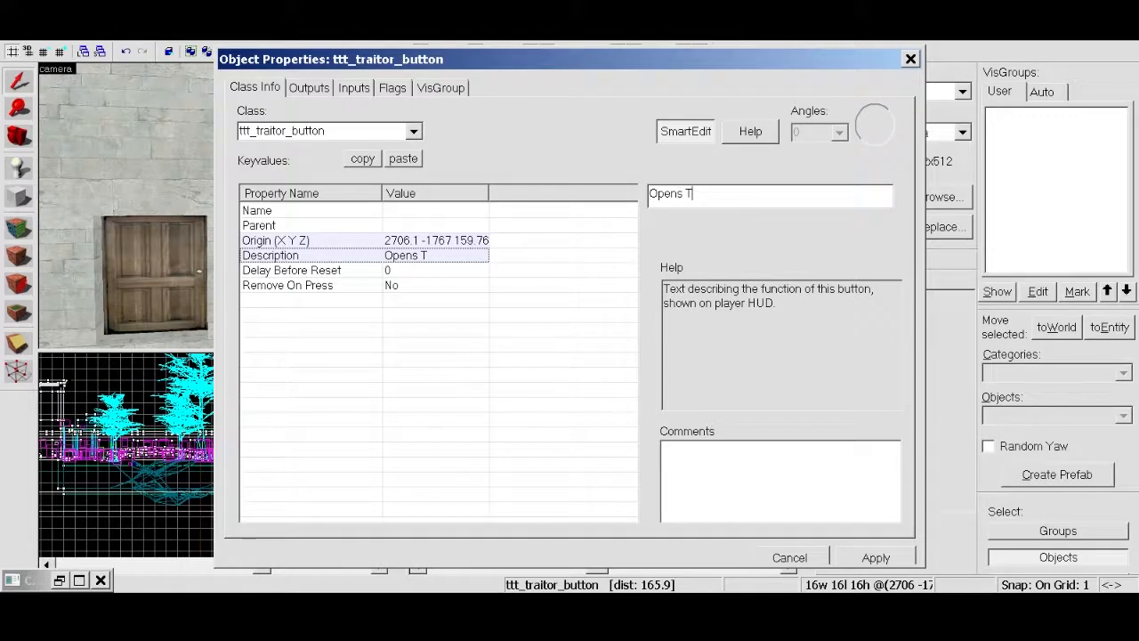
pyautogui.write('raitor Room')
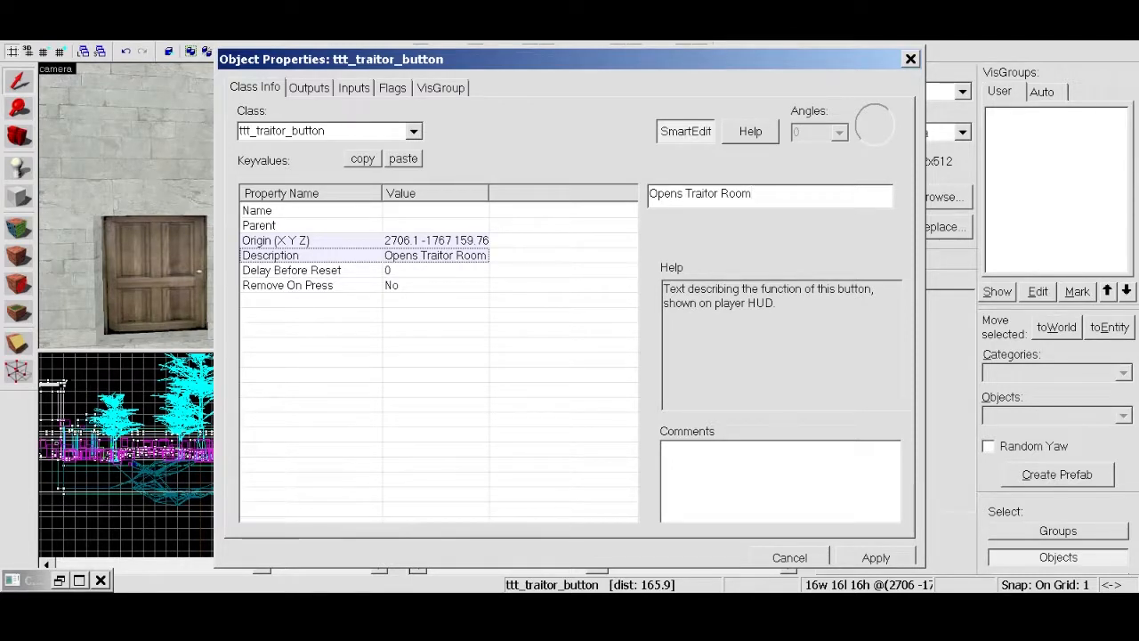
pyautogui.click(257, 210)
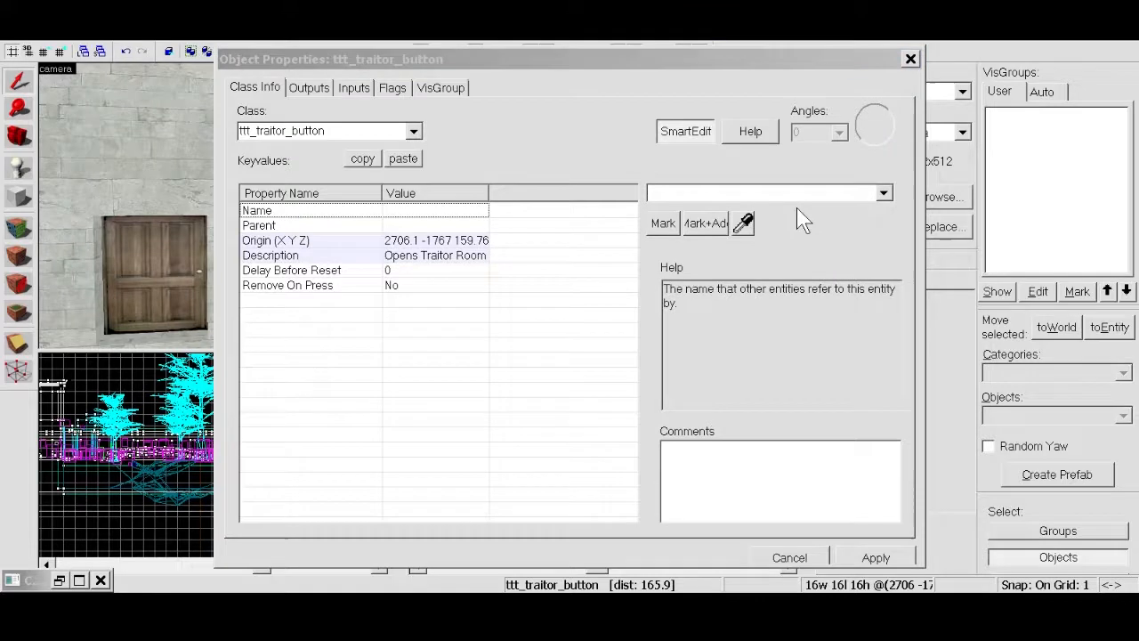
pyautogui.moveTo(388, 231)
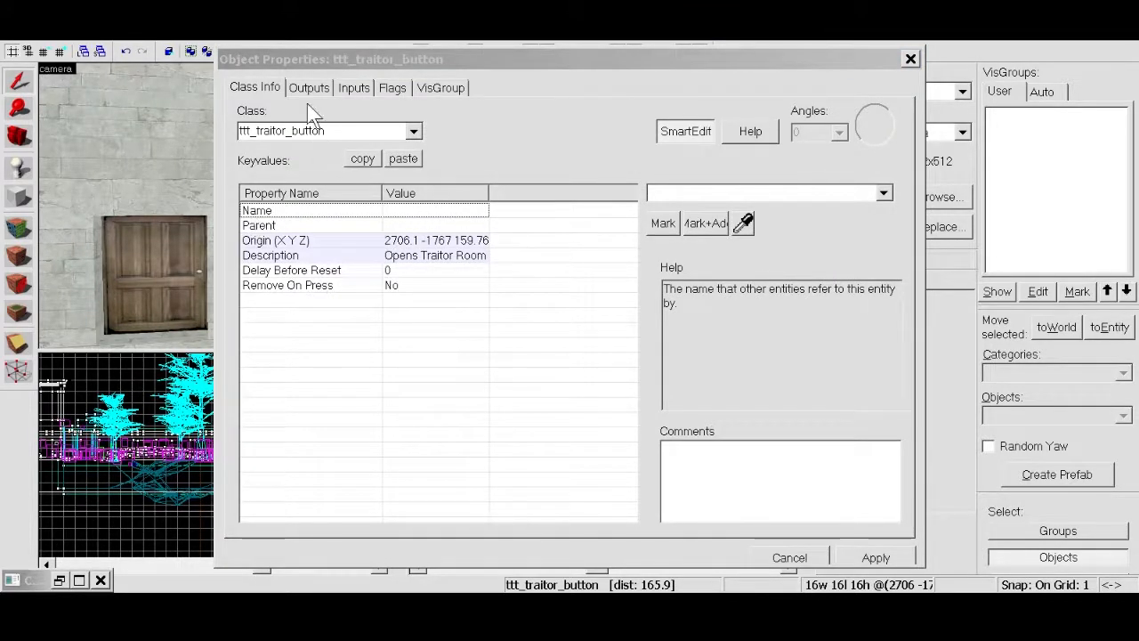
# Step: Add an OnPressed output targeting Tdoor2 with the Open input
pyautogui.click(309, 87)
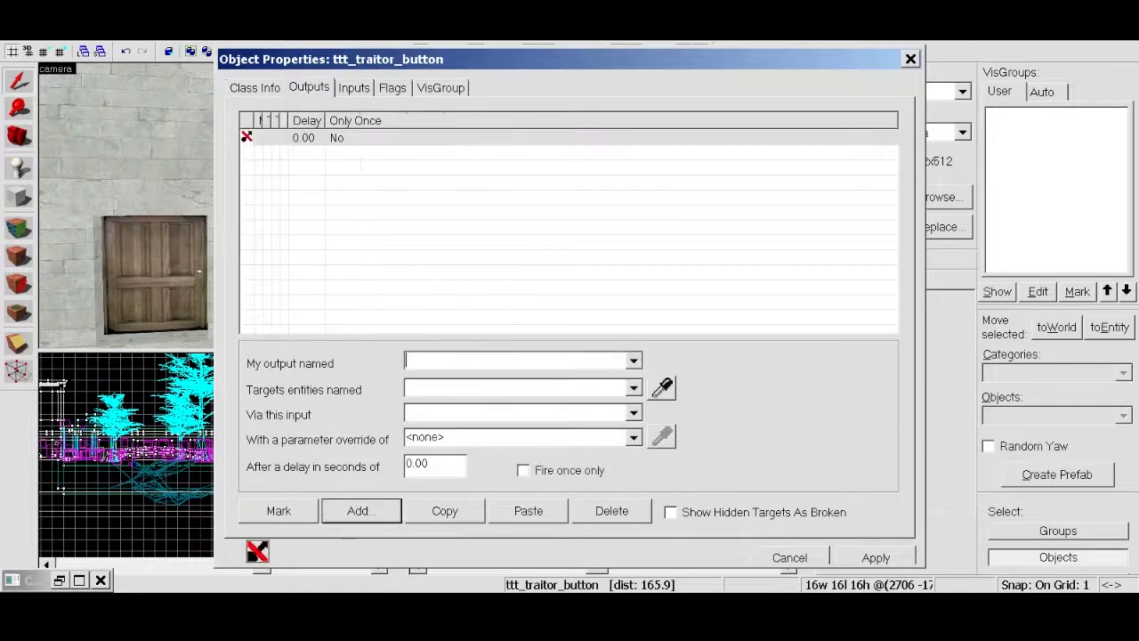
pyautogui.click(634, 359)
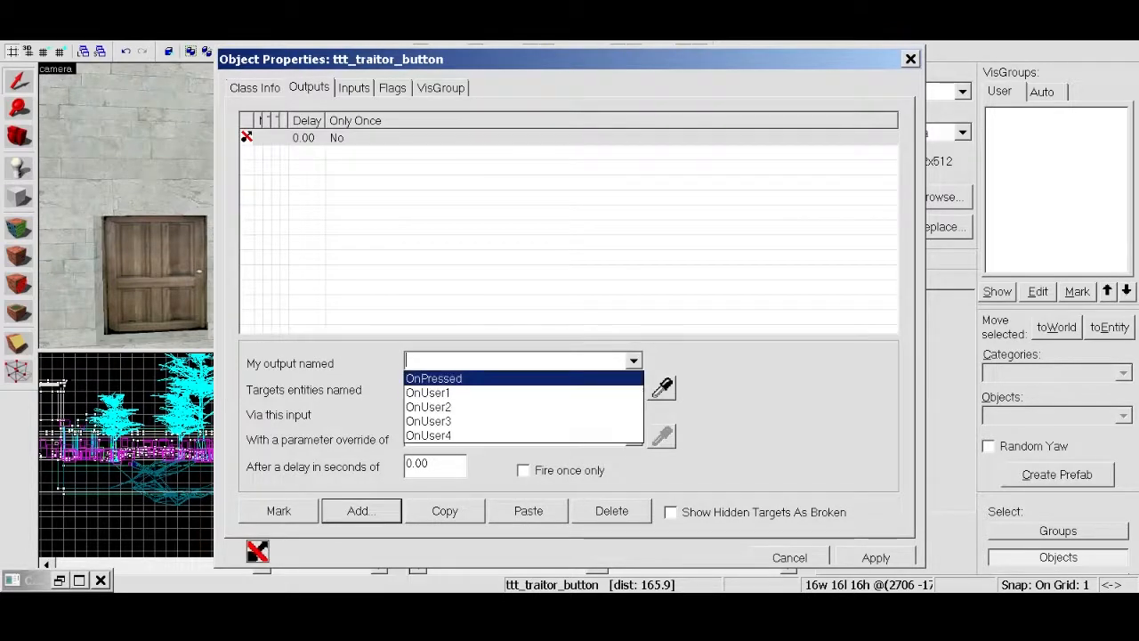
pyautogui.click(434, 377)
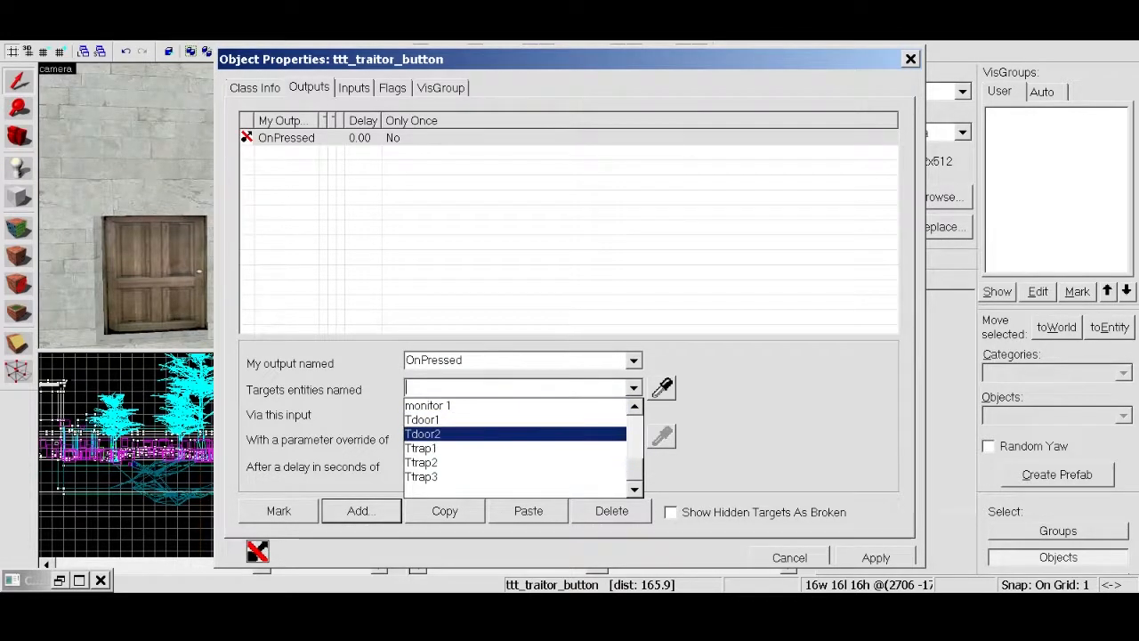
pyautogui.click(422, 420)
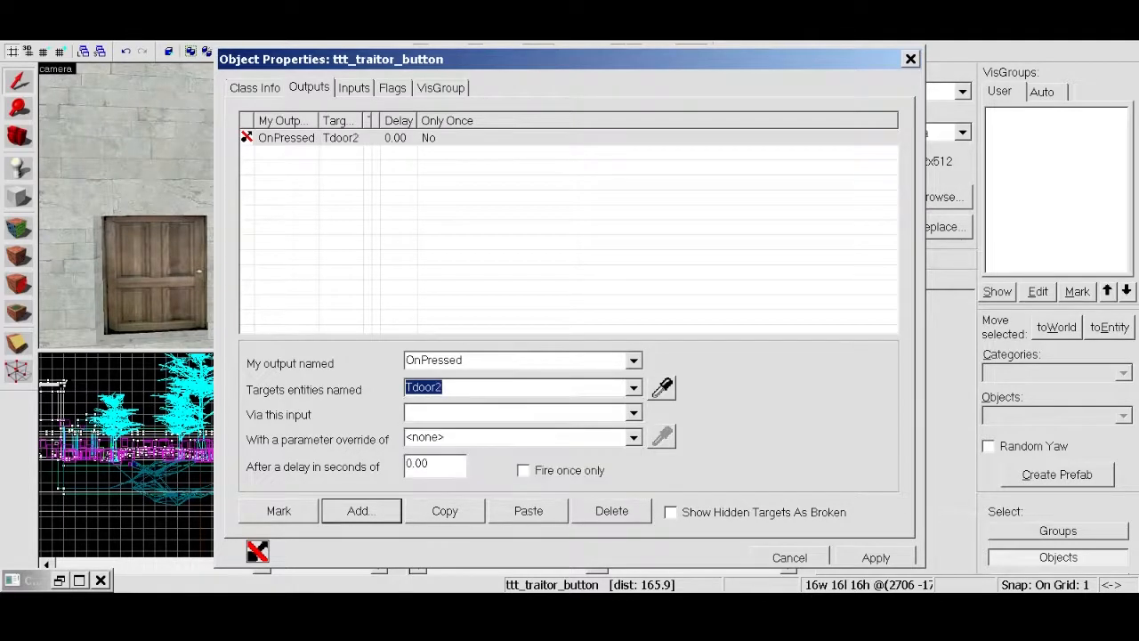
pyautogui.click(633, 413)
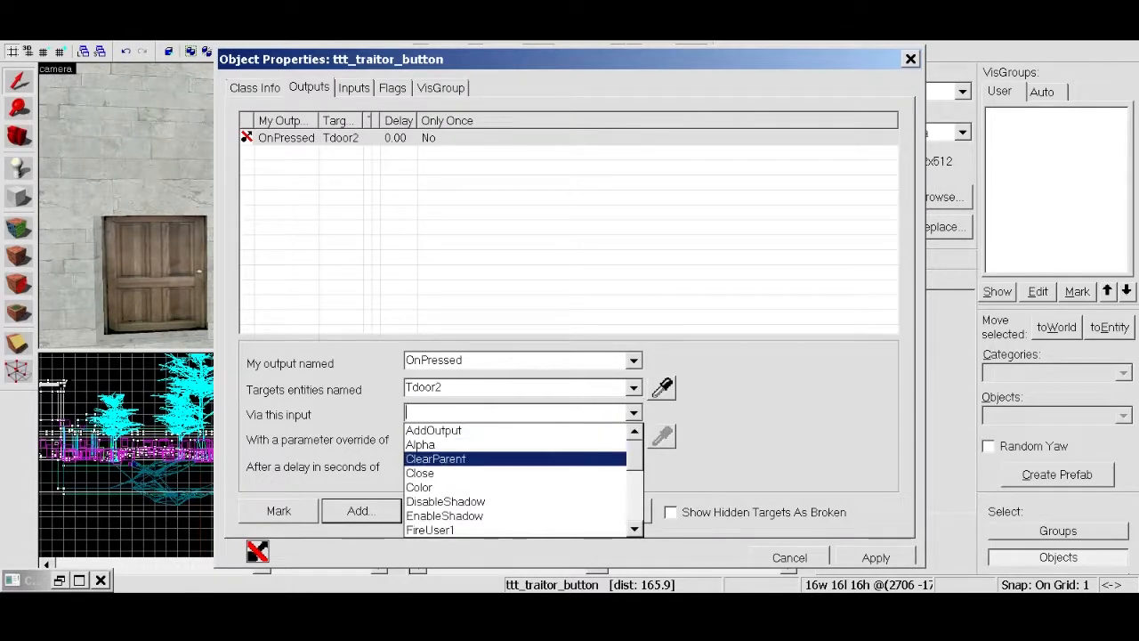
pyautogui.scroll(-3)
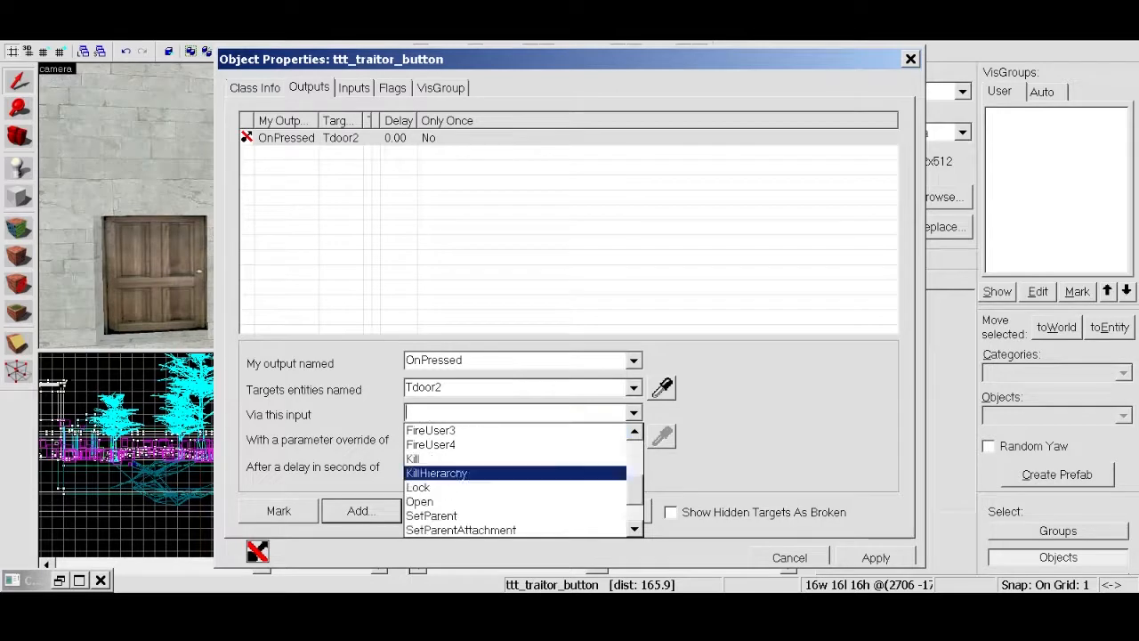
pyautogui.click(420, 501)
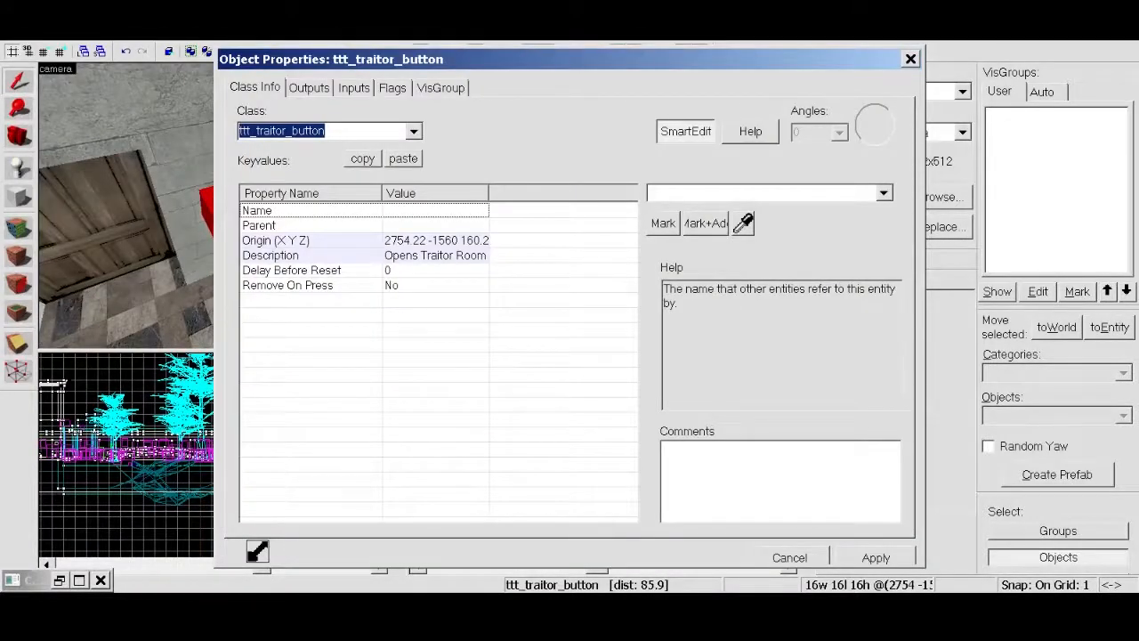
# Step: Extend the second button's description to 'Opens Traitor Room from Hallway'
pyautogui.click(309, 87)
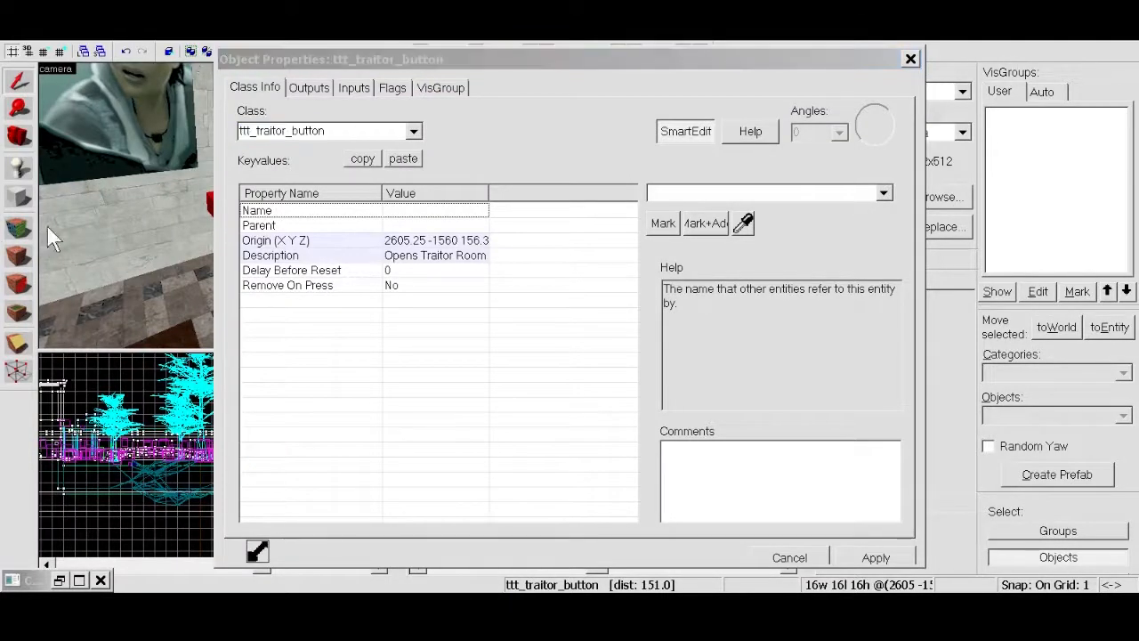
pyautogui.moveTo(230, 210)
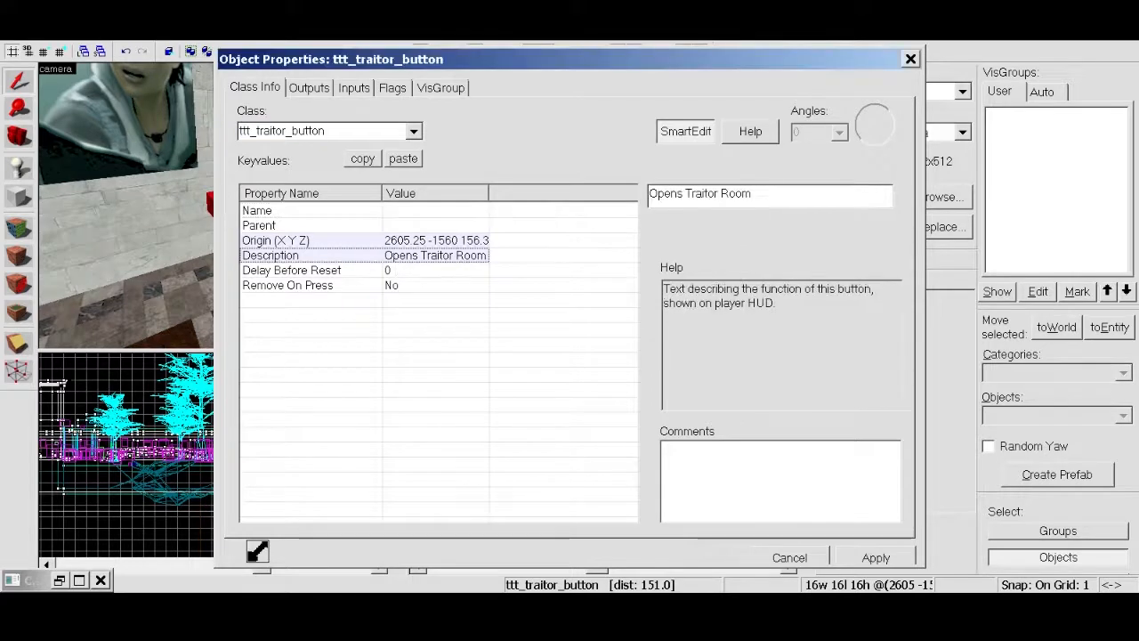
pyautogui.write('f')
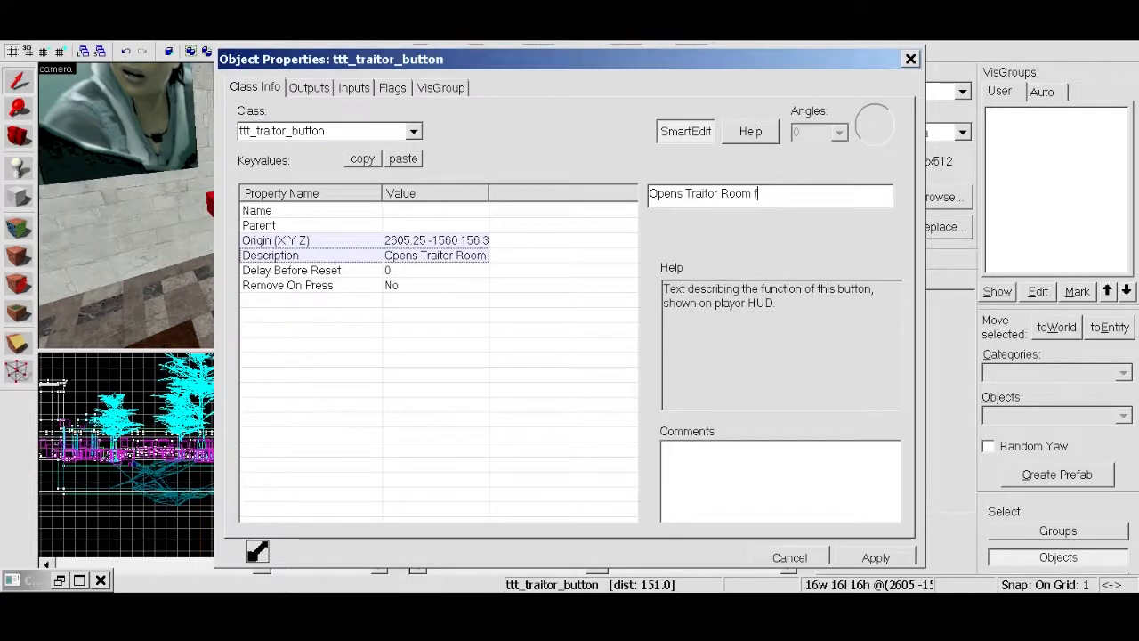
pyautogui.write('rom Hallway')
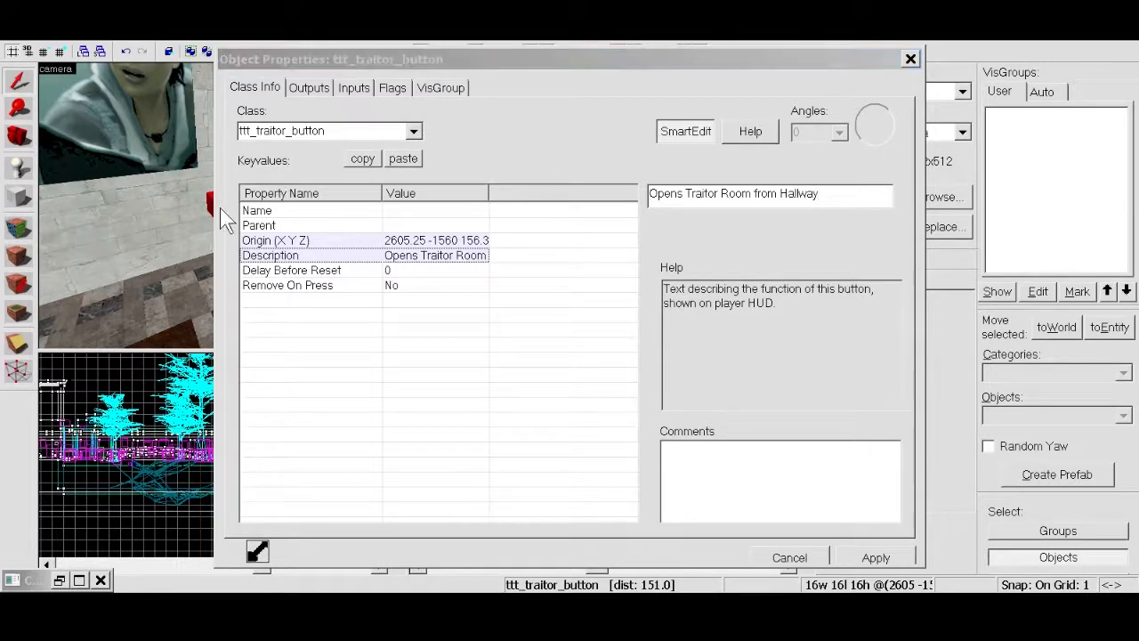
pyautogui.moveTo(258, 205)
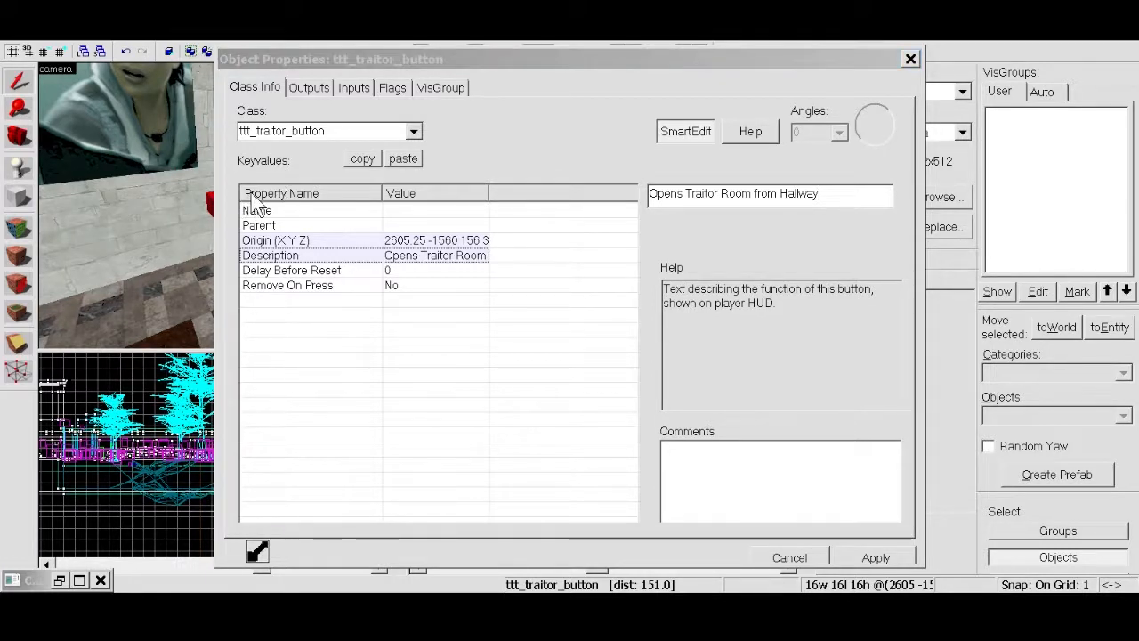
# Step: Review its outputs and keep Tdoor2 as the OnPressed target
pyautogui.click(308, 87)
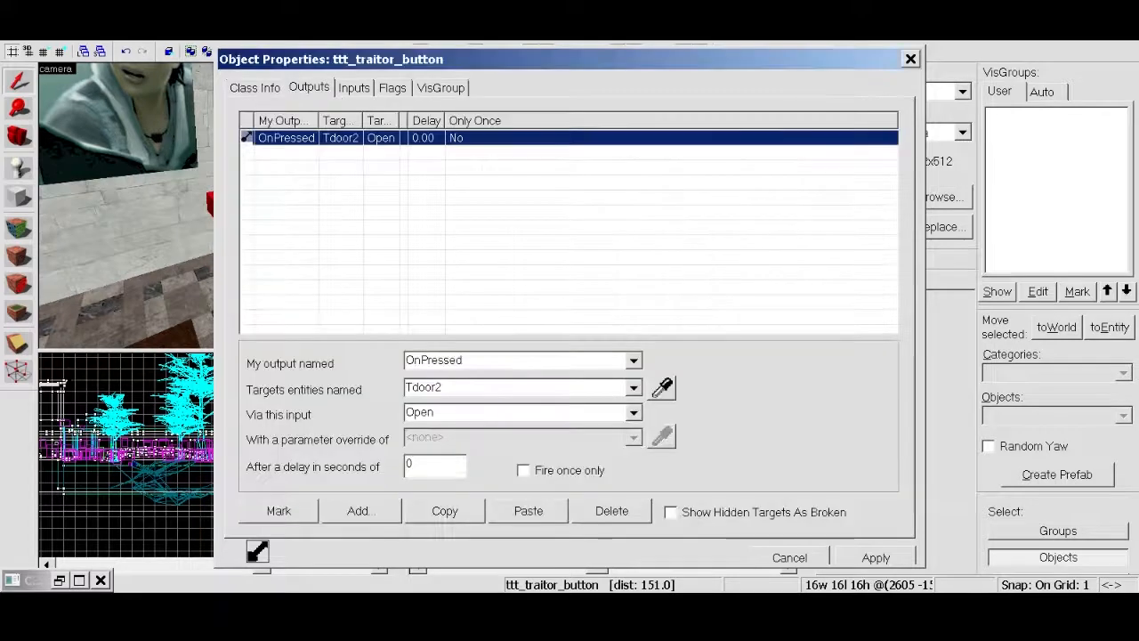
pyautogui.click(634, 388)
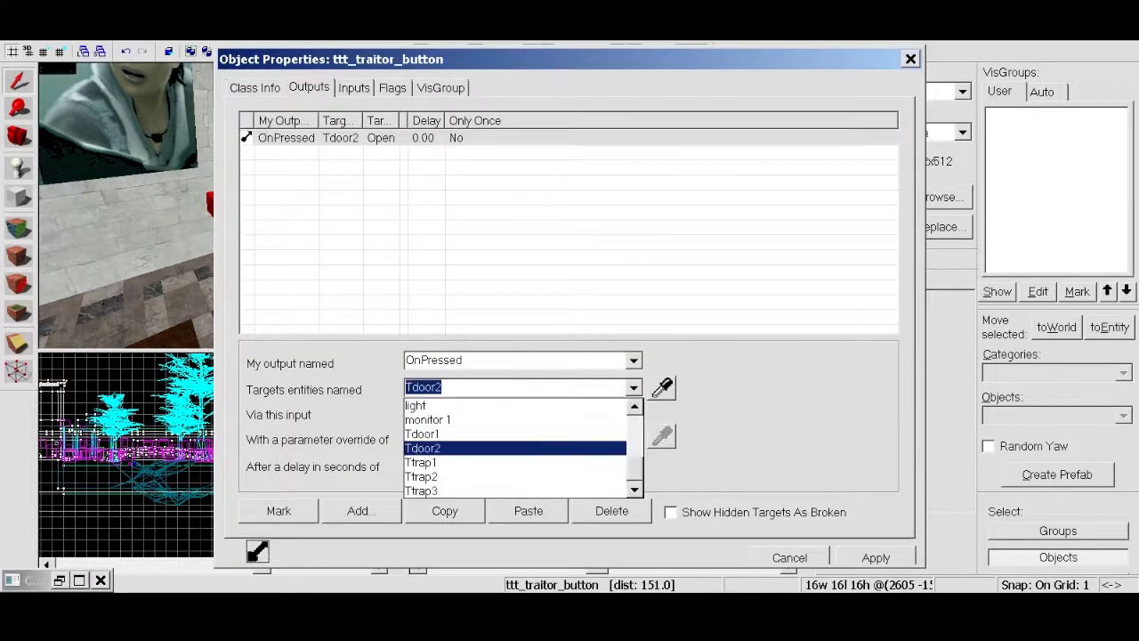
pyautogui.click(422, 434)
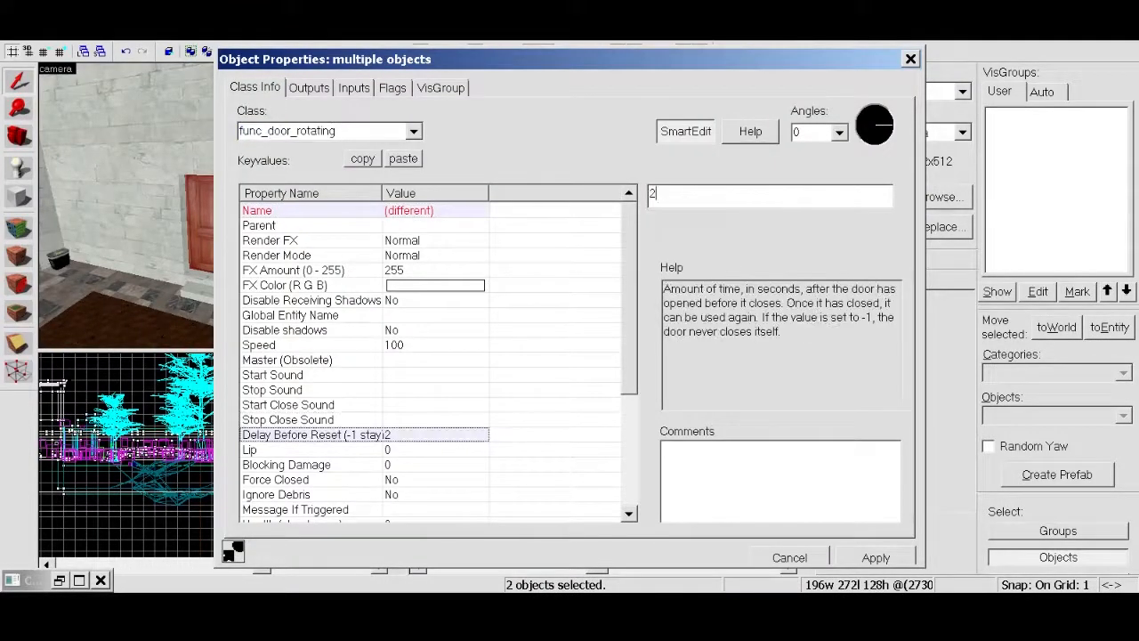
# Step: Apply the typed reset delay to both rotating doors
pyautogui.write('1')
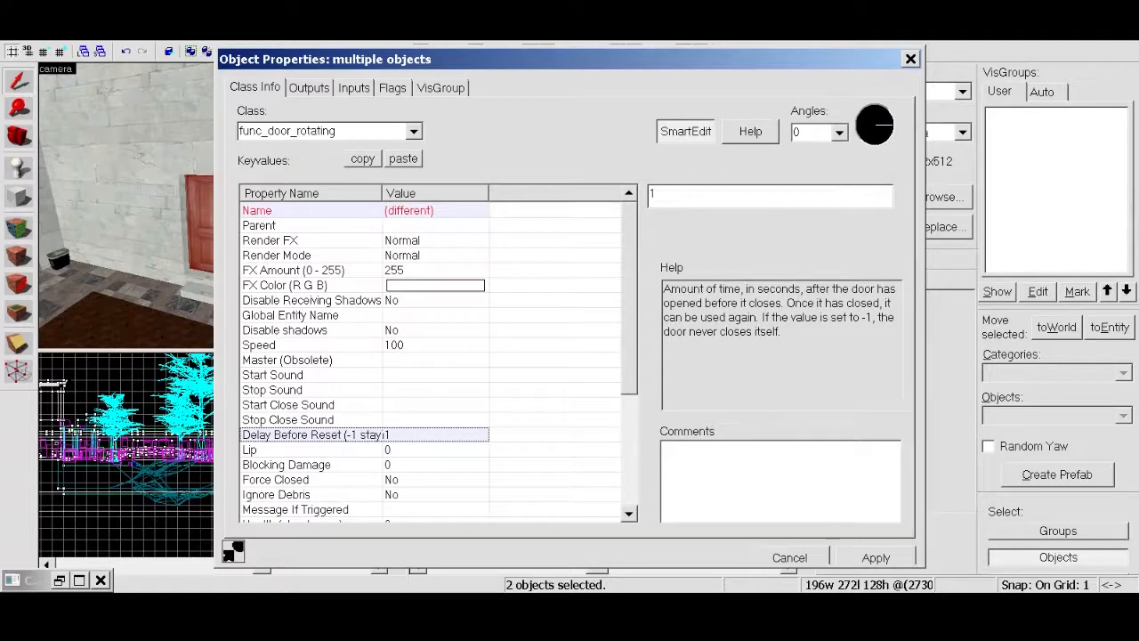
pyautogui.click(788, 557)
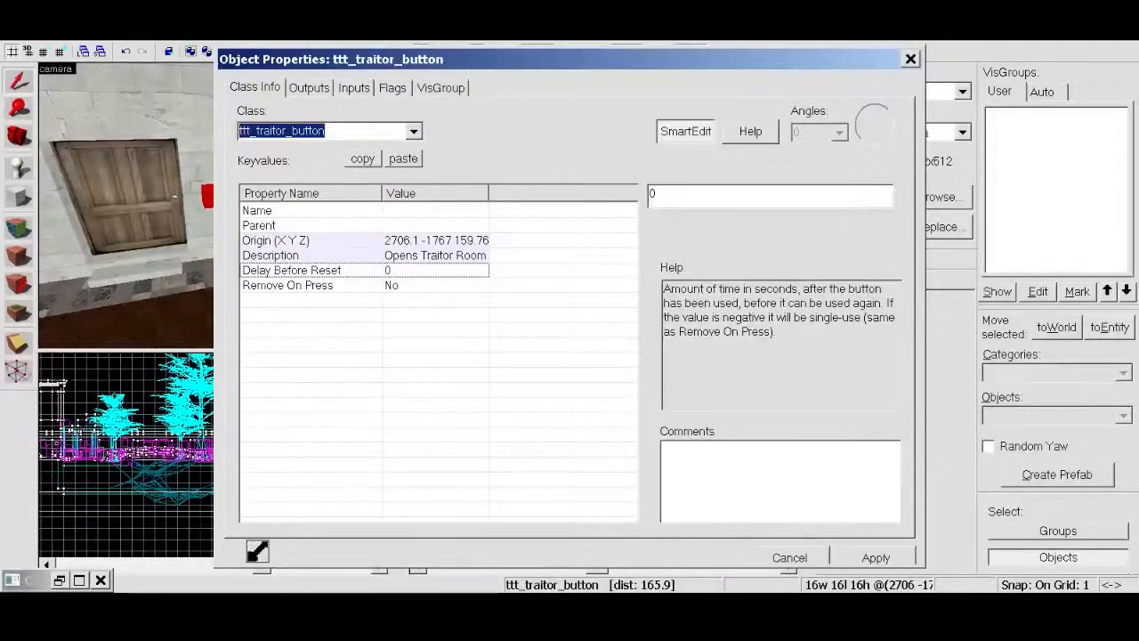
# Step: Complete the description as 'Opens Traitor Room from Pillar Room' and close its properties
pyautogui.click(270, 256)
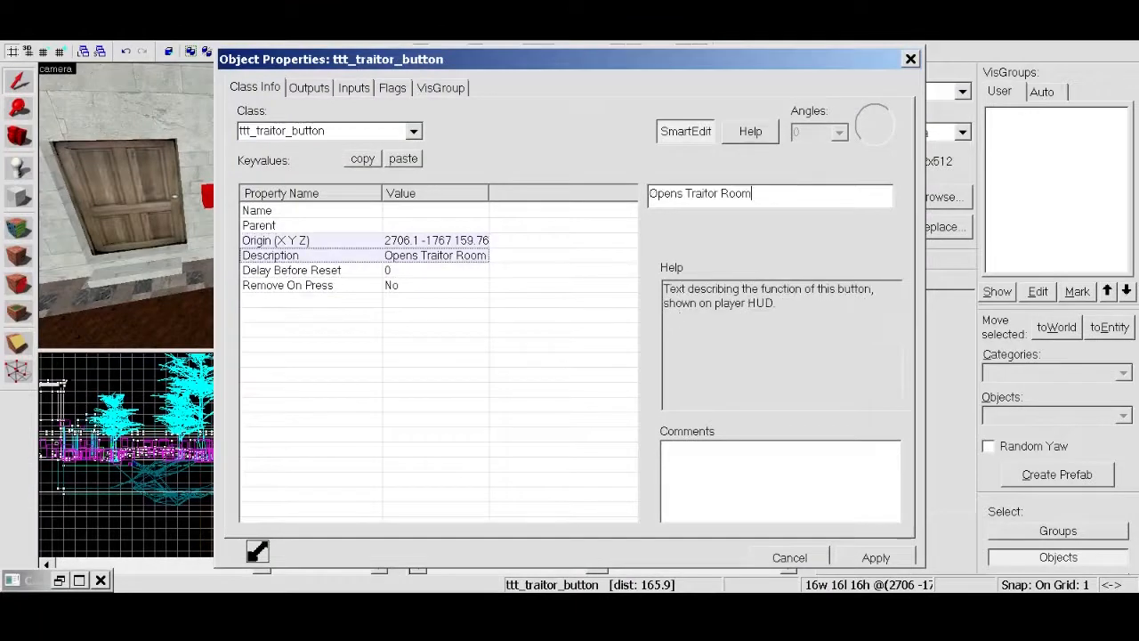
pyautogui.write('from')
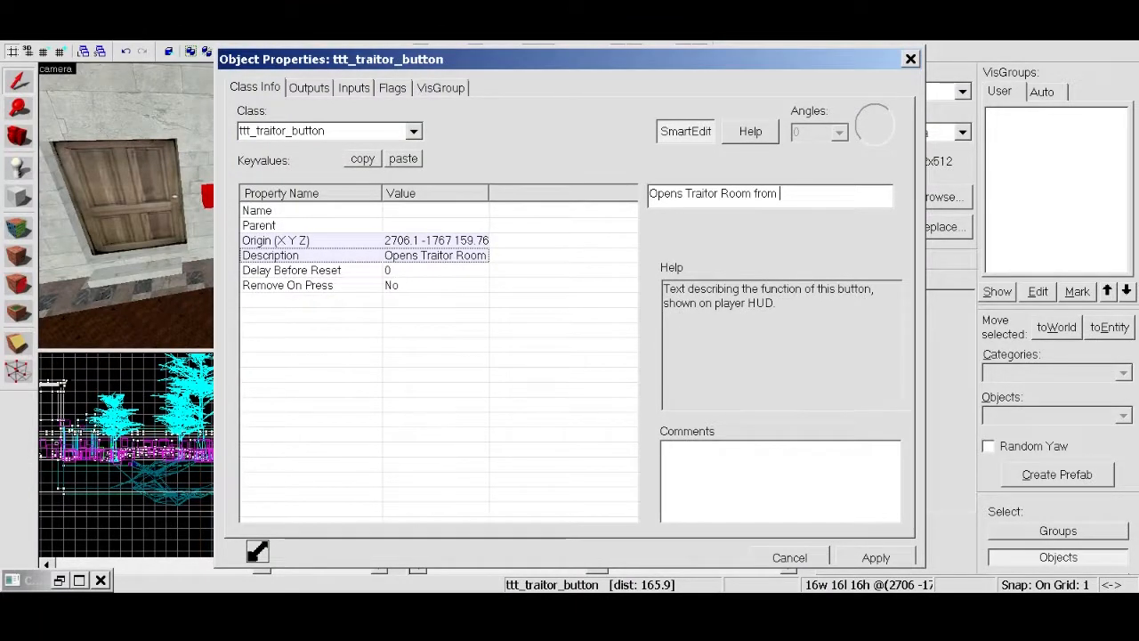
pyautogui.write('Pillar Roo')
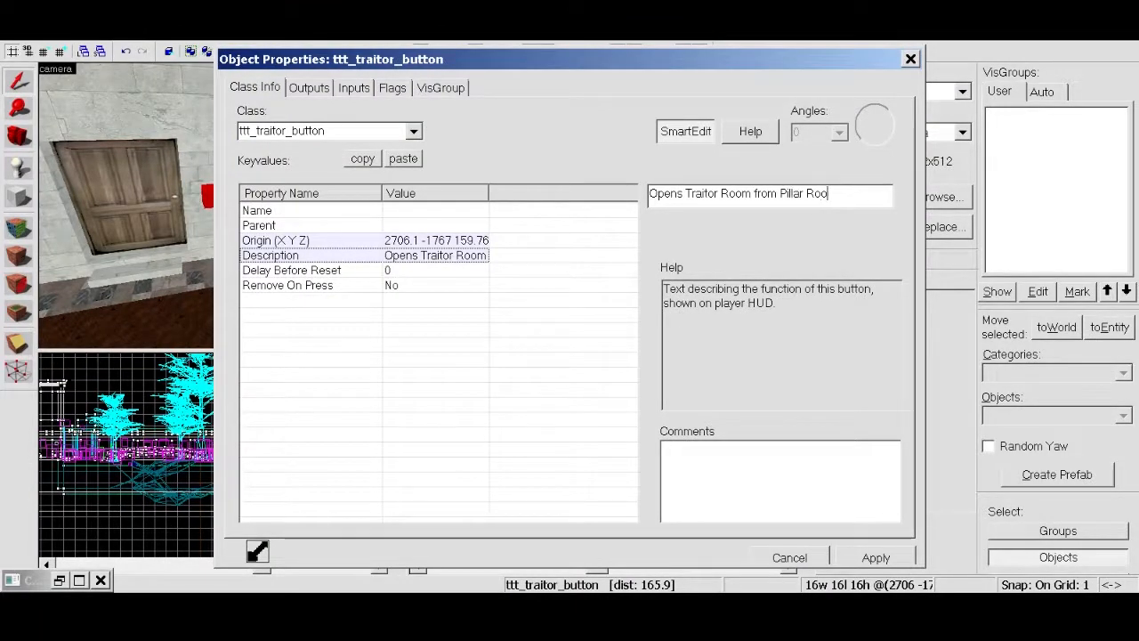
pyautogui.write('m')
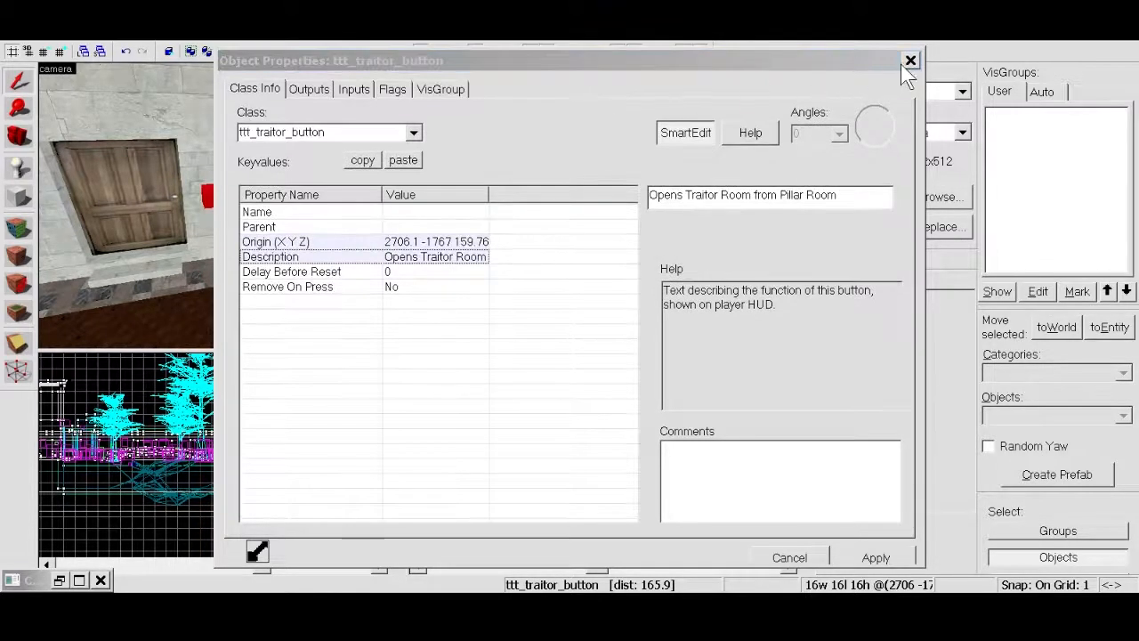
pyautogui.click(912, 60)
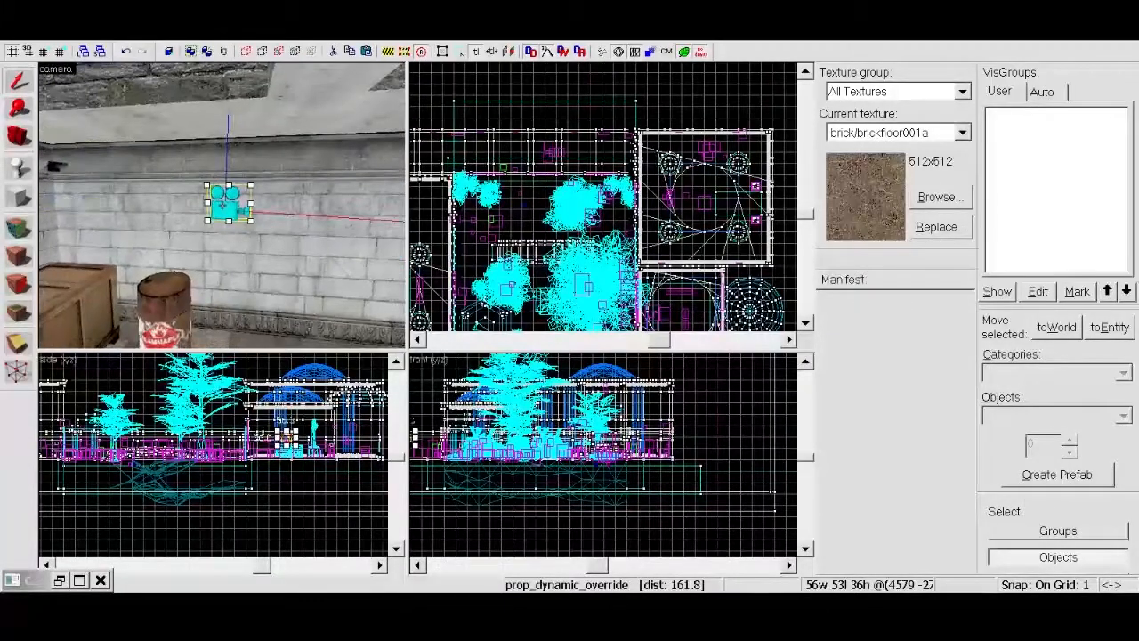
# Step: Bring up camera3's point_camera properties to adjust its yaw
pyautogui.doubleClick(230, 195)
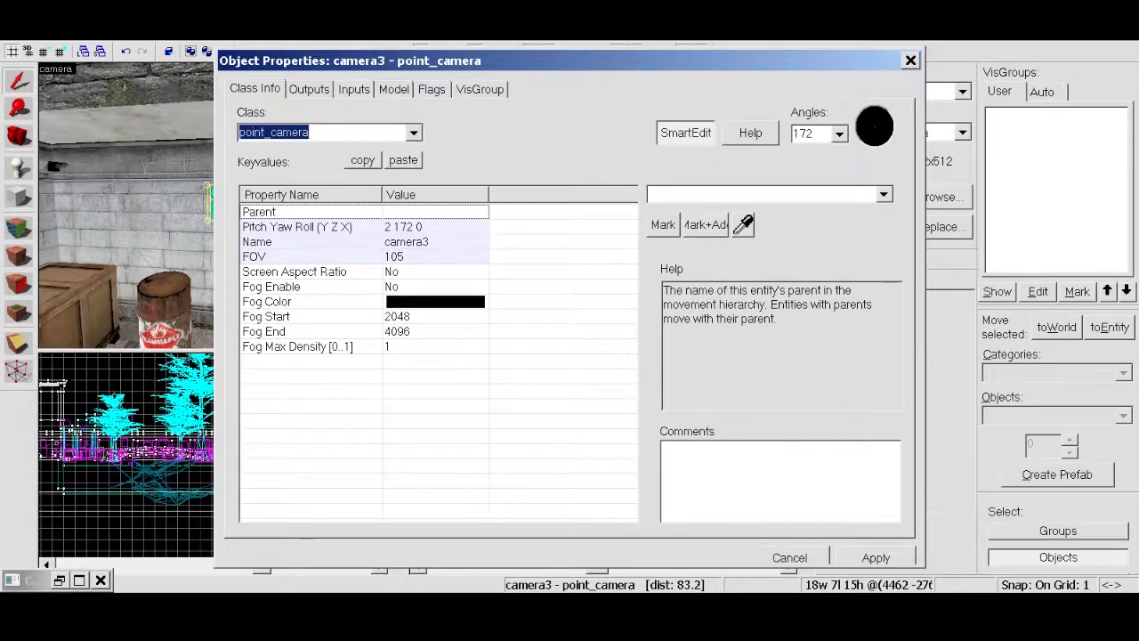
pyautogui.moveTo(18, 169)
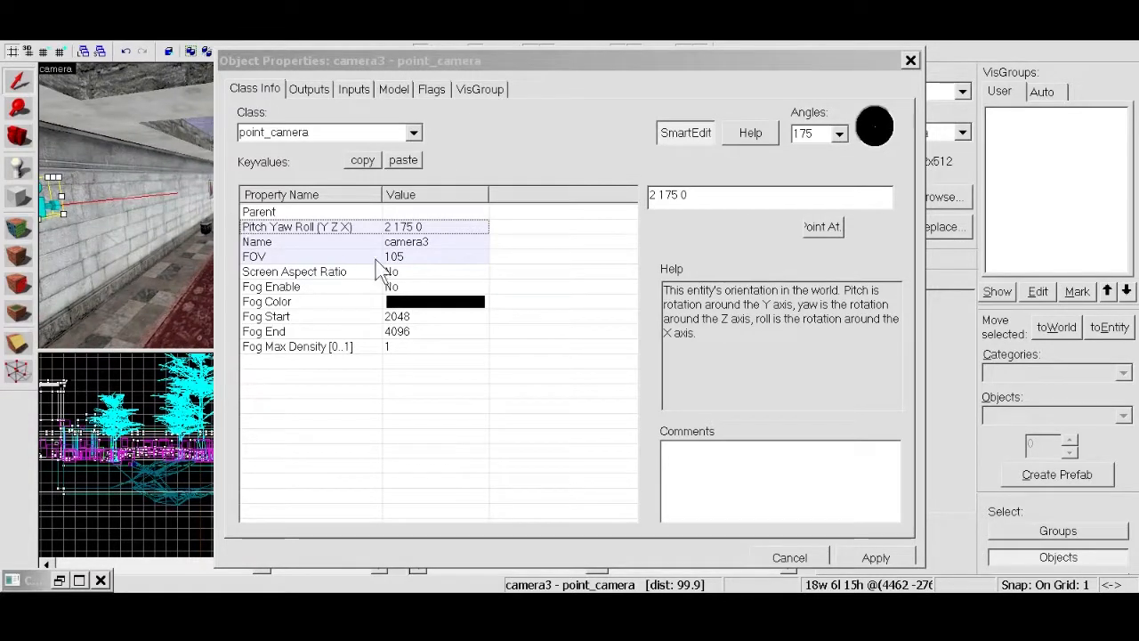
pyautogui.moveTo(406, 267)
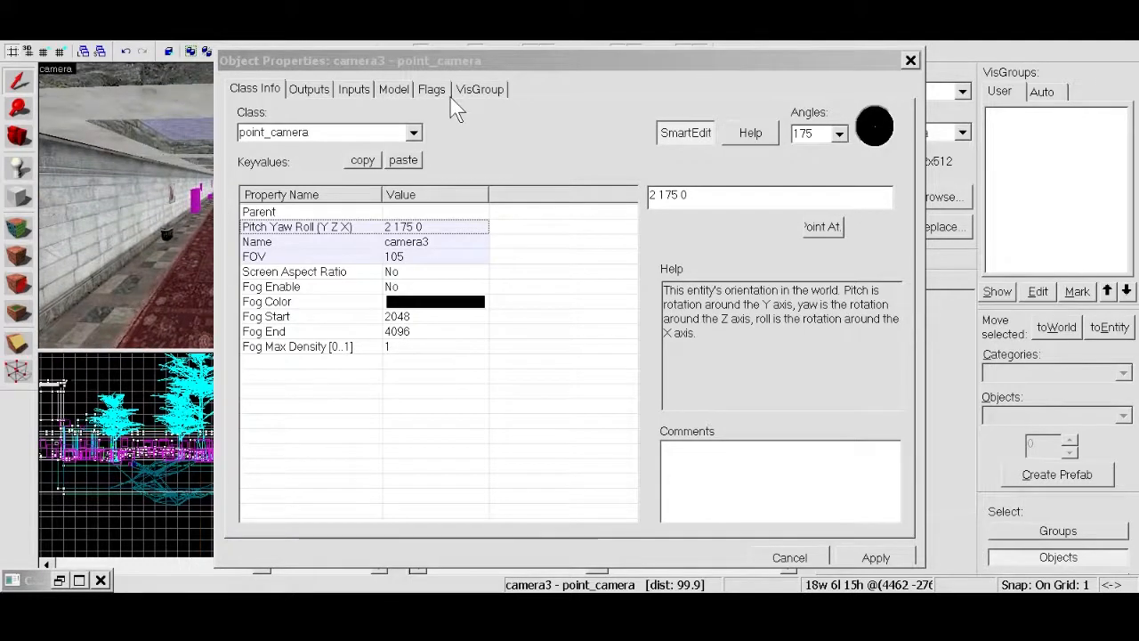
# Step: Check camera3's spawn flags, return to Class Info and close its properties
pyautogui.click(430, 89)
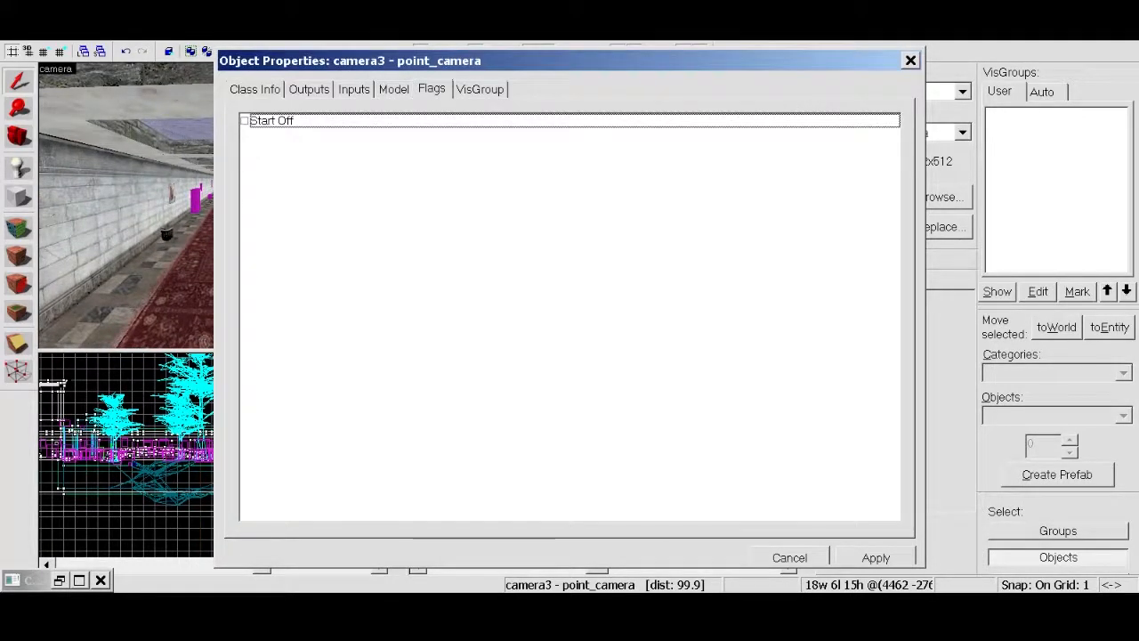
pyautogui.click(255, 89)
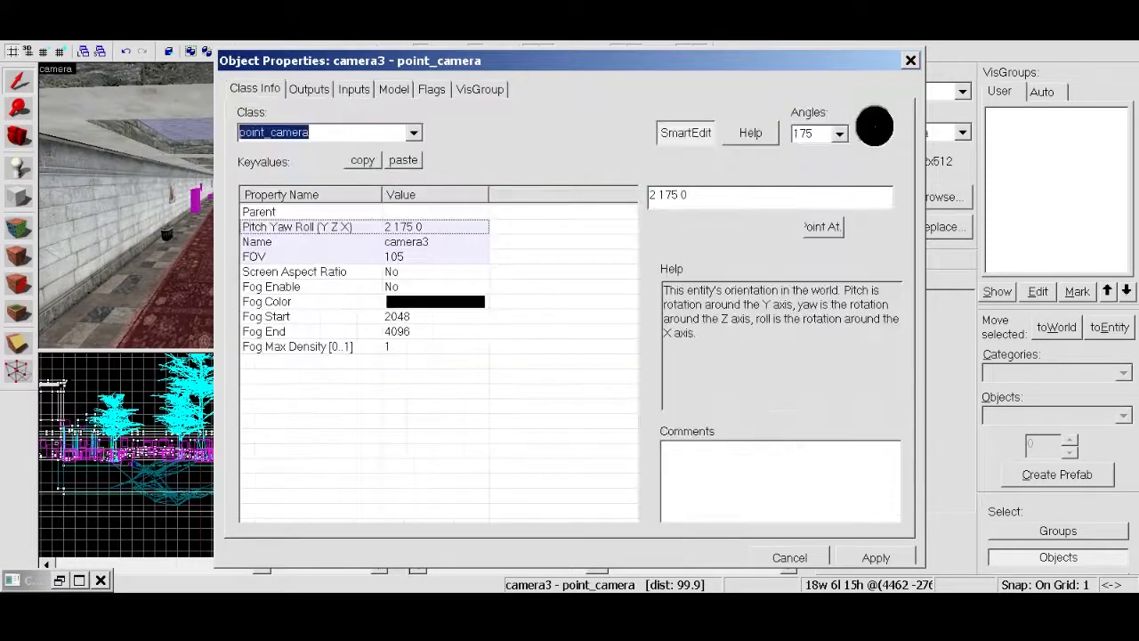
pyautogui.click(789, 557)
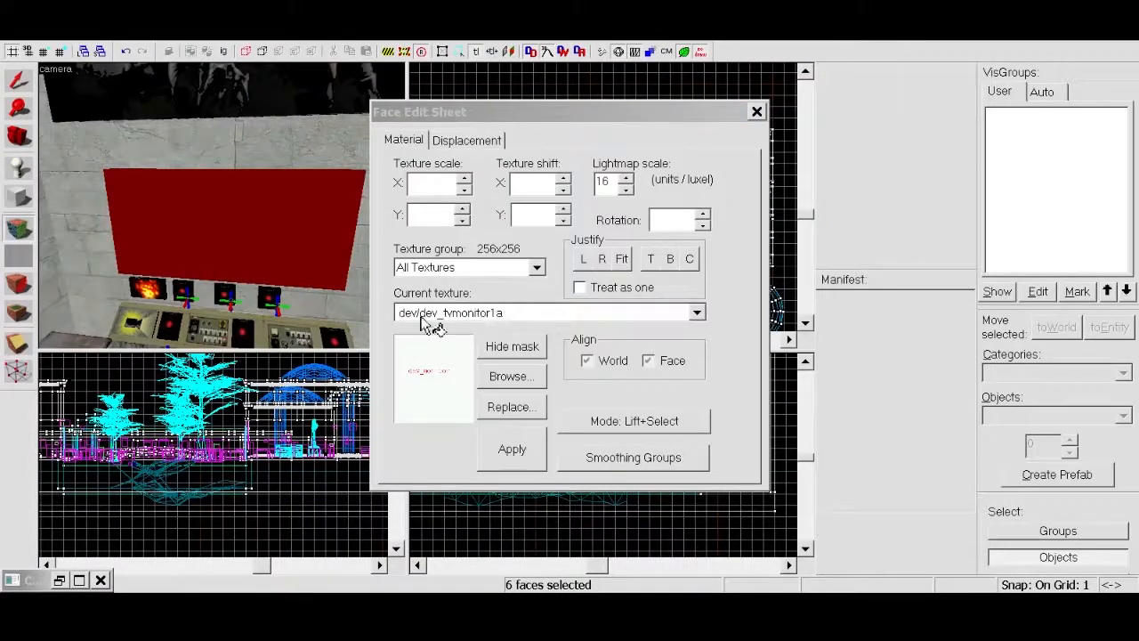
# Step: Close the Face Edit Sheet and select the monitor screen brush
pyautogui.moveTo(569, 111); pyautogui.dragTo(588, 110)
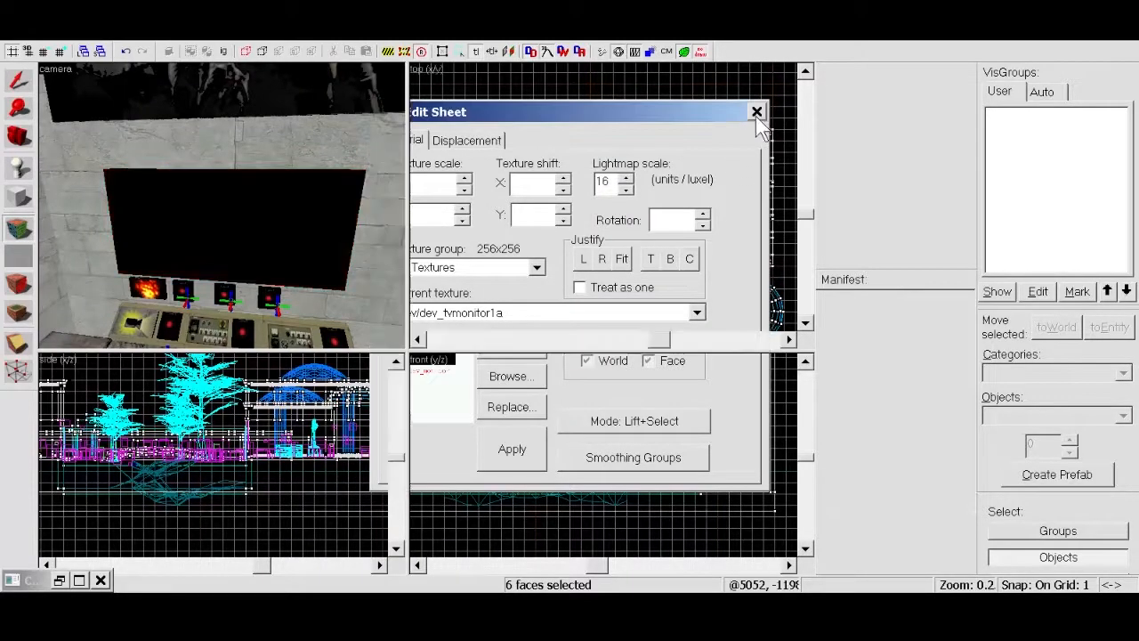
pyautogui.click(756, 112)
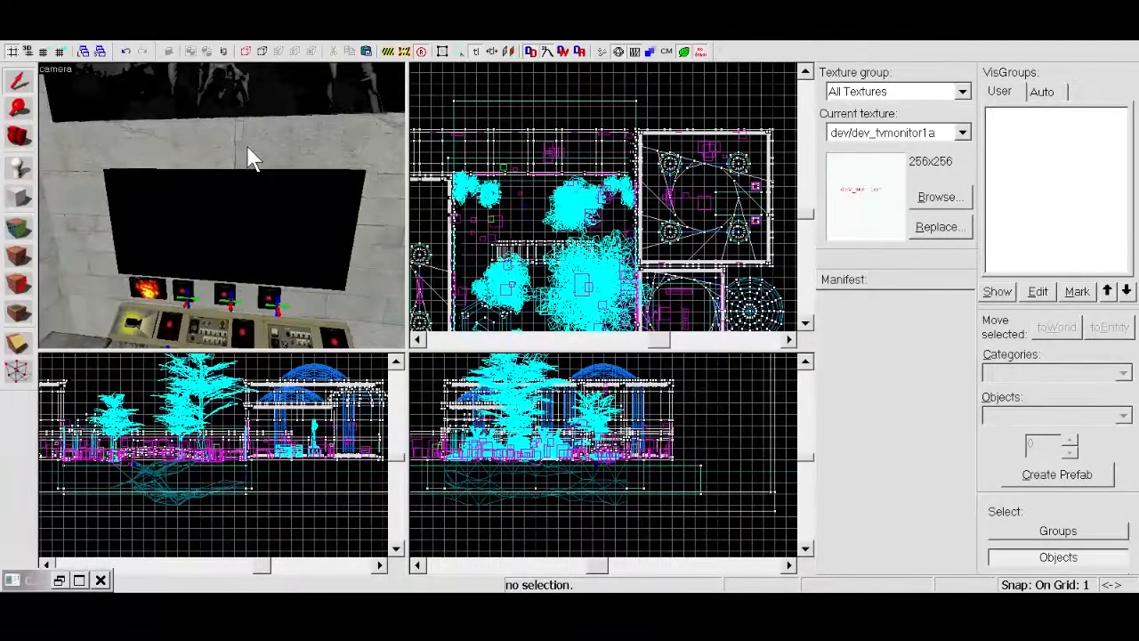
pyautogui.moveTo(221, 214)
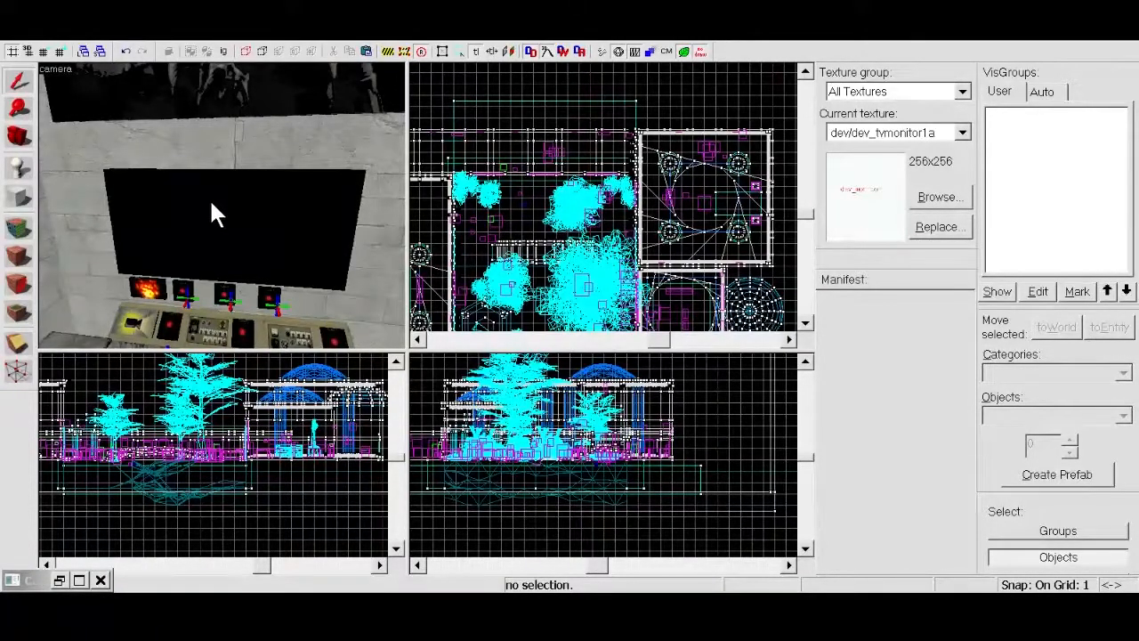
pyautogui.click(220, 230)
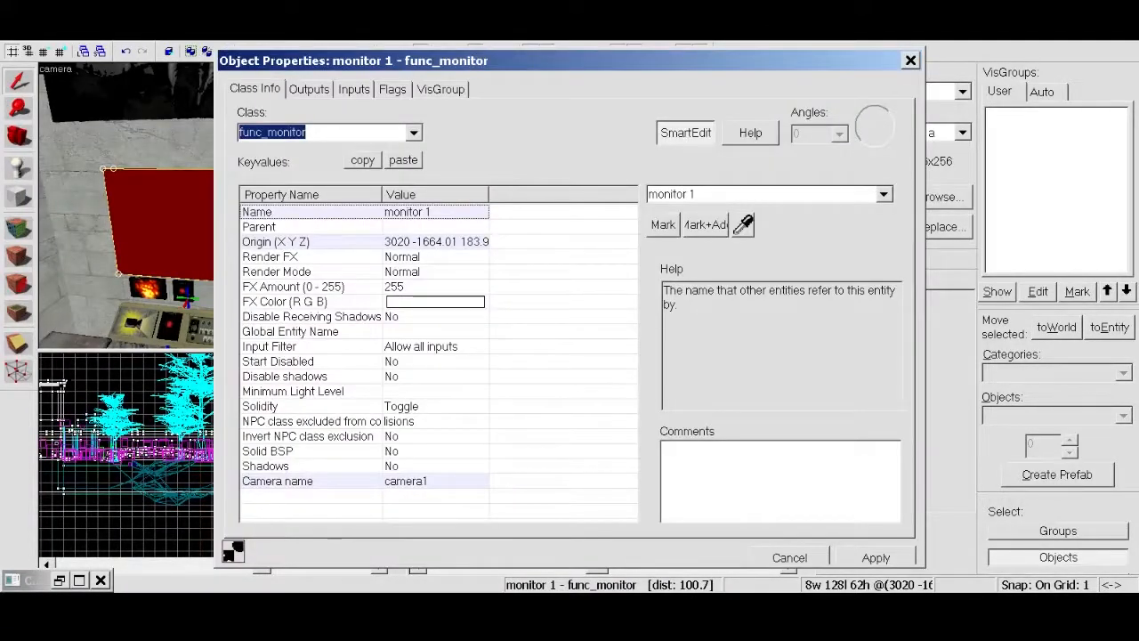
# Step: Close monitor 1's properties and select the first button below the monitor
pyautogui.click(352, 89)
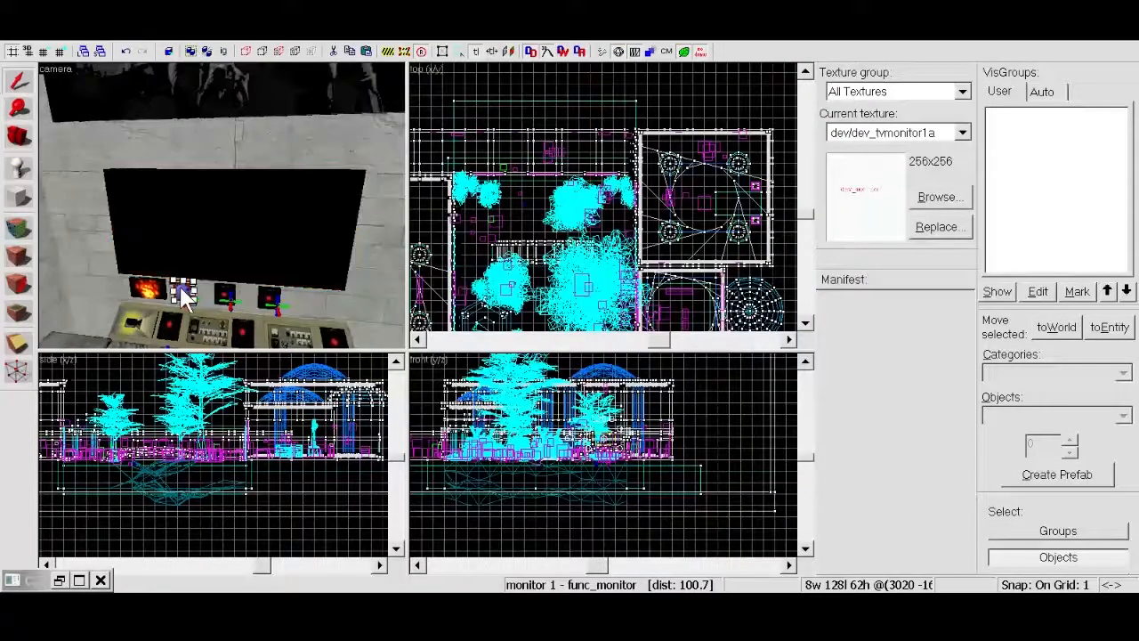
pyautogui.click(178, 294)
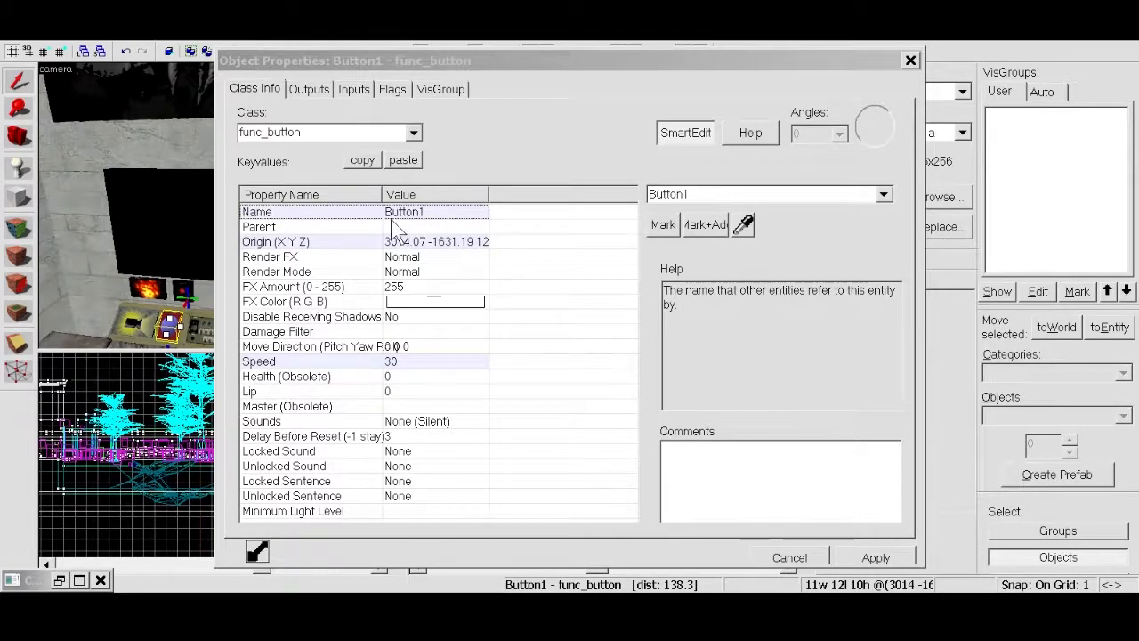
# Step: Review Button1's OnPressed output setting monitor 1 to camera1 via SetCamera
pyautogui.click(310, 88)
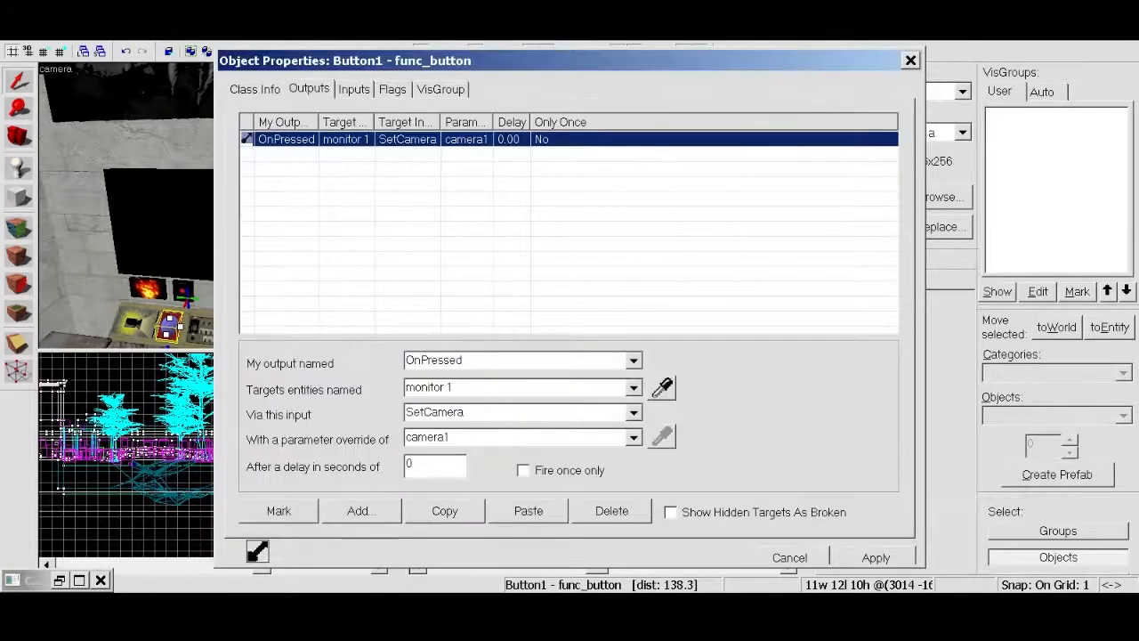
pyautogui.click(254, 89)
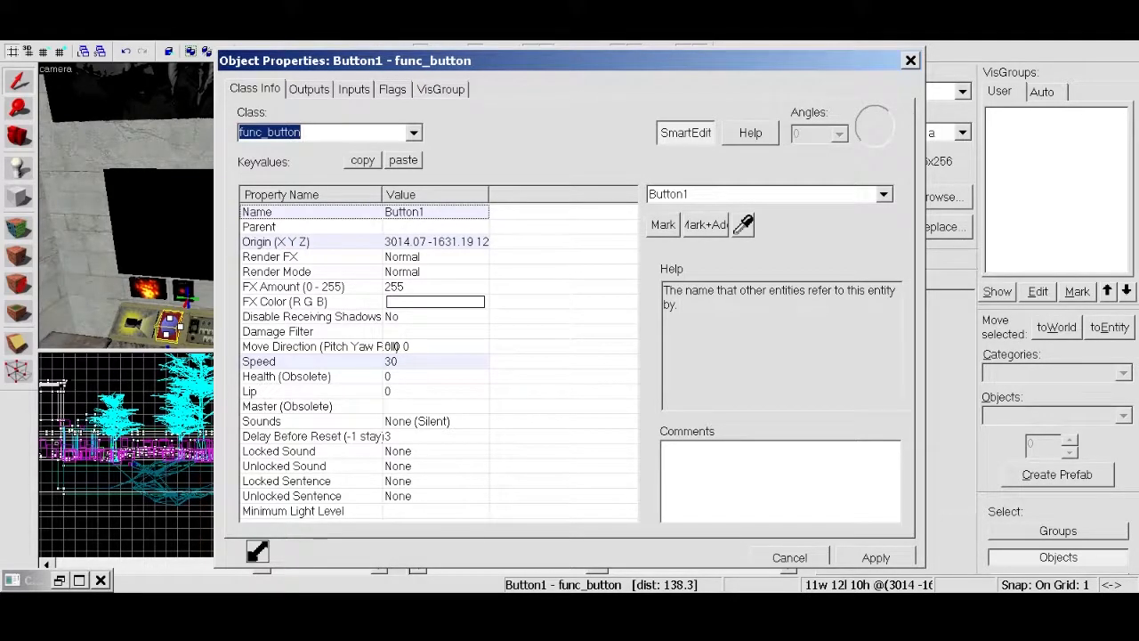
pyautogui.click(307, 89)
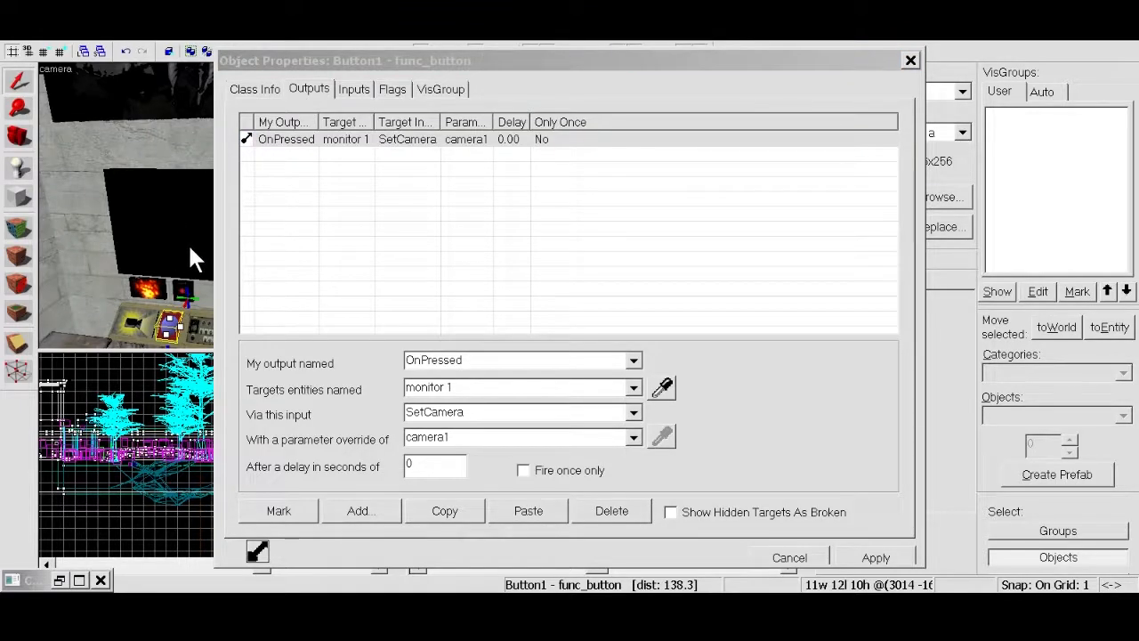
pyautogui.moveTo(454, 363)
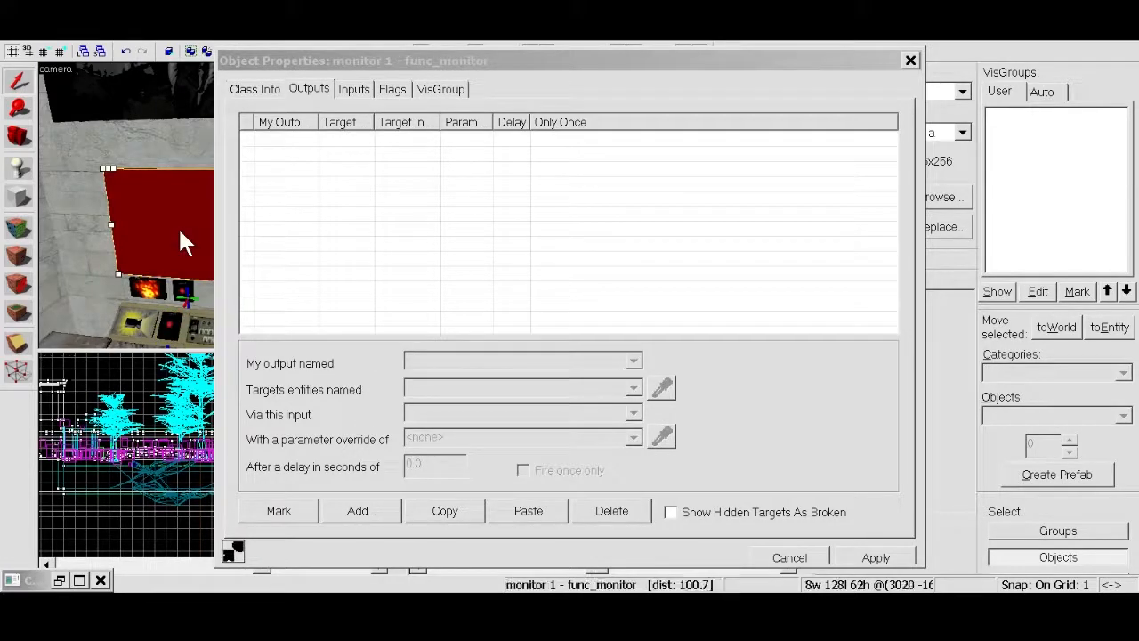
# Step: Check monitor 1's Camera name is camera1, then select Button1 again
pyautogui.click(254, 89)
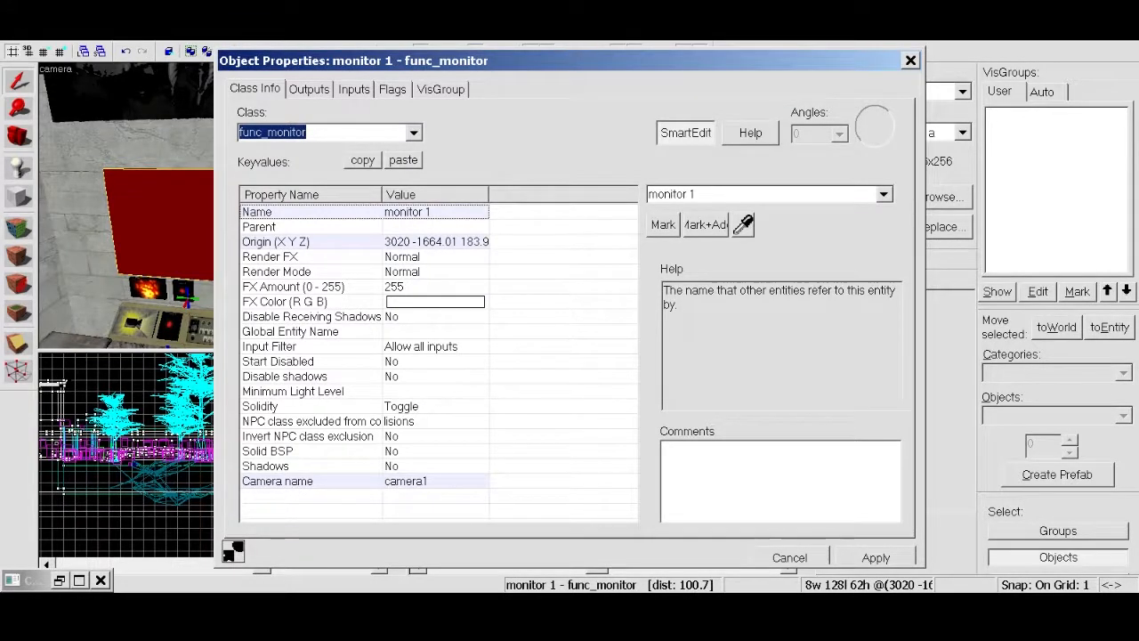
pyautogui.click(353, 89)
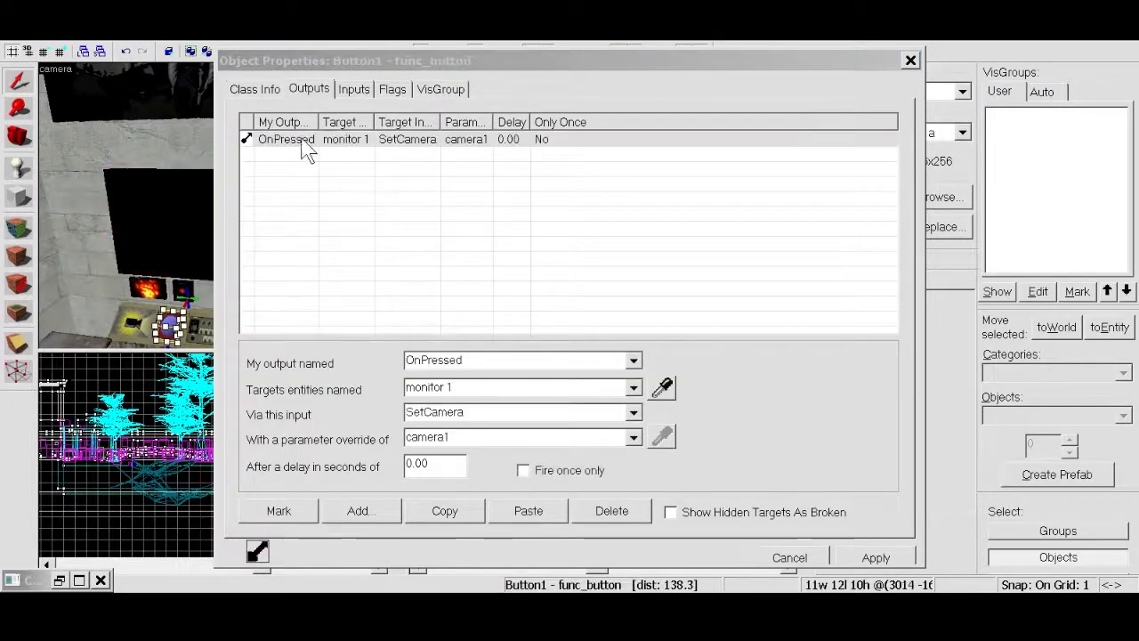
# Step: Review the inputs offered for Button1's OnPressed output and keep SetCamera on monitor 1
pyautogui.click(520, 412)
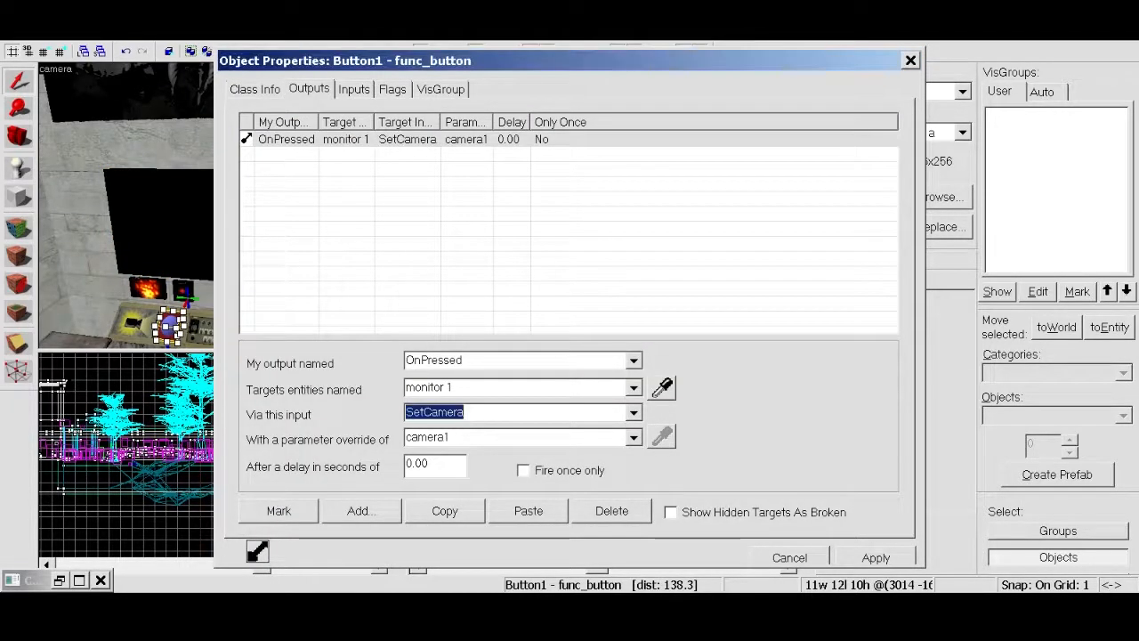
pyautogui.click(634, 411)
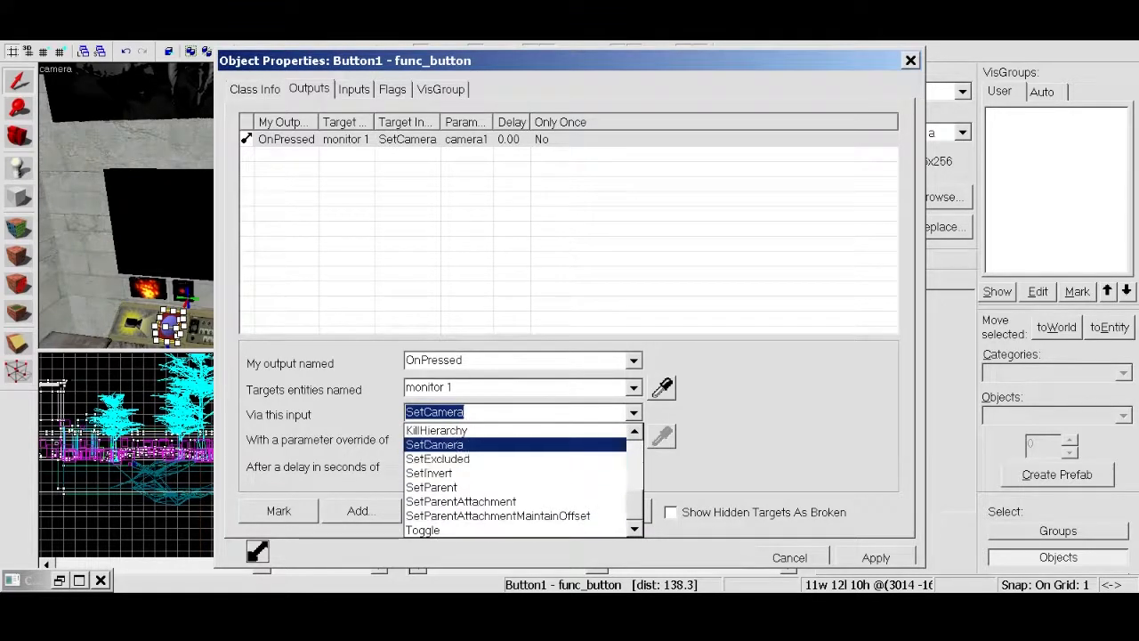
pyautogui.click(434, 444)
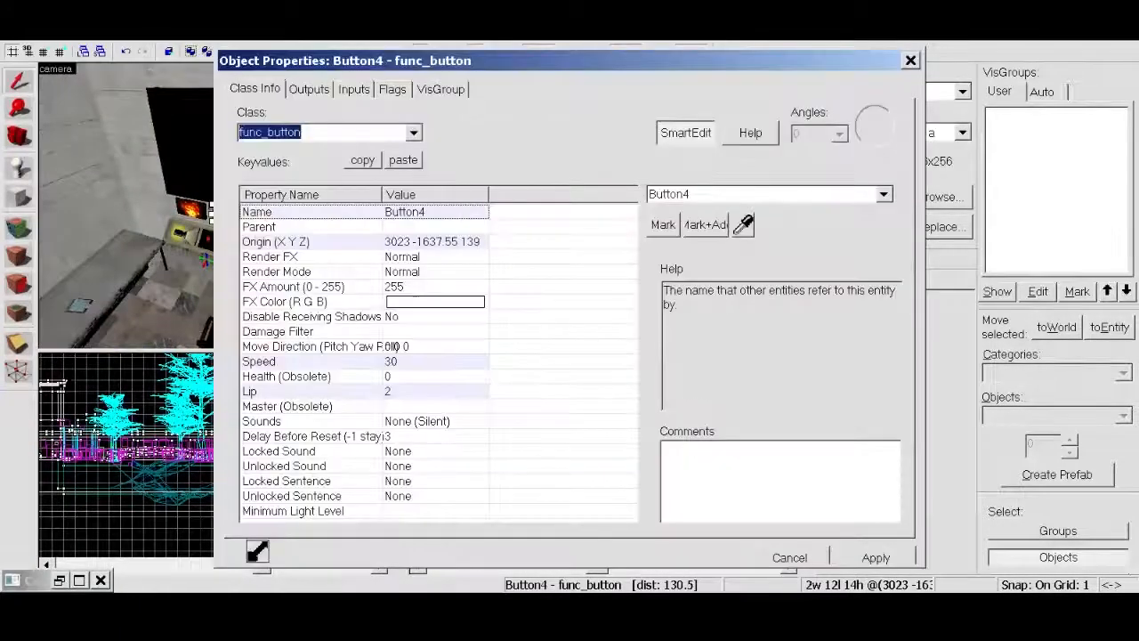
# Step: Close Button4's properties to move on to the barrel1 physics prop
pyautogui.click(309, 89)
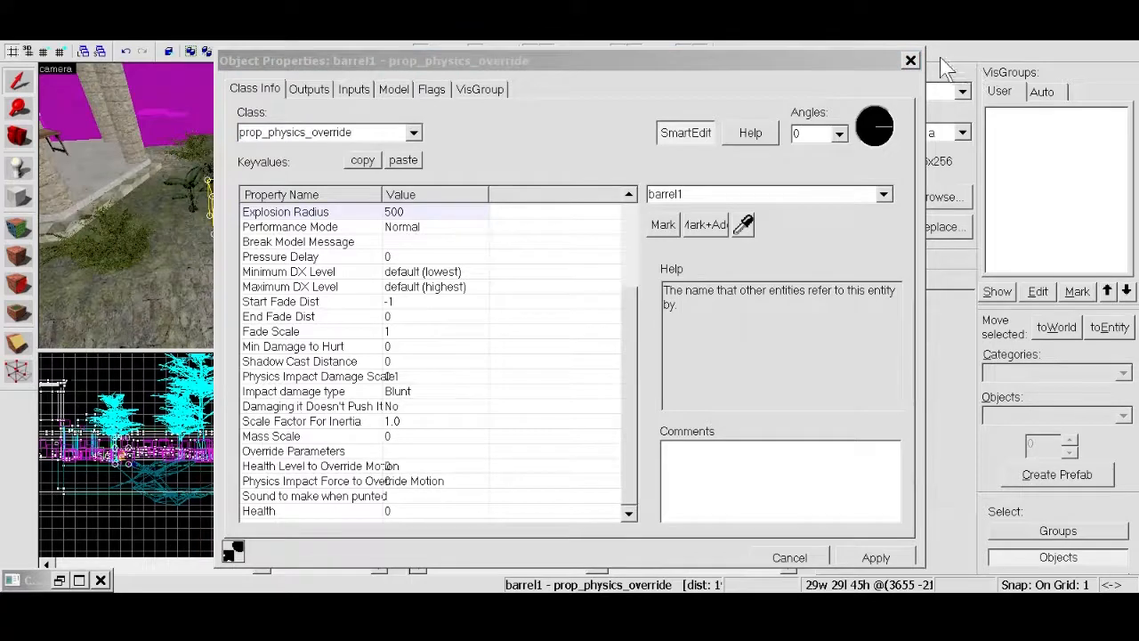
# Step: Close barrel1's properties and view largebush02's keyvalues down to Collisions: Not Solid
pyautogui.click(909, 61)
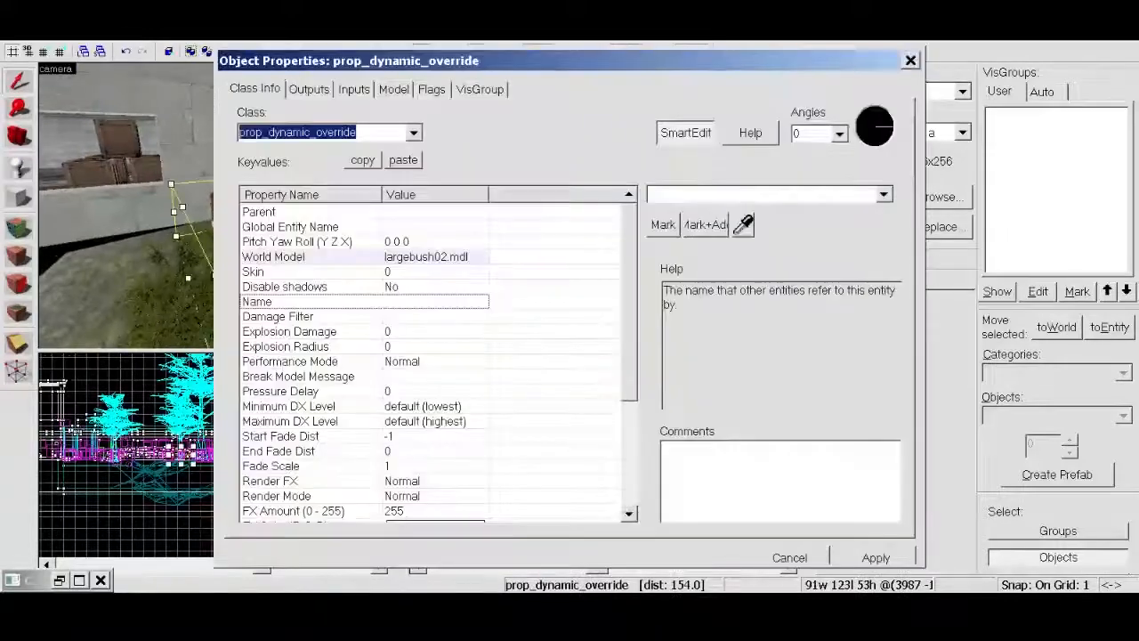
pyautogui.click(788, 557)
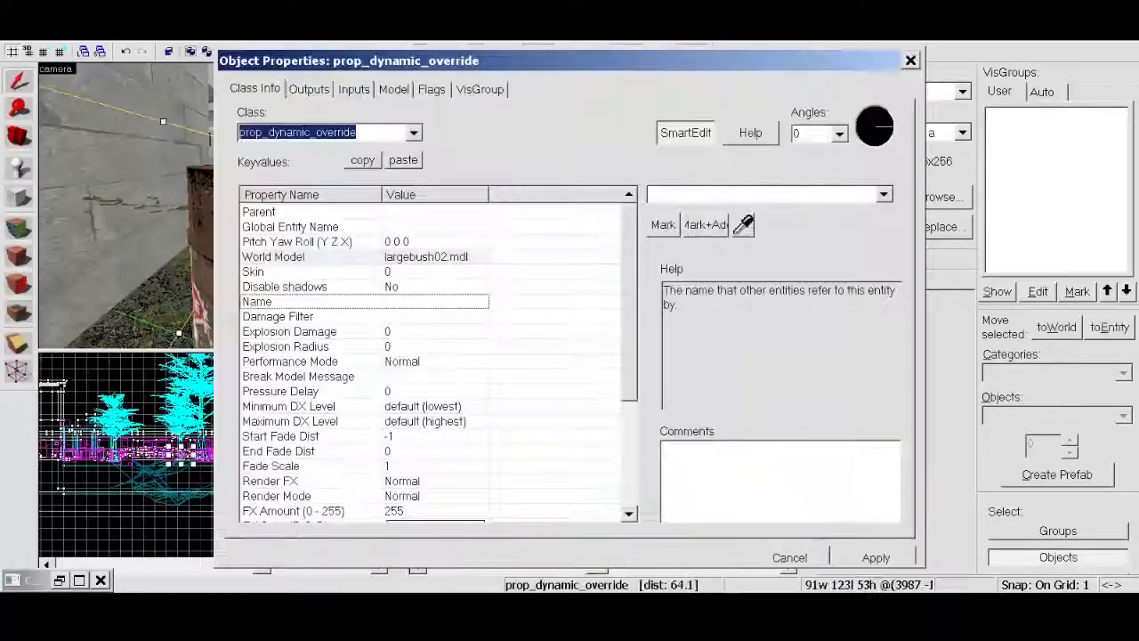
pyautogui.scroll(-3)
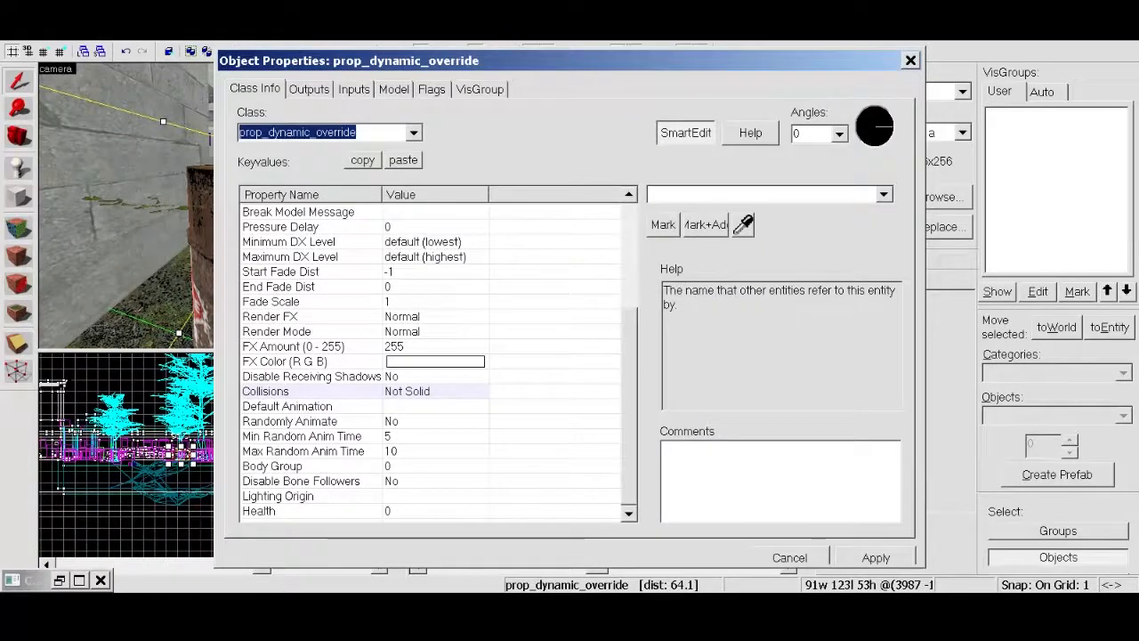